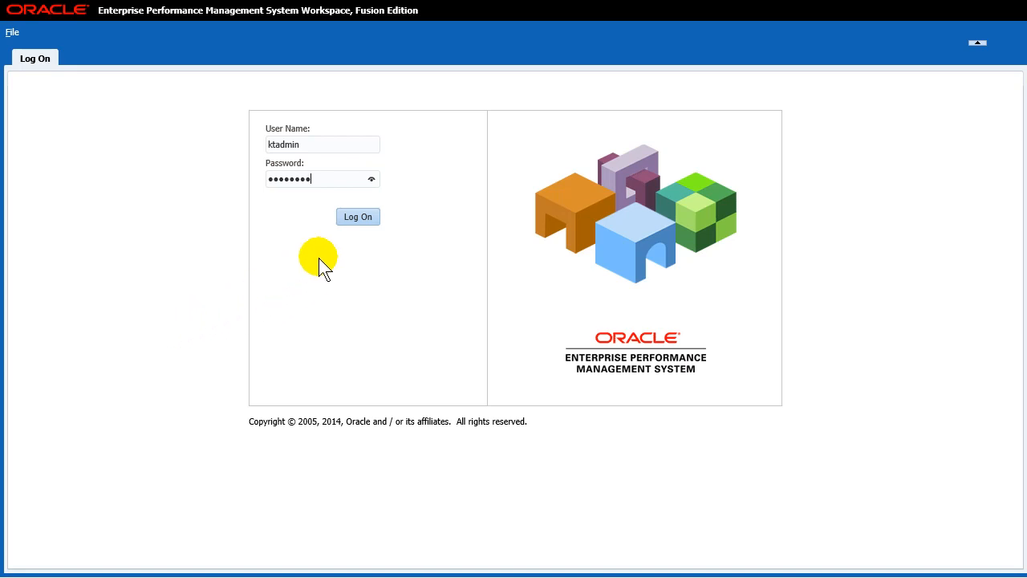
Step: Sign in on the Log On screen to reach the Workspace home page
{"action": "left_click", "coordinate": [357, 216]}
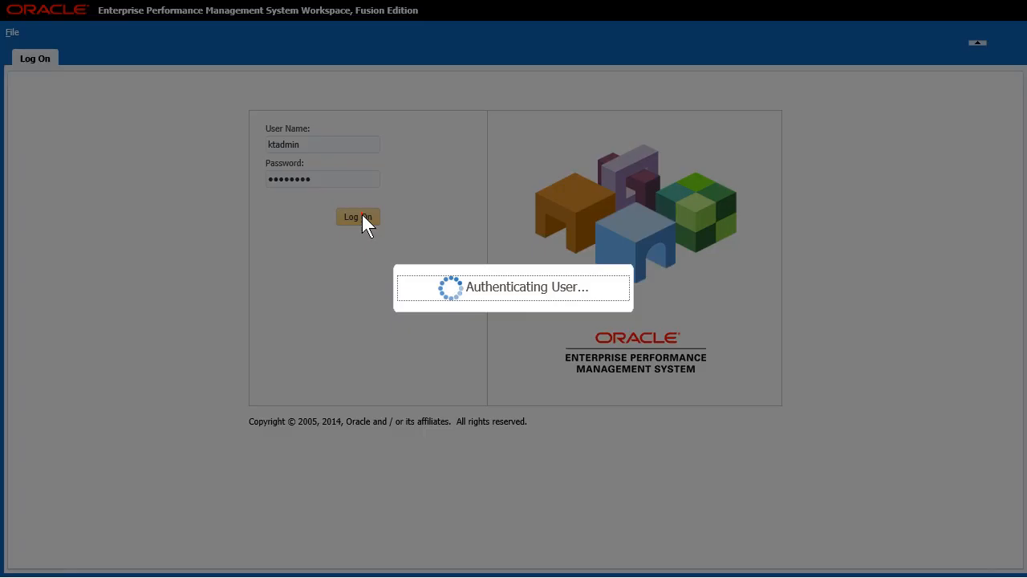
{"action": "left_click", "coordinate": [357, 216]}
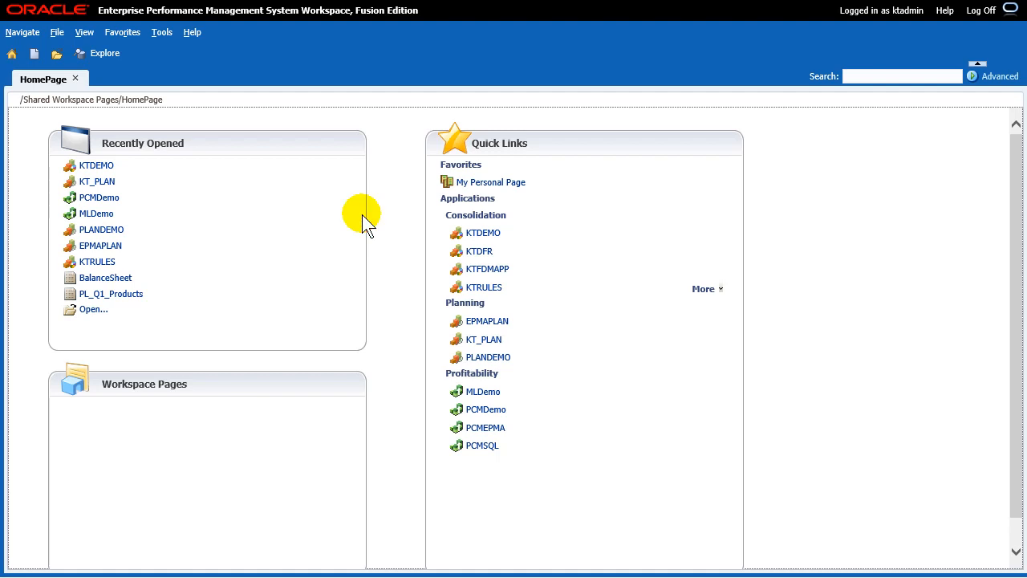
{"action": "mouse_move", "coordinate": [311, 236]}
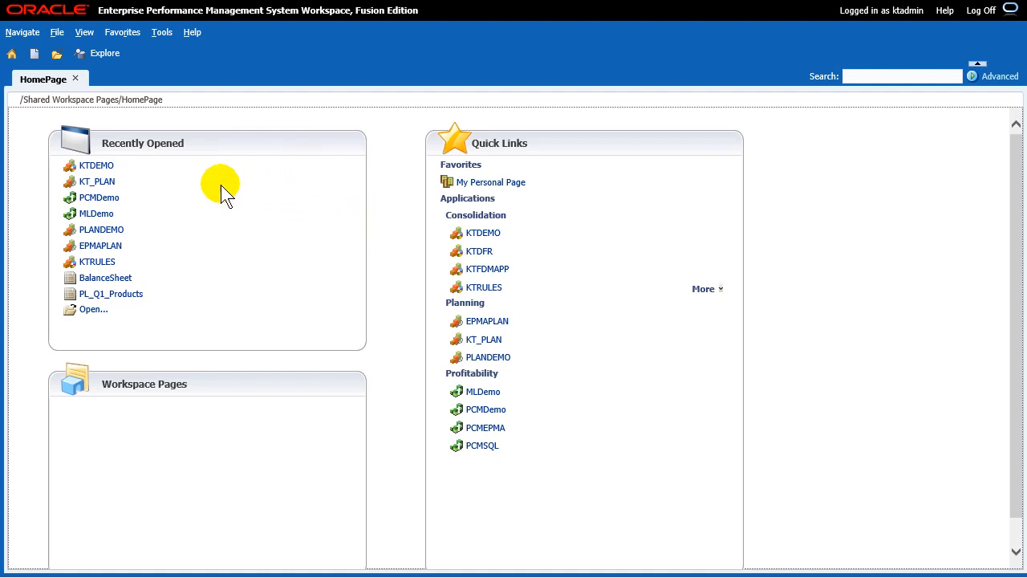
{"action": "mouse_move", "coordinate": [199, 71]}
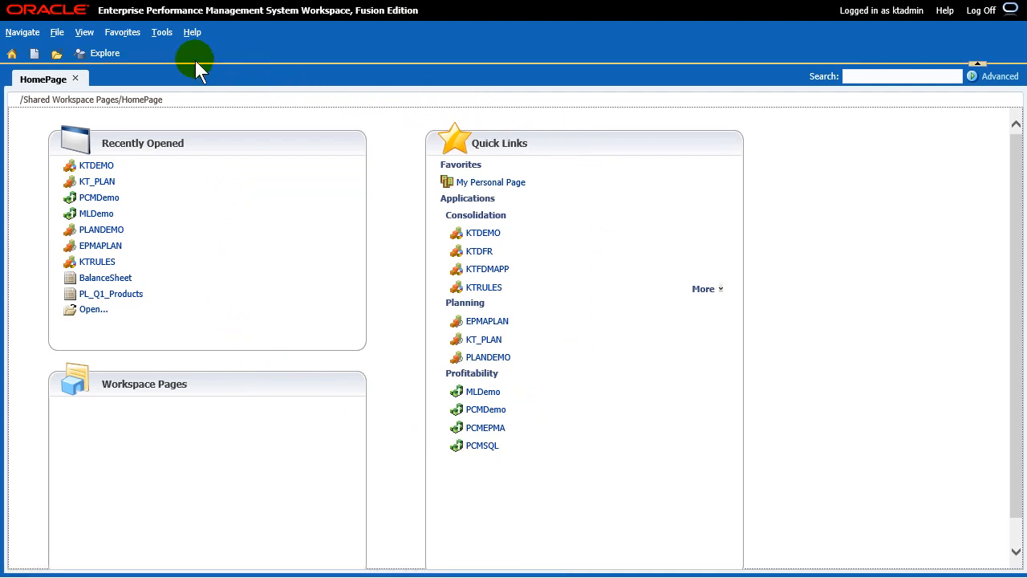
Step: Open Data Management via Navigate, review the Setup tasks, then return to Workflow
{"action": "left_click", "coordinate": [22, 32]}
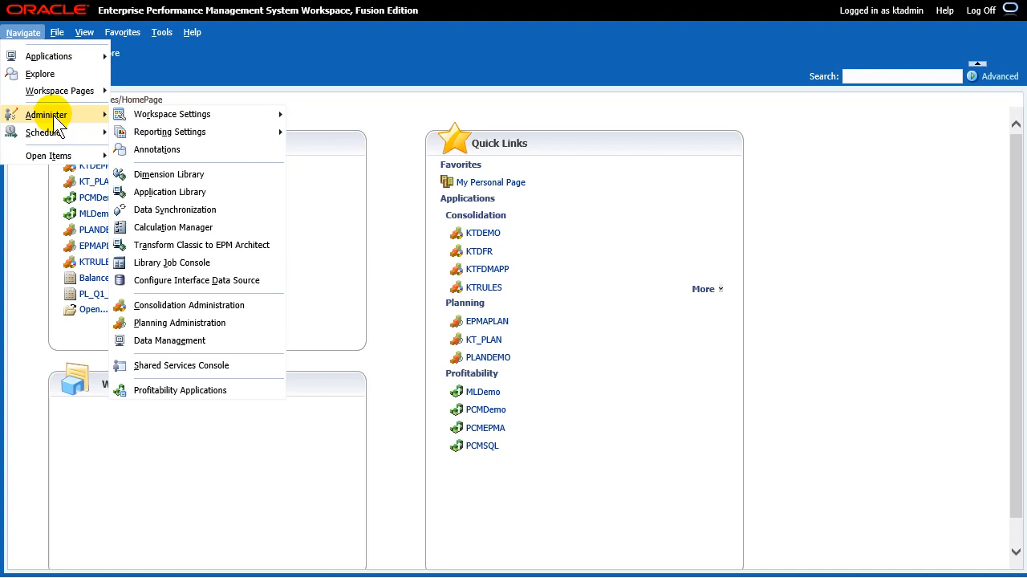
{"action": "mouse_move", "coordinate": [170, 340]}
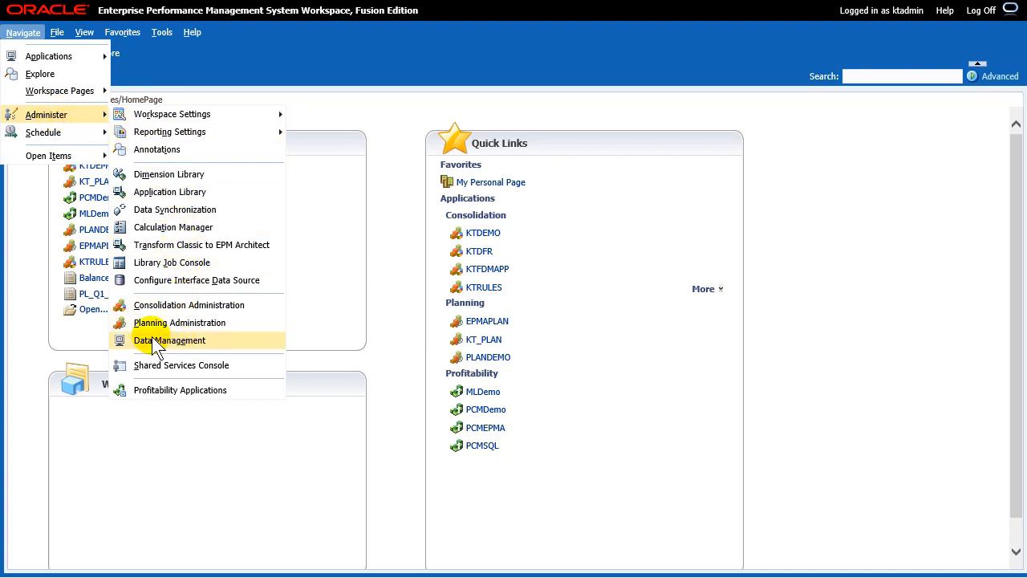
{"action": "left_click", "coordinate": [169, 341]}
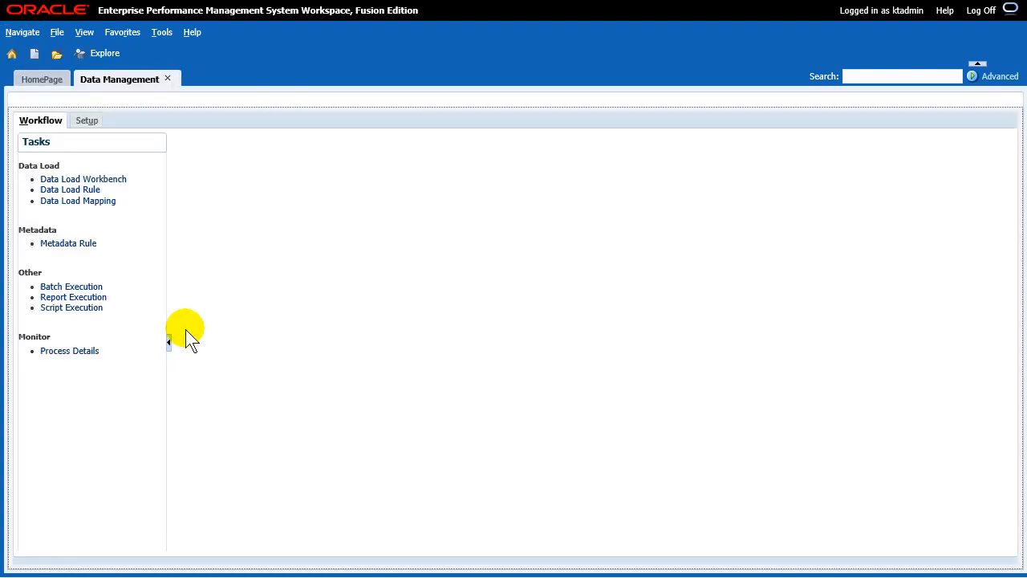
{"action": "mouse_move", "coordinate": [268, 311]}
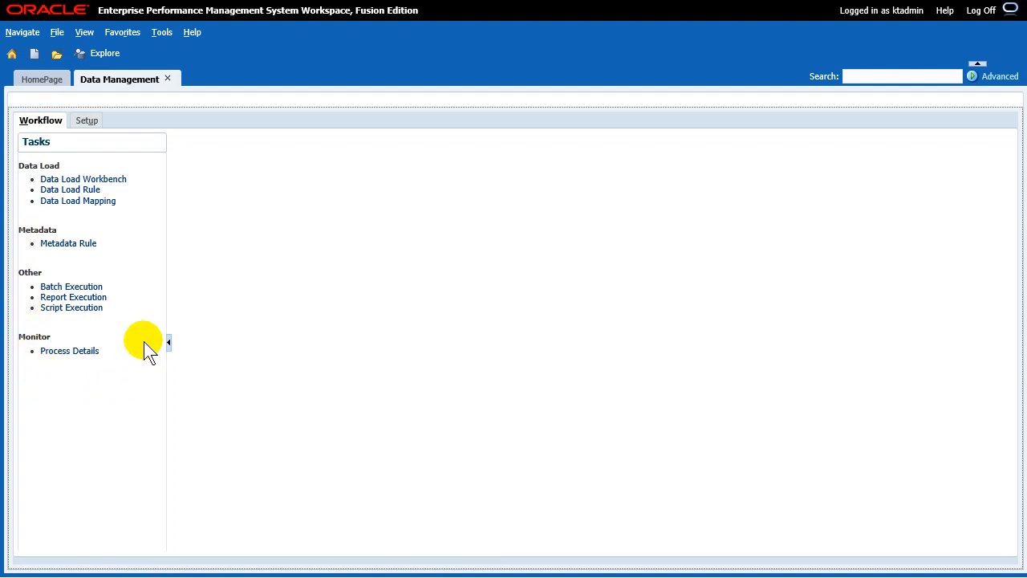
{"action": "mouse_move", "coordinate": [76, 157]}
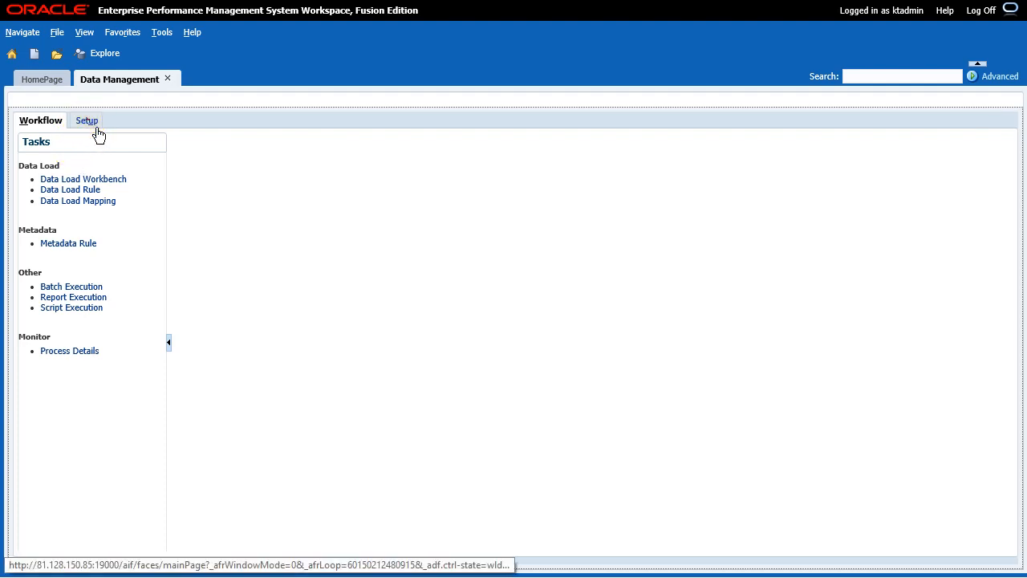
{"action": "left_click", "coordinate": [86, 120]}
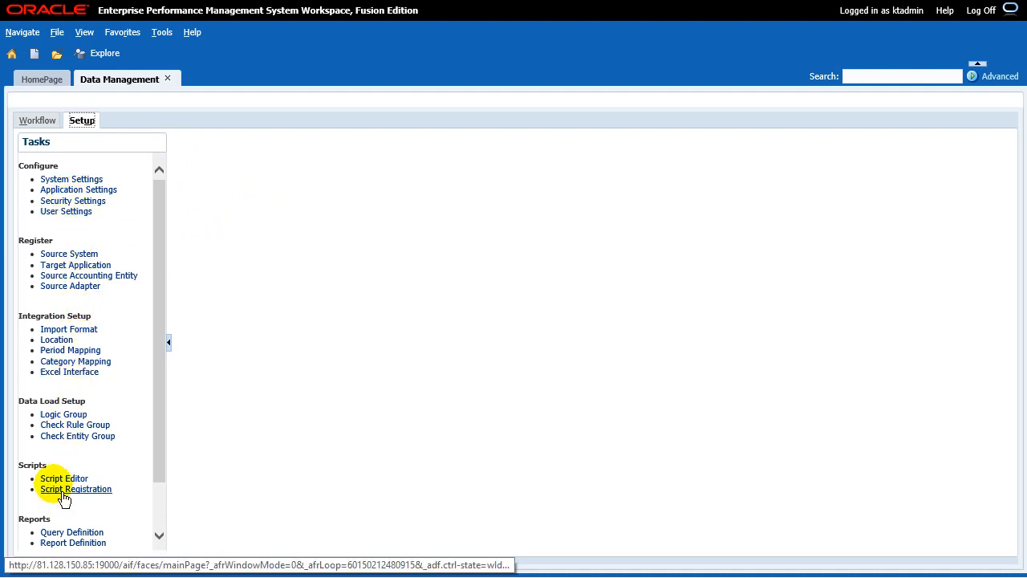
{"action": "mouse_move", "coordinate": [112, 151]}
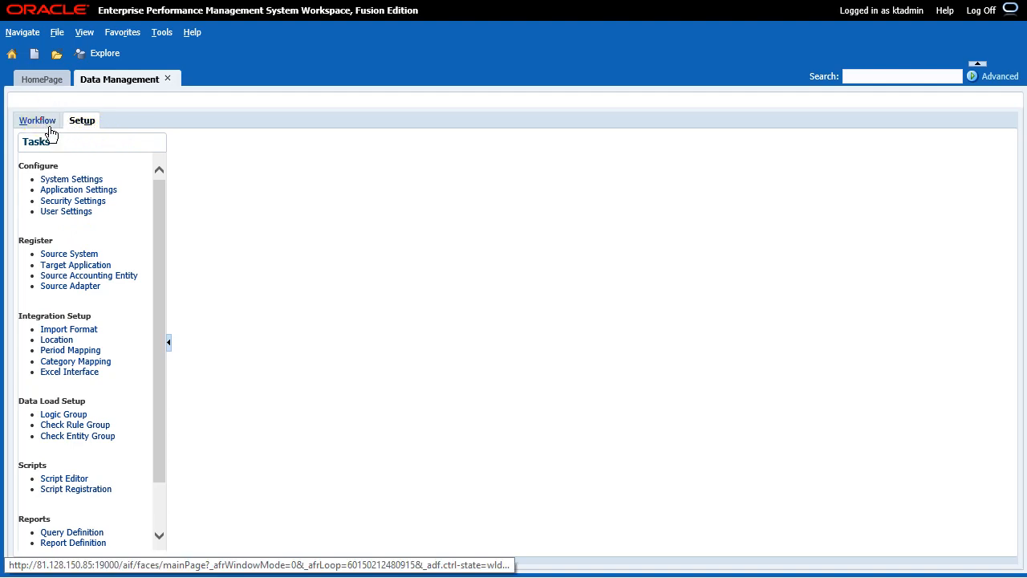
{"action": "left_click", "coordinate": [37, 119]}
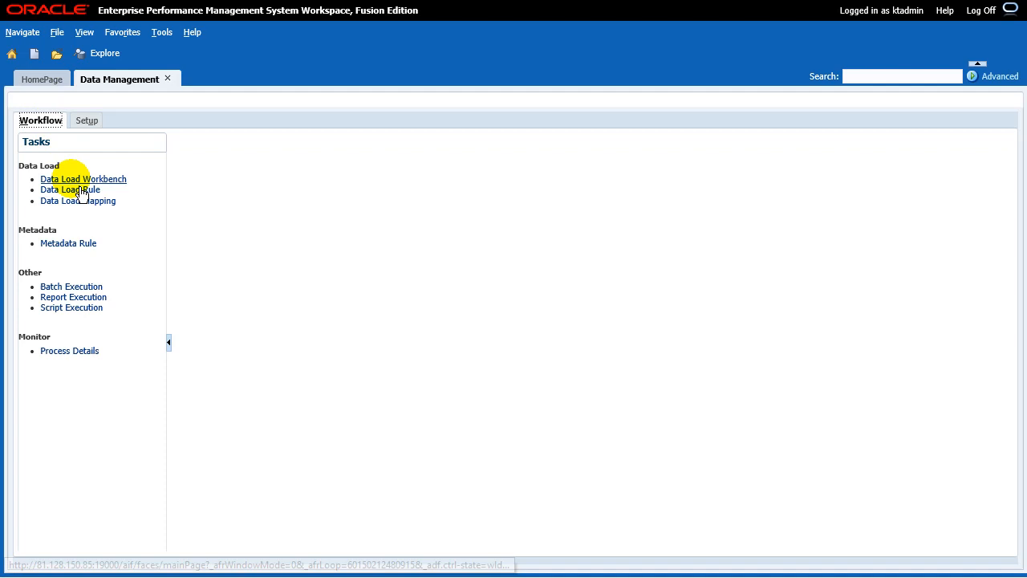
{"action": "mouse_move", "coordinate": [94, 192]}
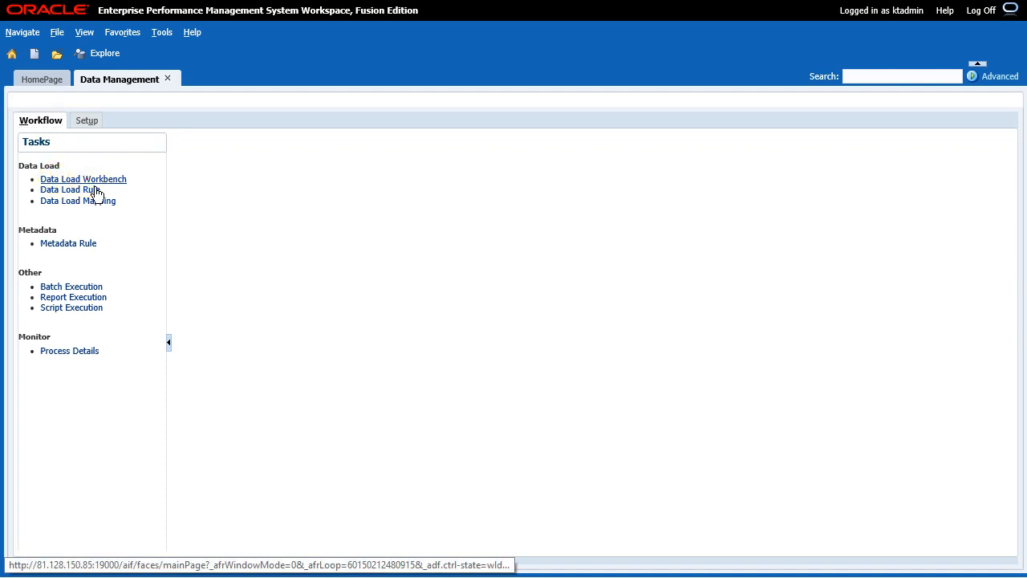
Step: Open Data Load Workbench under Data Load for ESS_AllMarkets, December - 2018
{"action": "left_click", "coordinate": [83, 179]}
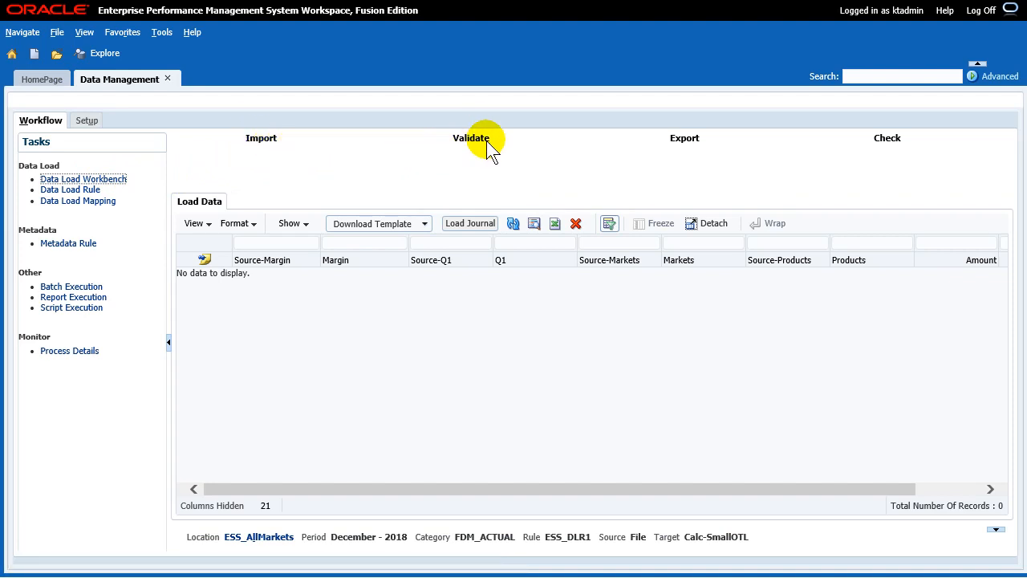
{"action": "mouse_move", "coordinate": [683, 144]}
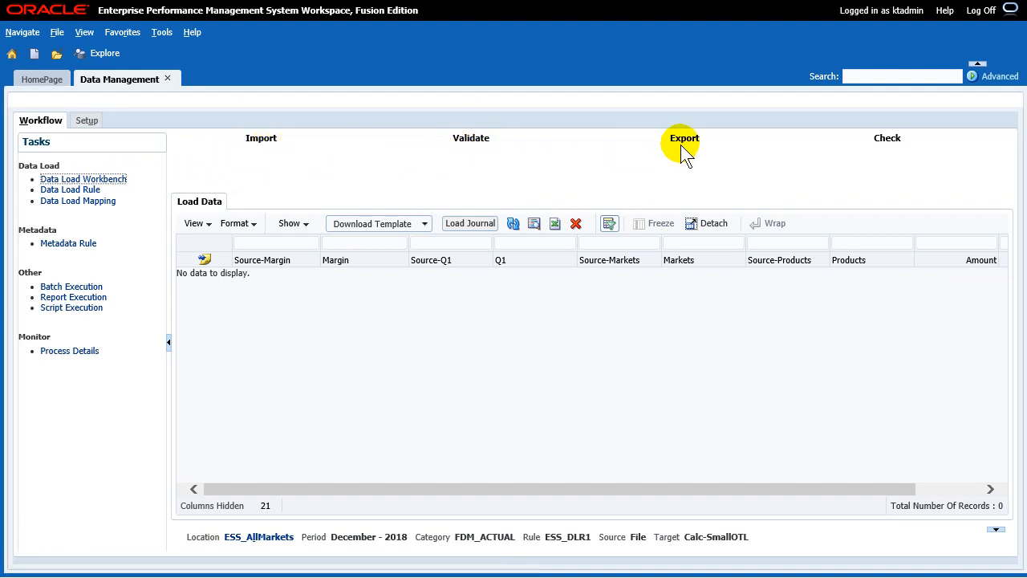
{"action": "mouse_move", "coordinate": [927, 152]}
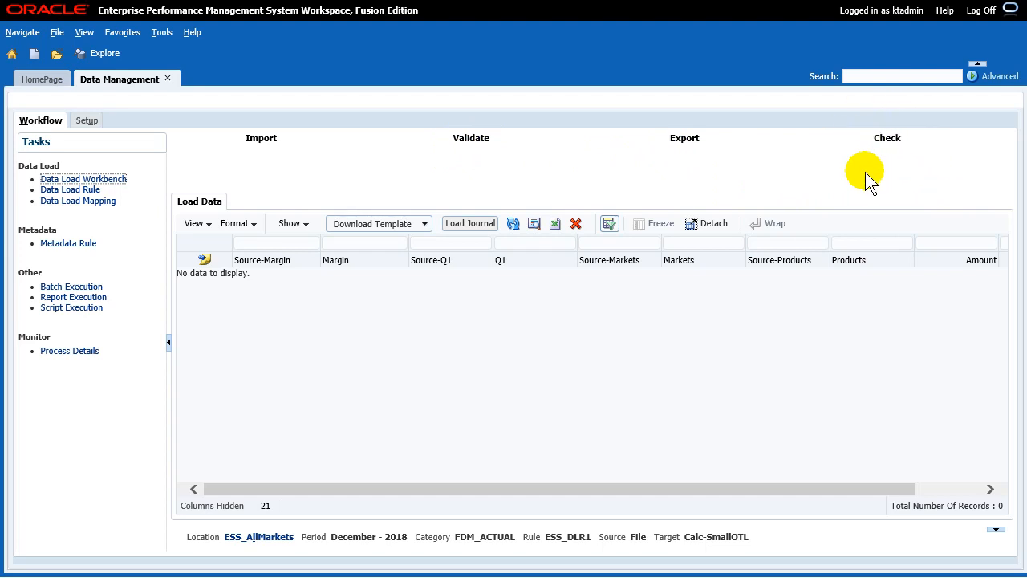
{"action": "mouse_move", "coordinate": [377, 371]}
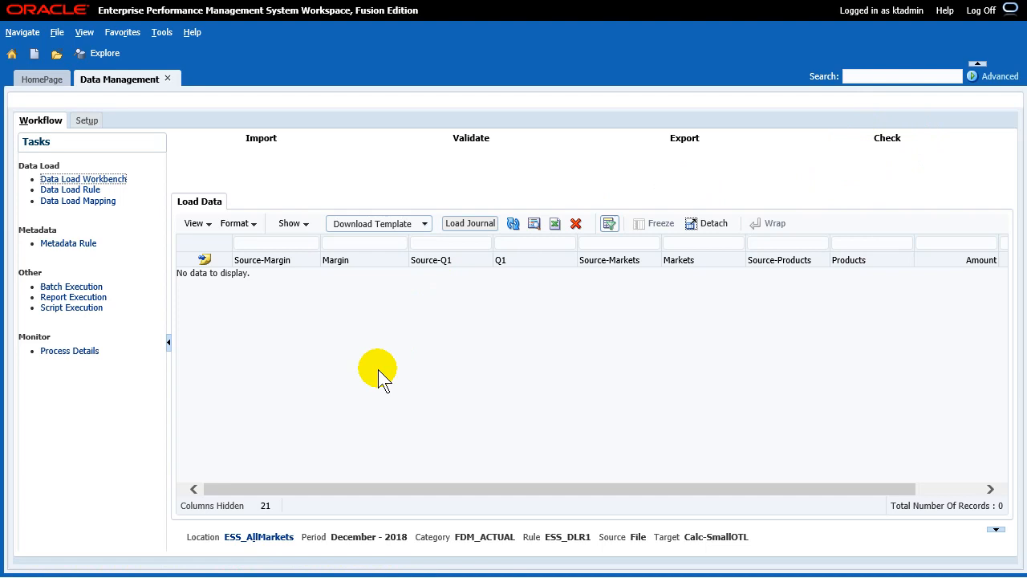
{"action": "mouse_move", "coordinate": [409, 562]}
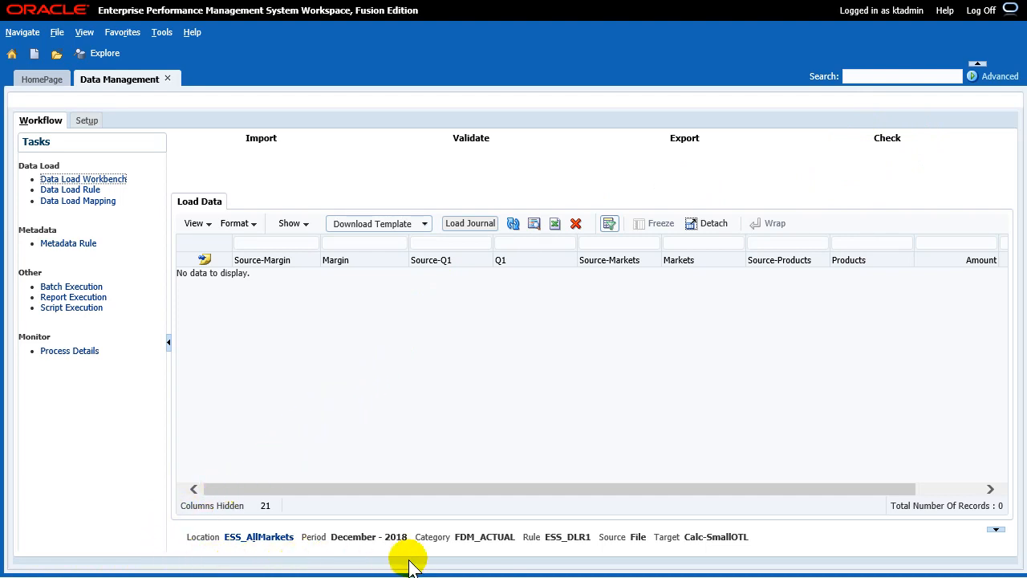
{"action": "mouse_move", "coordinate": [371, 505]}
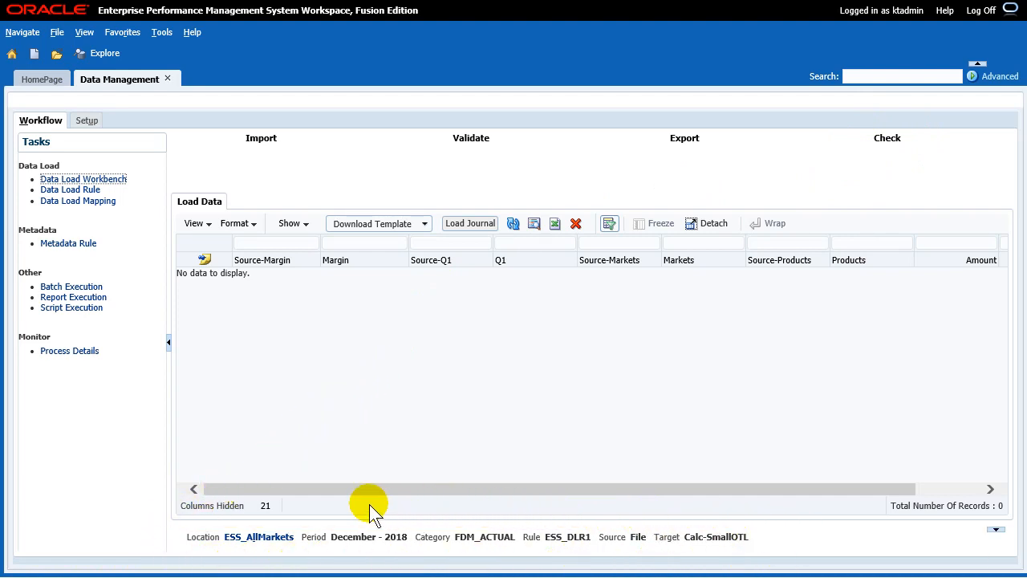
{"action": "mouse_move", "coordinate": [221, 562]}
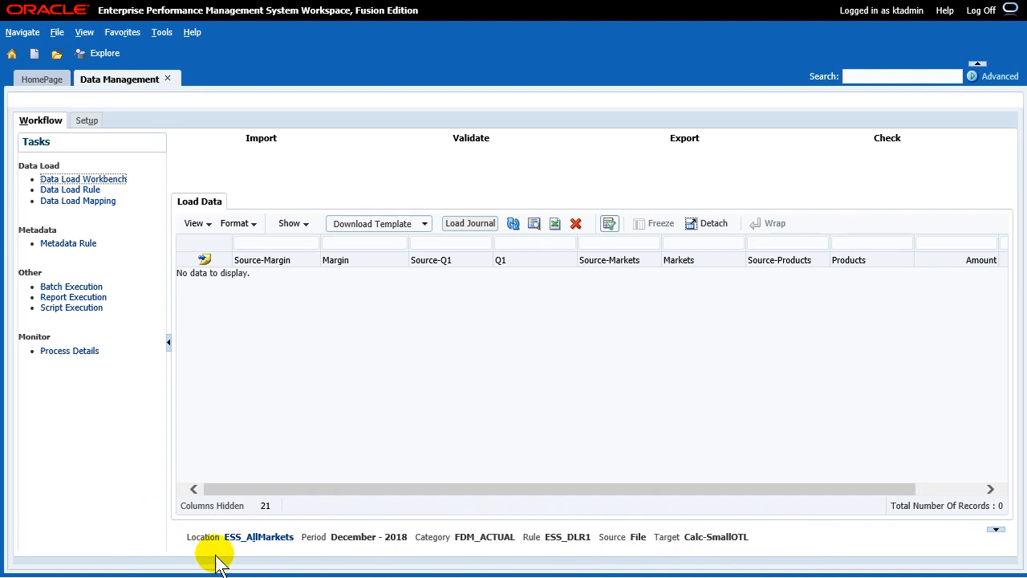
{"action": "mouse_move", "coordinate": [259, 536]}
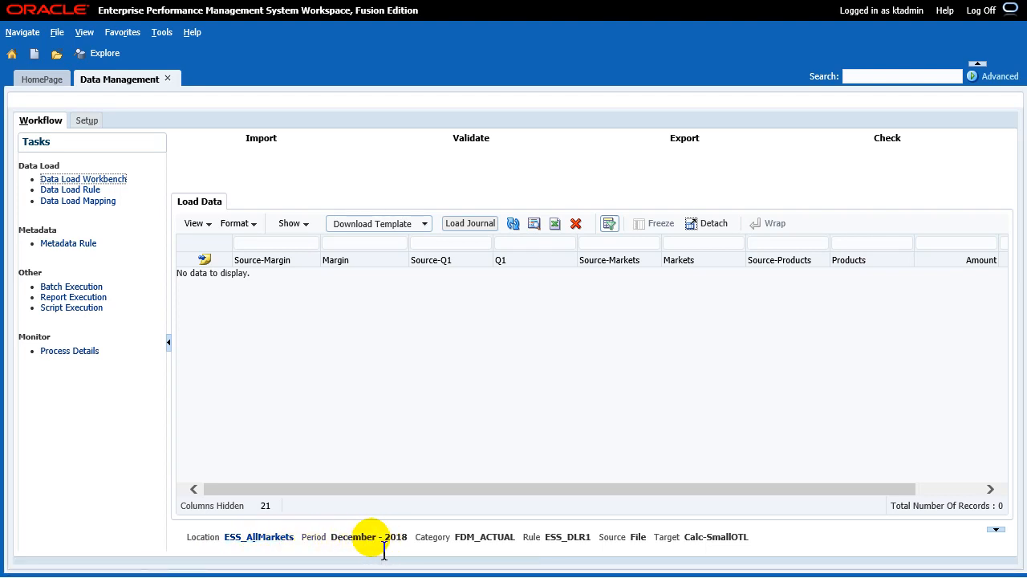
{"action": "mouse_move", "coordinate": [476, 537]}
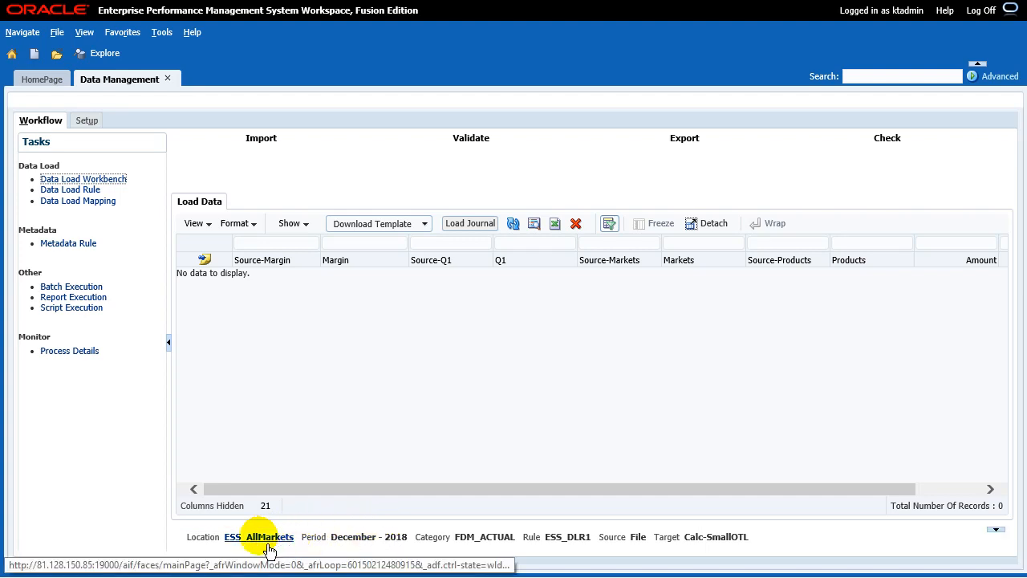
Step: Pick Texas as the point-of-view location, which fills in rule TX_DLR1
{"action": "left_click", "coordinate": [258, 536]}
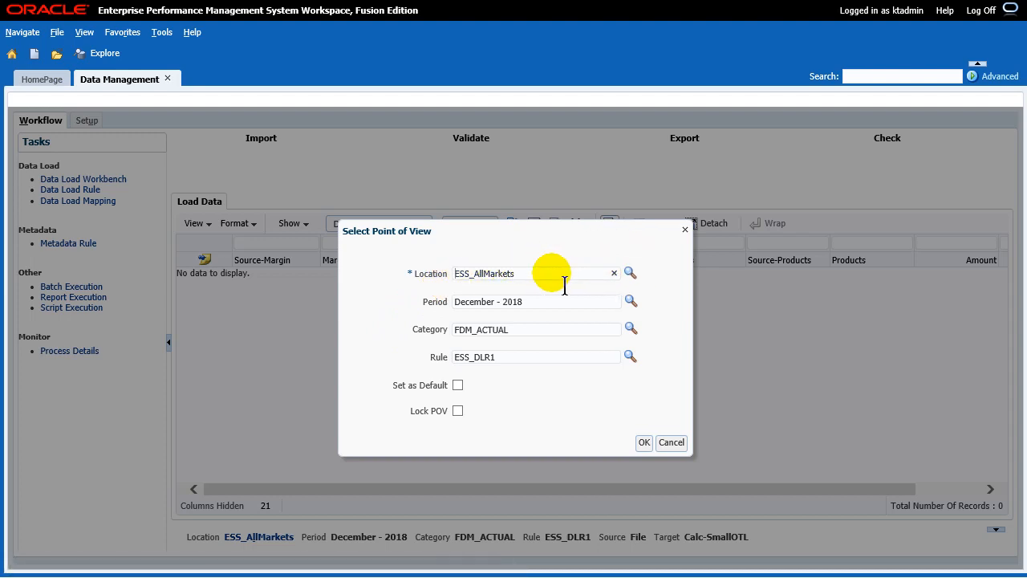
{"action": "mouse_move", "coordinate": [537, 356]}
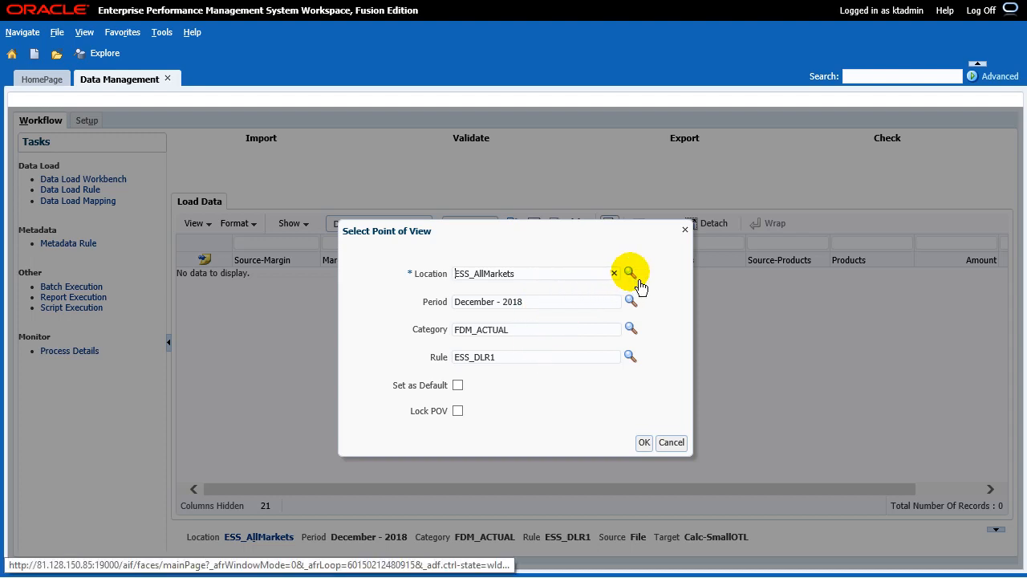
{"action": "left_click", "coordinate": [631, 273]}
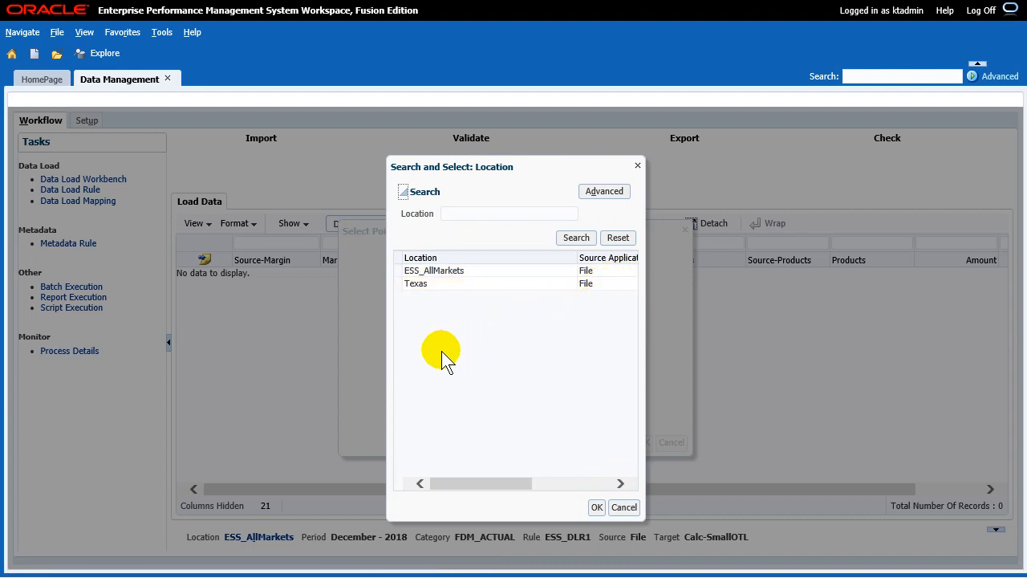
{"action": "mouse_move", "coordinate": [439, 353]}
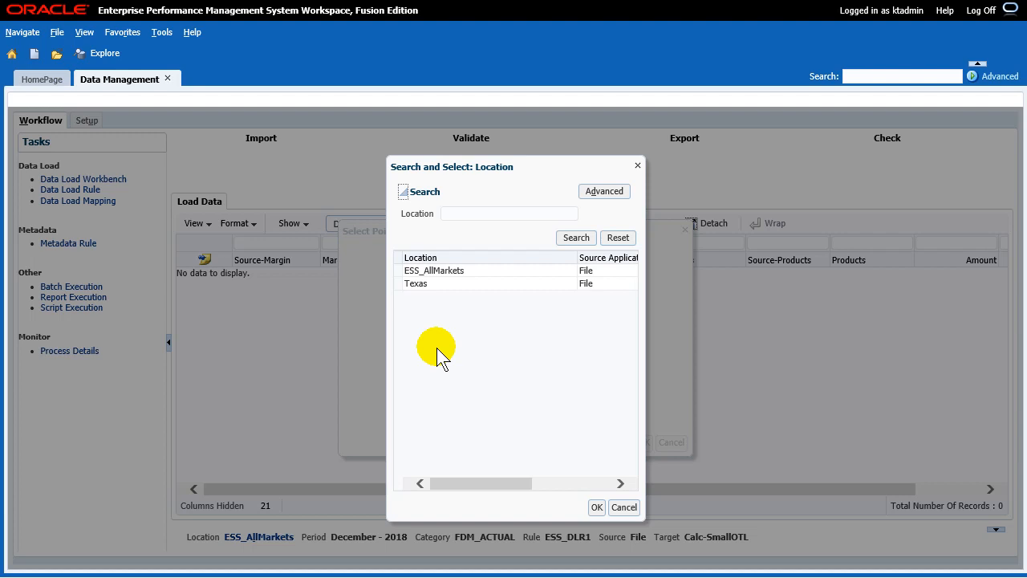
{"action": "left_click", "coordinate": [416, 283]}
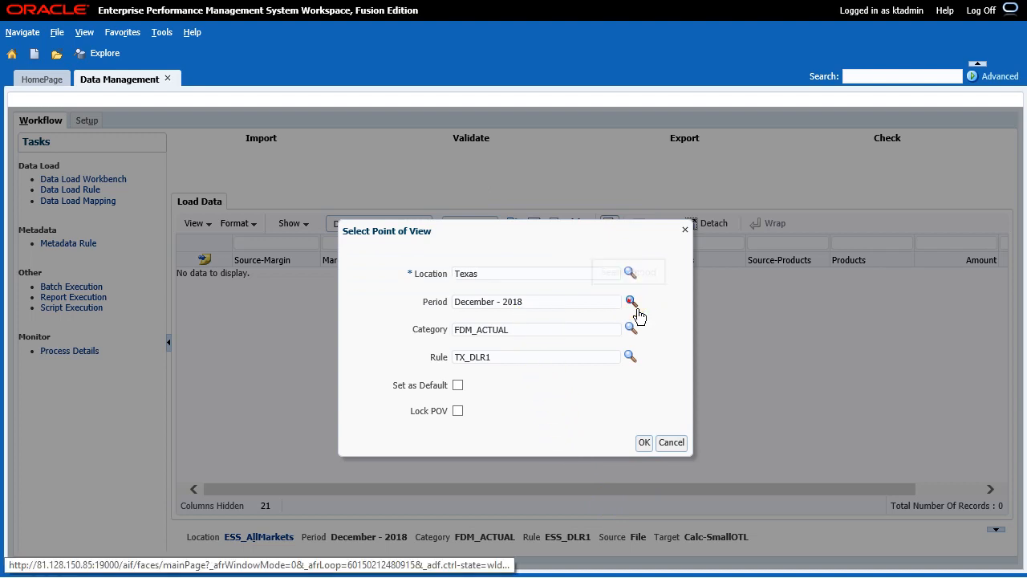
Step: Search the period lookup for 'Janua' and select January - 2018
{"action": "left_click", "coordinate": [631, 301]}
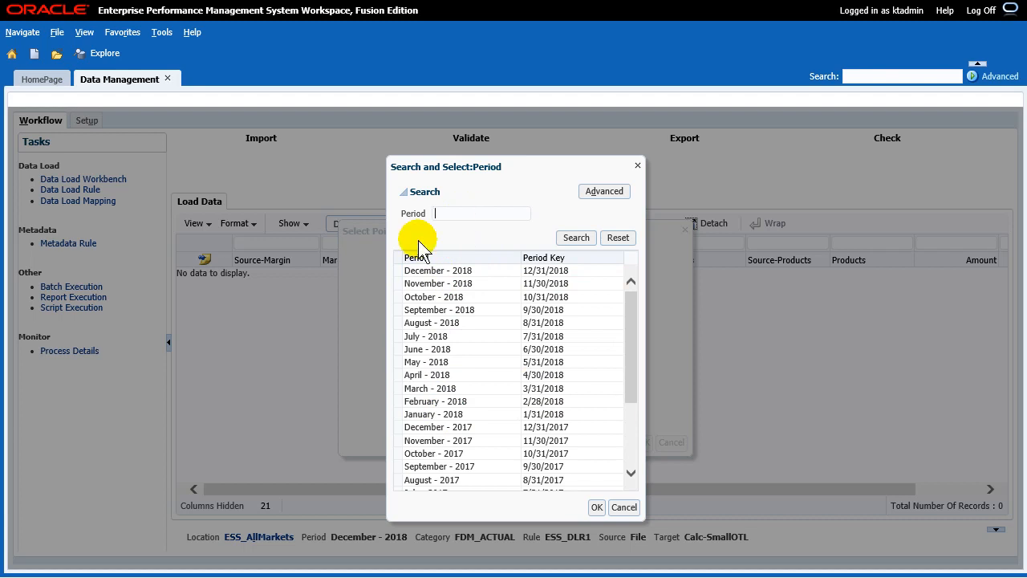
{"action": "type", "text": "January - 2018"}
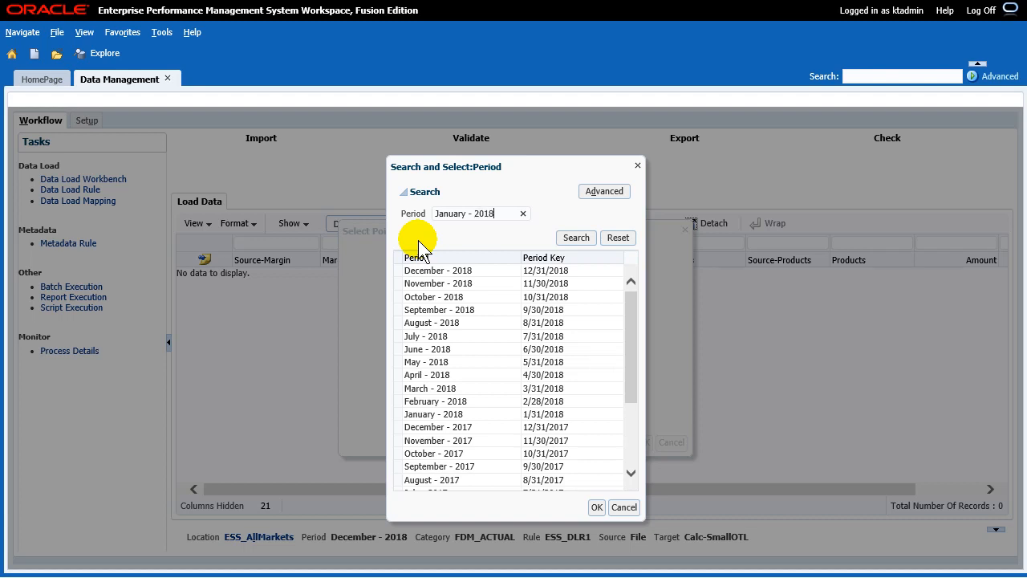
{"action": "mouse_move", "coordinate": [558, 237]}
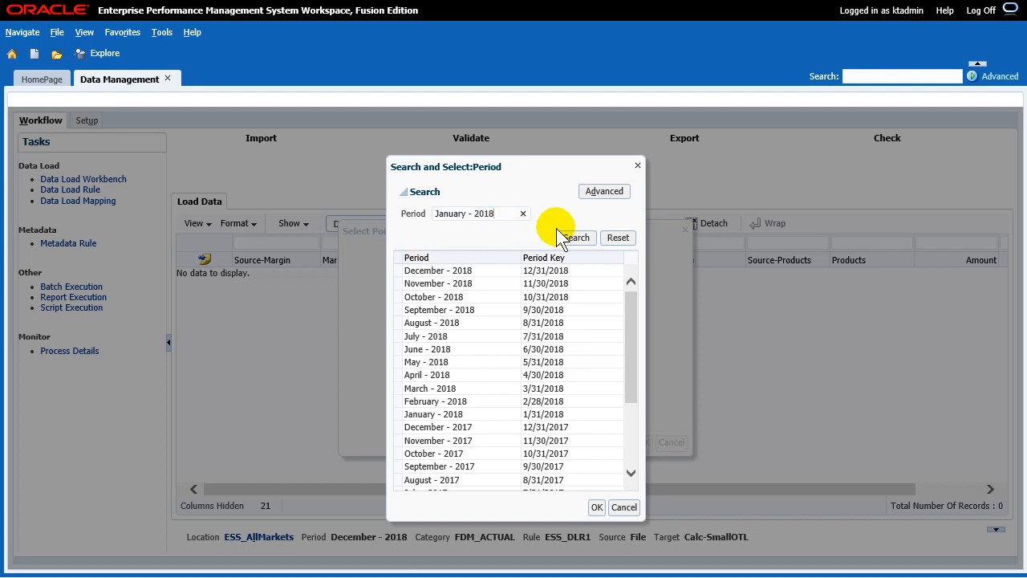
{"action": "left_click", "coordinate": [576, 238]}
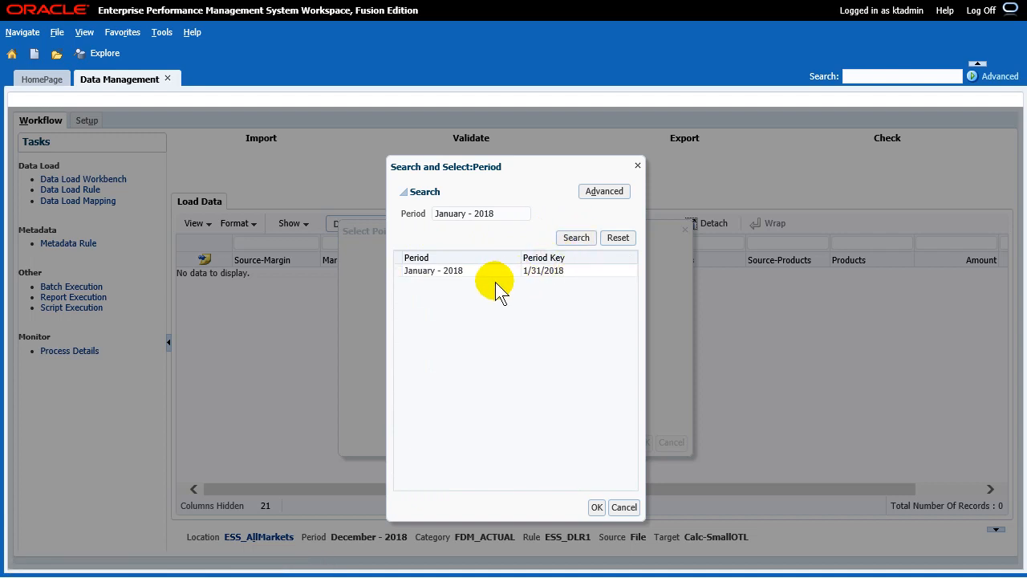
{"action": "left_click", "coordinate": [434, 270]}
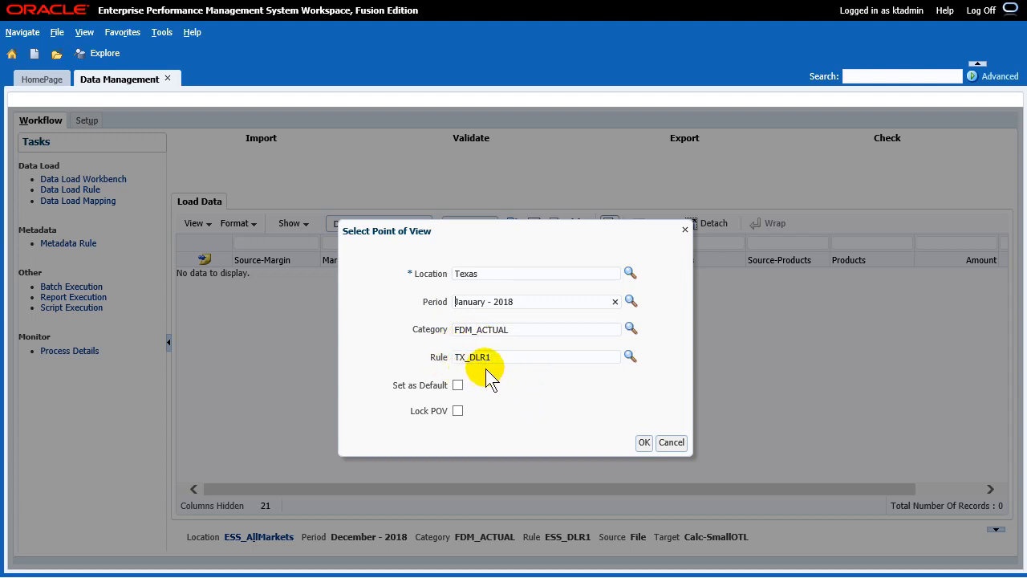
{"action": "mouse_move", "coordinate": [520, 393]}
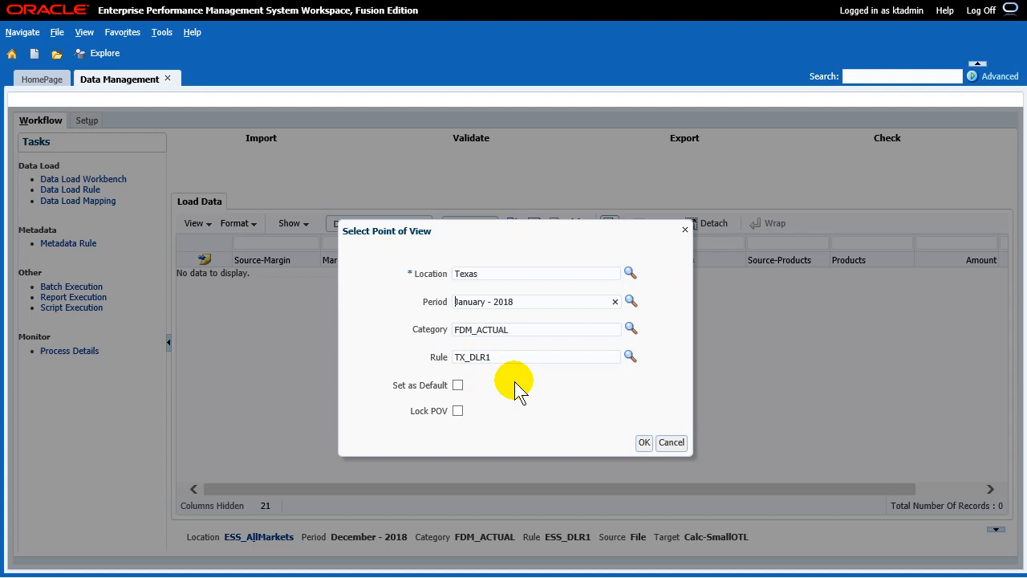
{"action": "mouse_move", "coordinate": [406, 517]}
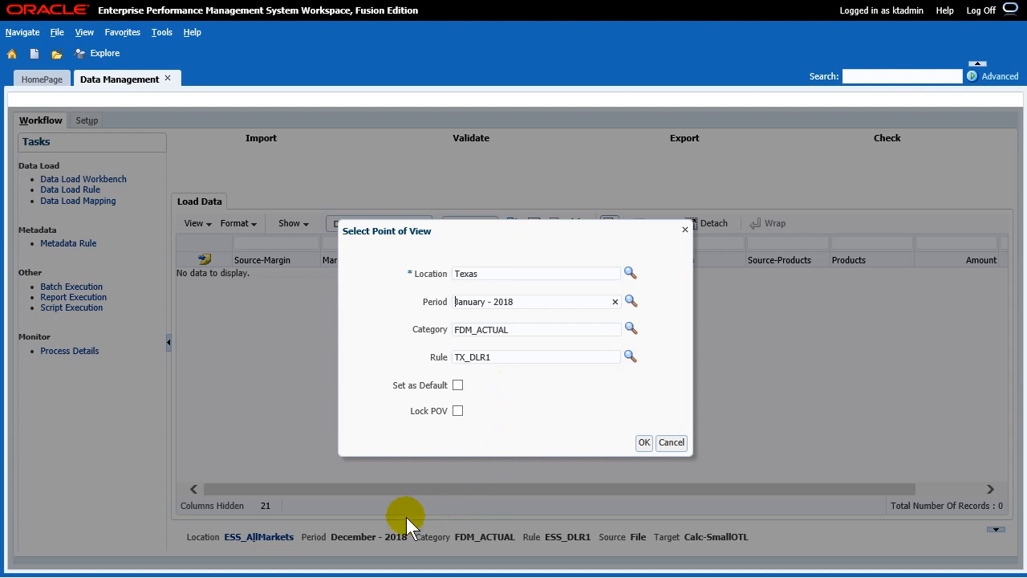
{"action": "mouse_move", "coordinate": [255, 553]}
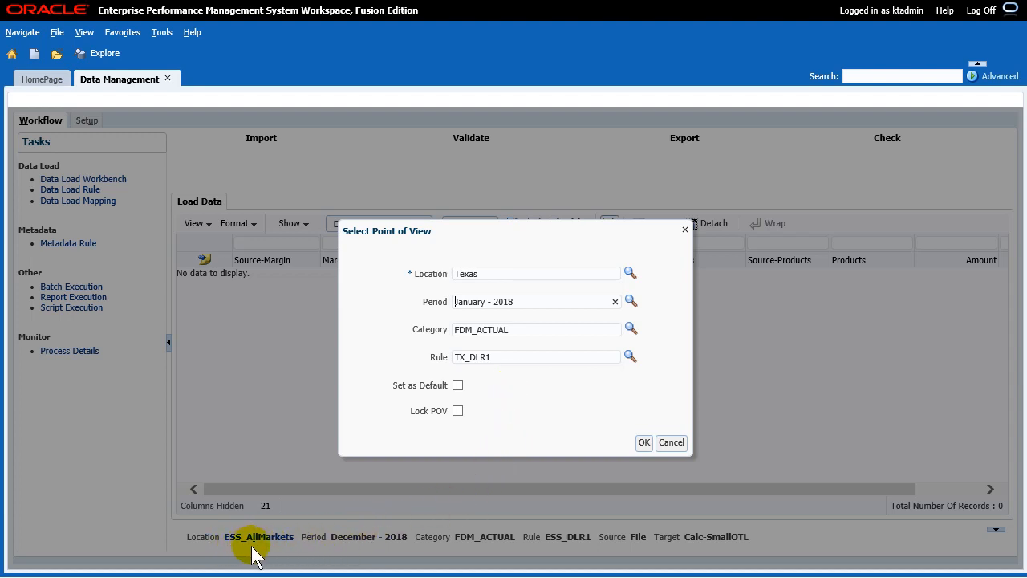
{"action": "mouse_move", "coordinate": [497, 428]}
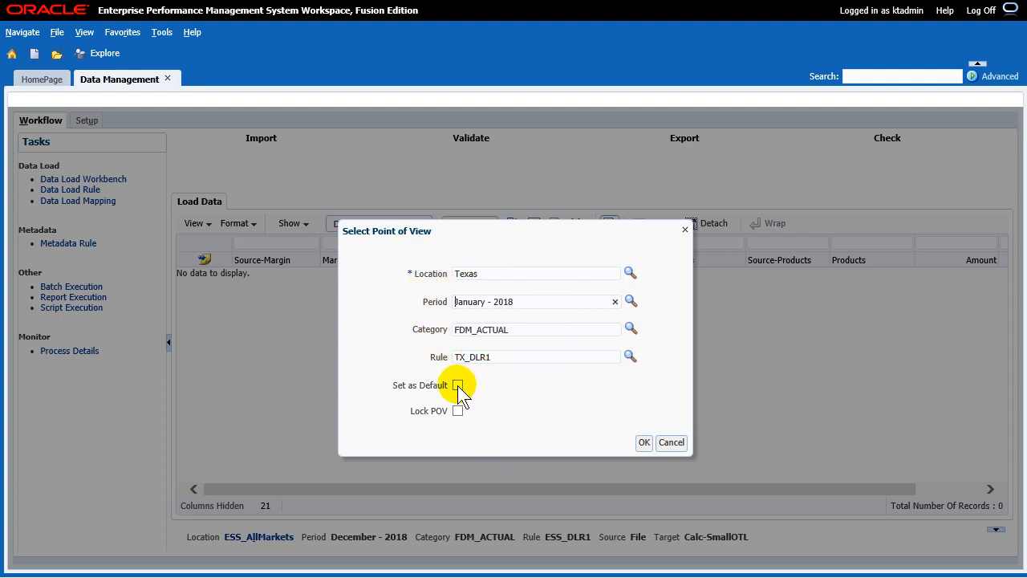
Step: Save the Texas, January - 2018, TX_DLR1 point of view as default and apply it
{"action": "left_click", "coordinate": [458, 385]}
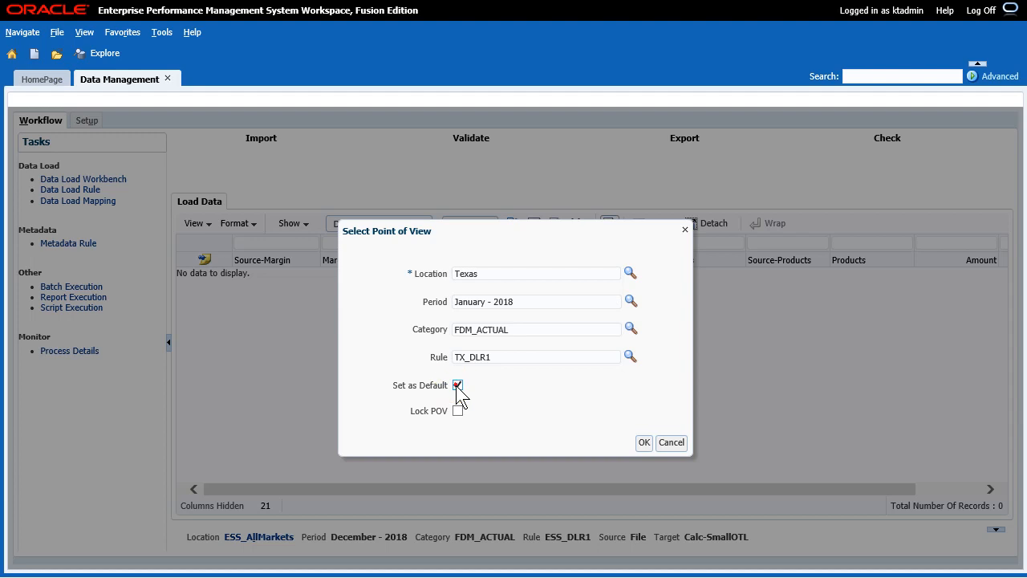
{"action": "left_click", "coordinate": [459, 385]}
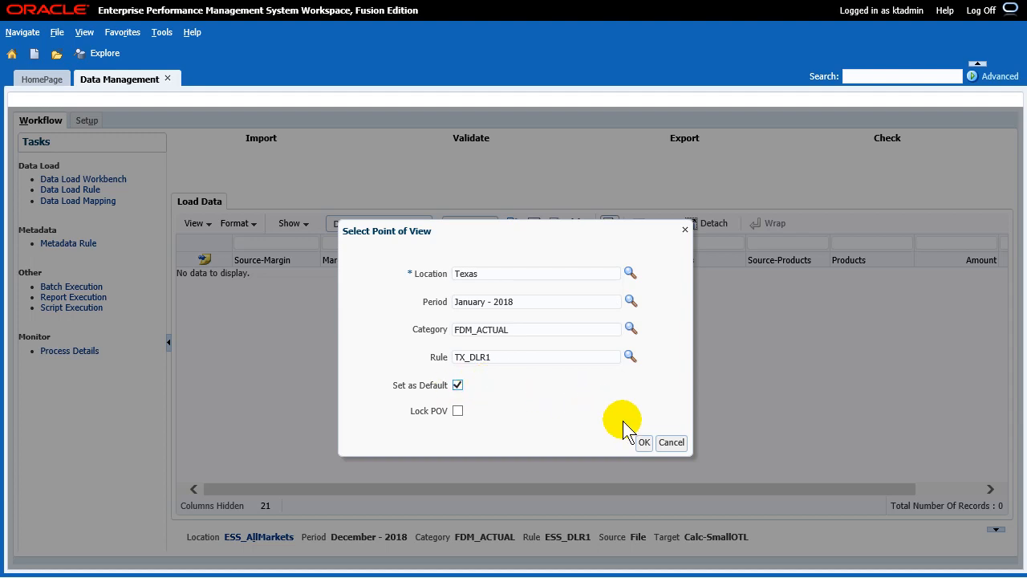
{"action": "left_click", "coordinate": [643, 442]}
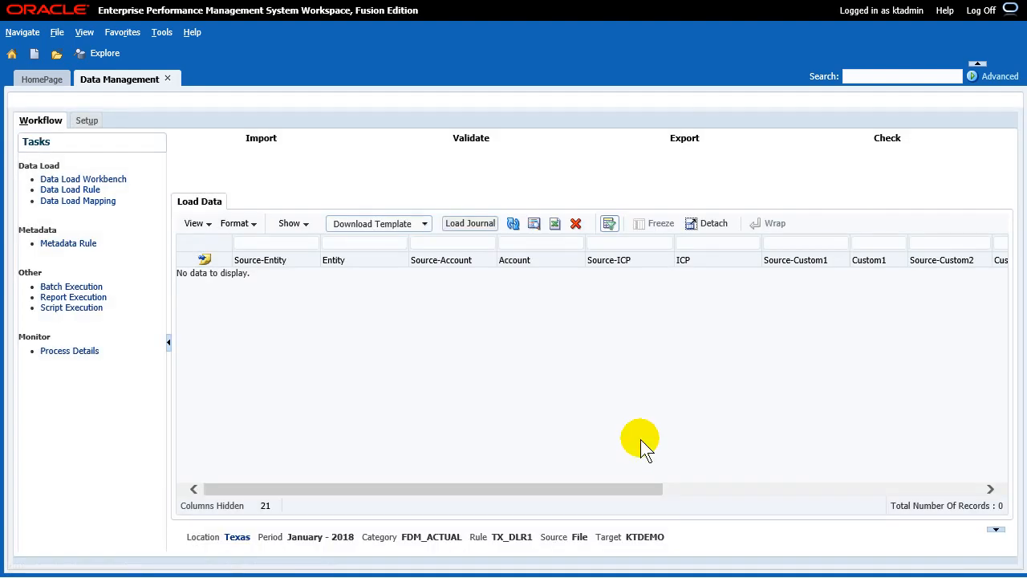
{"action": "mouse_move", "coordinate": [586, 488]}
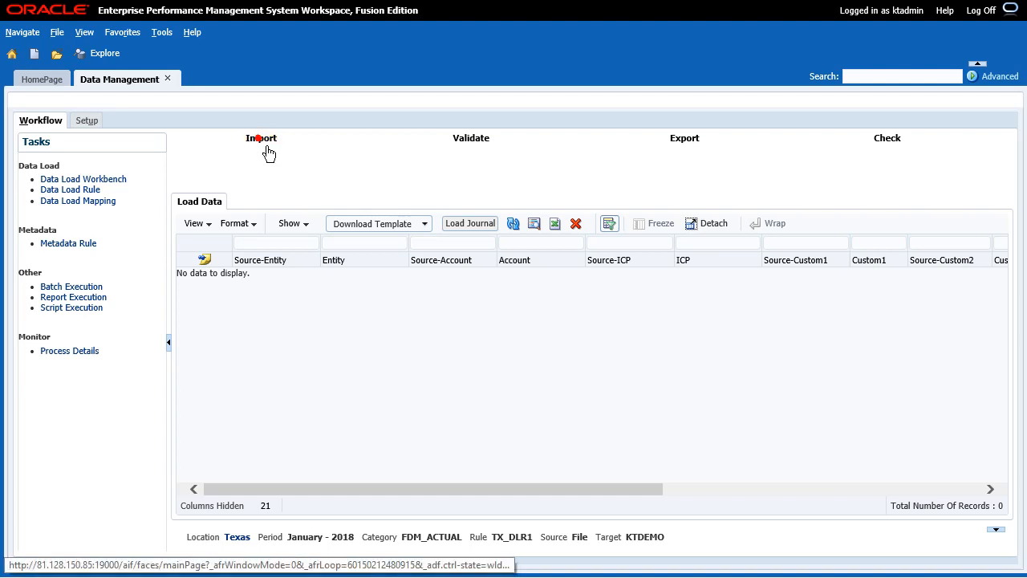
Step: Start the Texas import step to bring up its execution mode options
{"action": "left_click", "coordinate": [260, 138]}
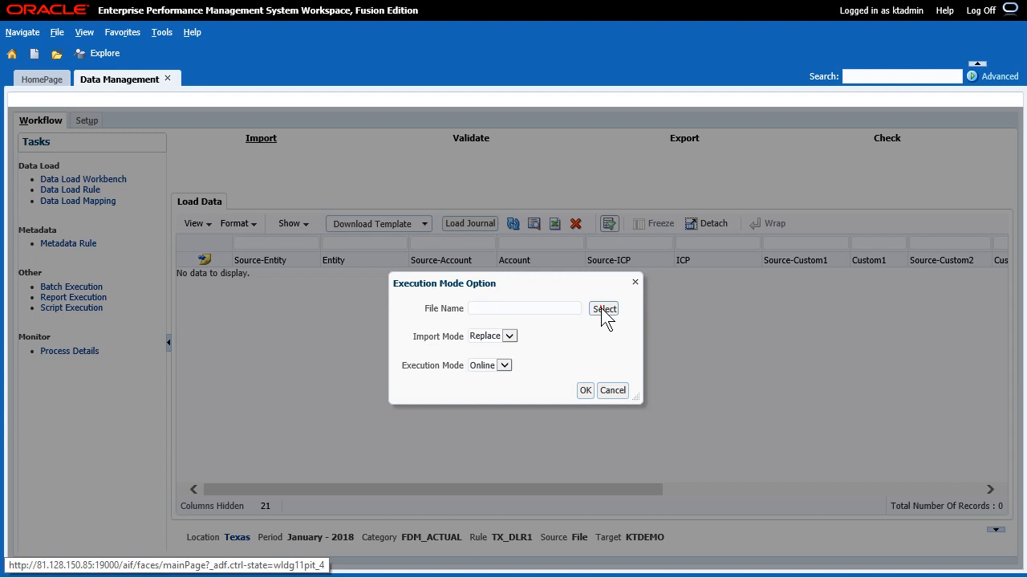
Step: Browse to KTDEMO > inbox > Texas and pick Texas_GL.glo as the import file
{"action": "left_click", "coordinate": [603, 308]}
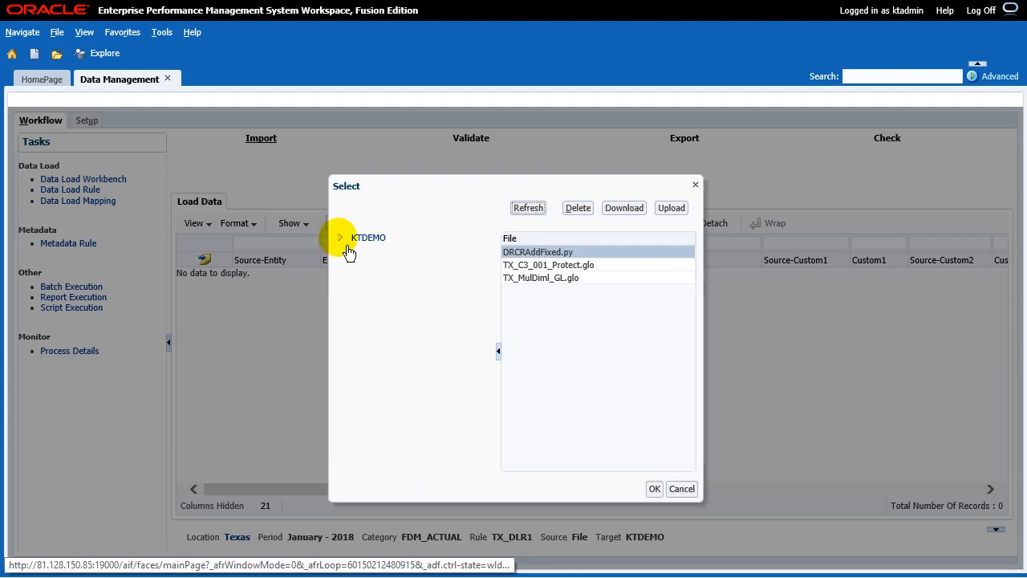
{"action": "left_click", "coordinate": [340, 237]}
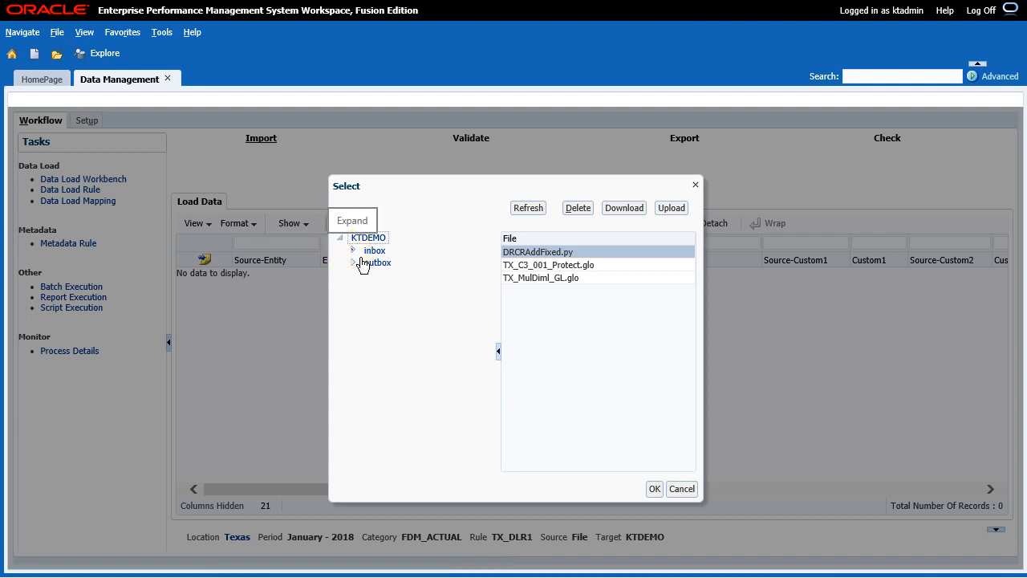
{"action": "left_click", "coordinate": [353, 250]}
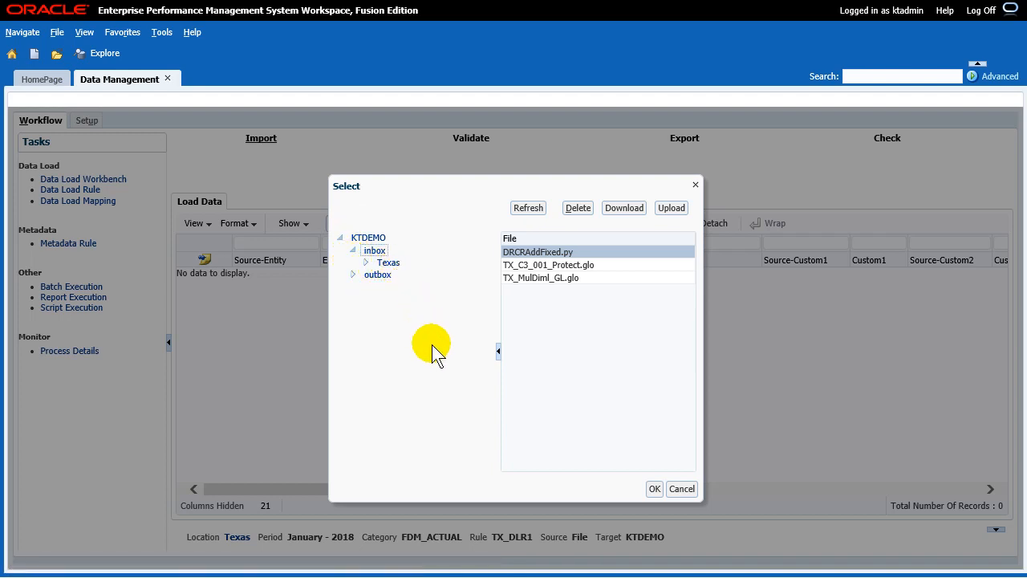
{"action": "mouse_move", "coordinate": [404, 277]}
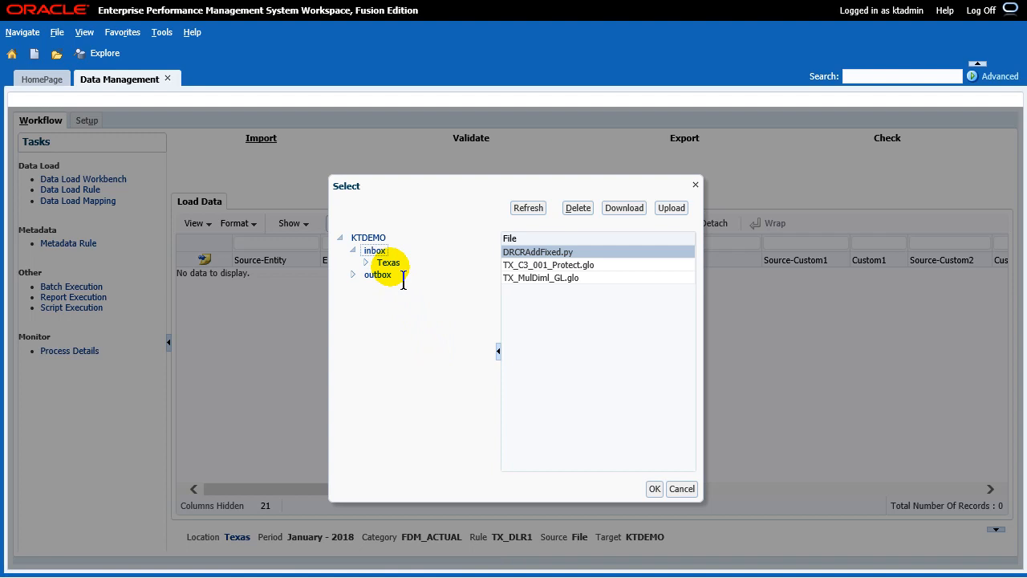
{"action": "left_click", "coordinate": [388, 263]}
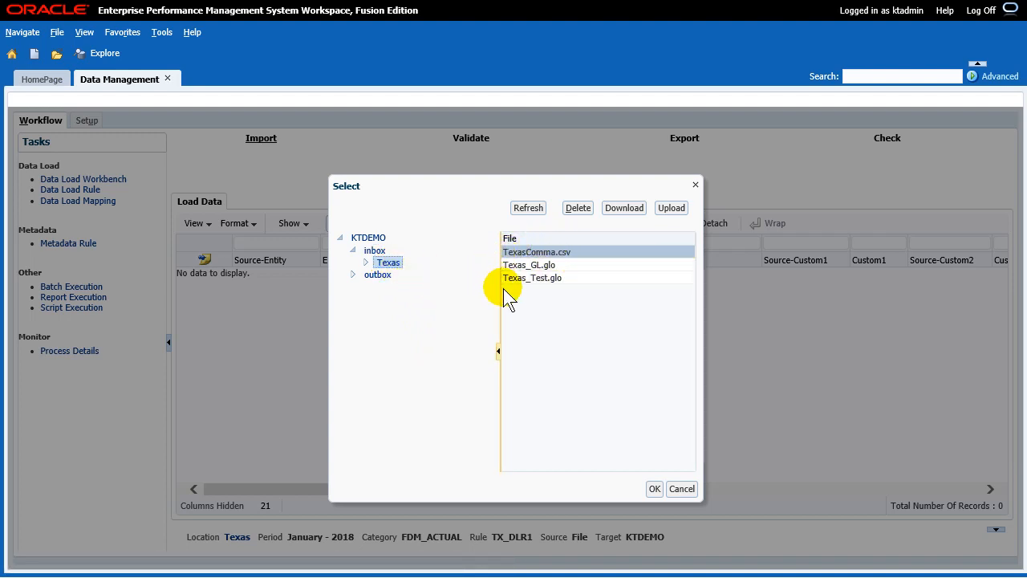
{"action": "mouse_move", "coordinate": [585, 329]}
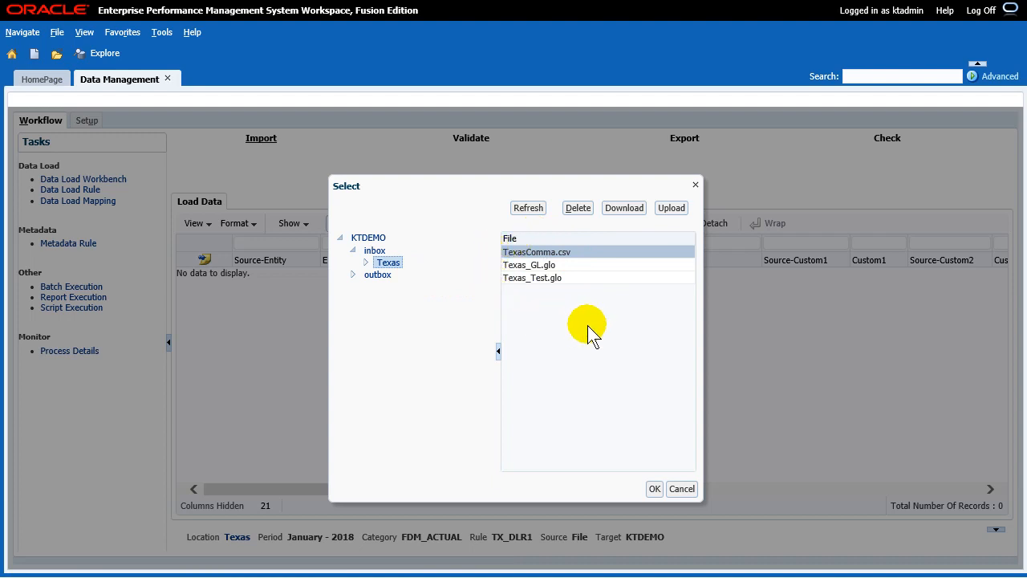
{"action": "mouse_move", "coordinate": [598, 329]}
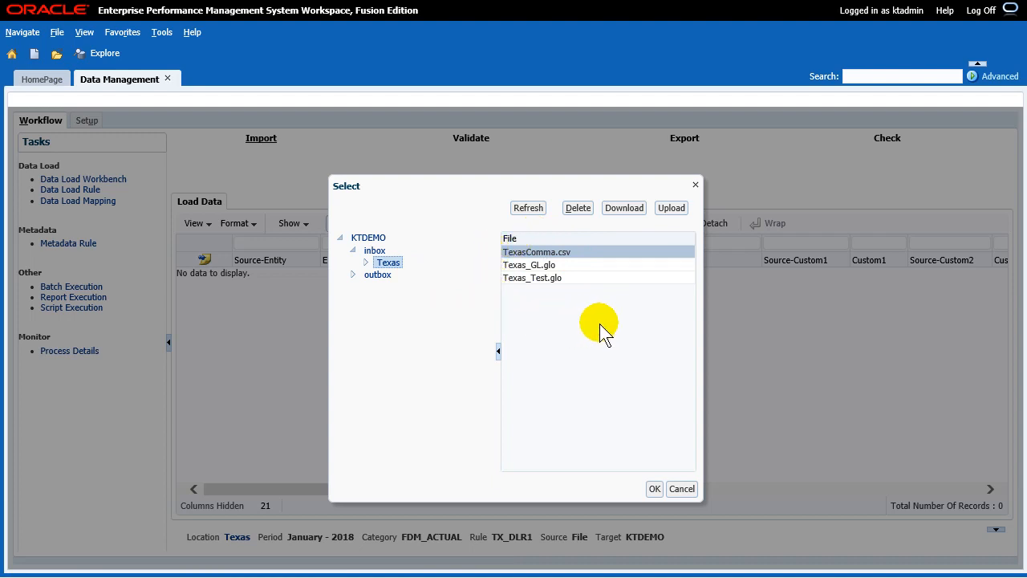
{"action": "mouse_move", "coordinate": [602, 297]}
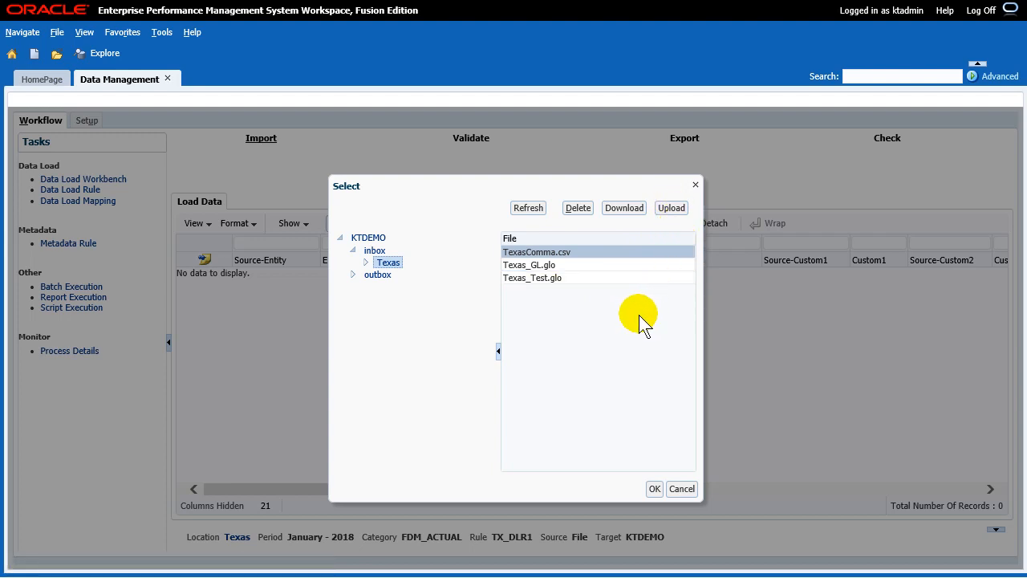
{"action": "left_click", "coordinate": [529, 264]}
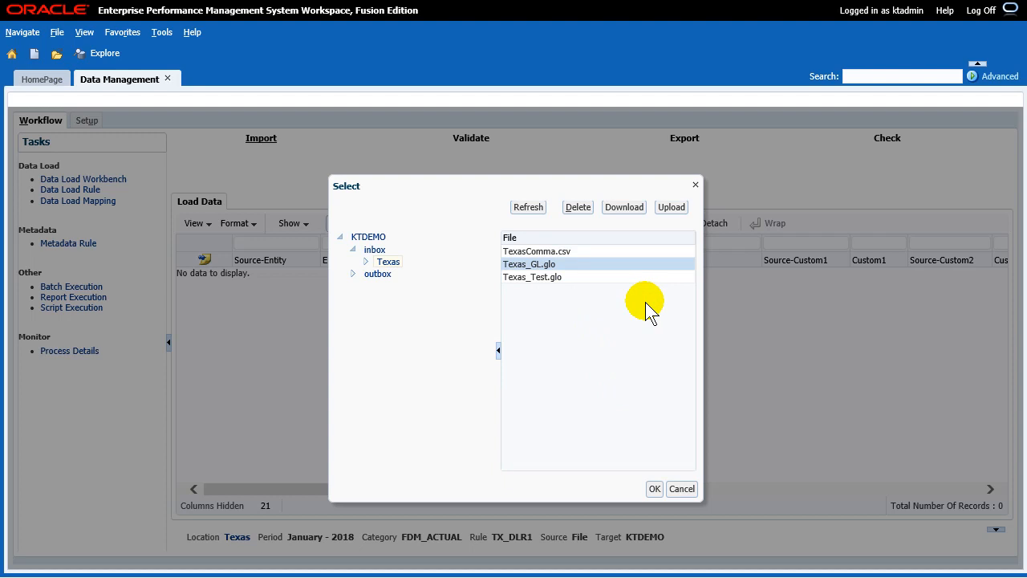
{"action": "mouse_move", "coordinate": [647, 322]}
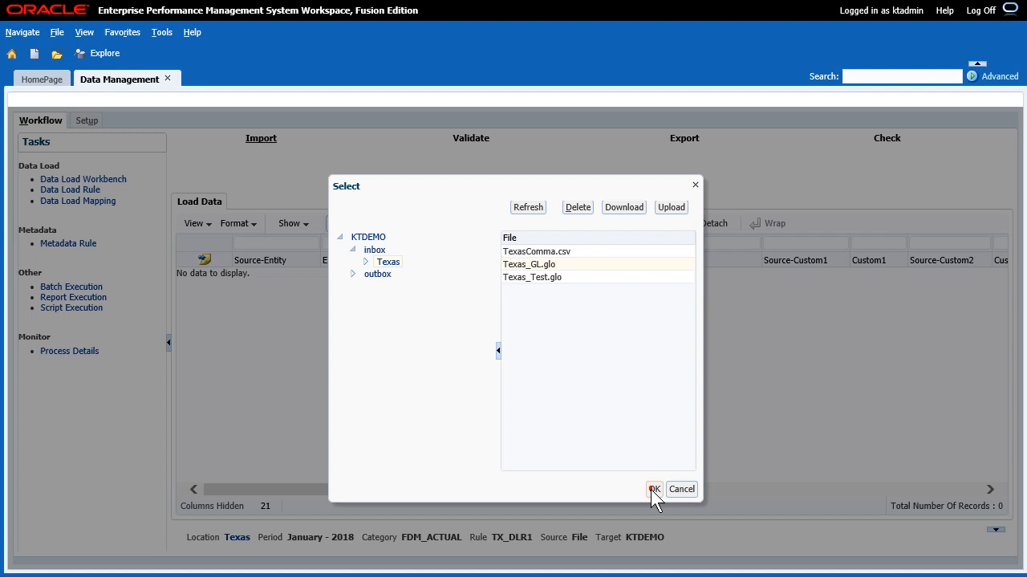
Step: Confirm Texas_GL.glo and run the import with Replace mode and Online execution
{"action": "left_click", "coordinate": [654, 488]}
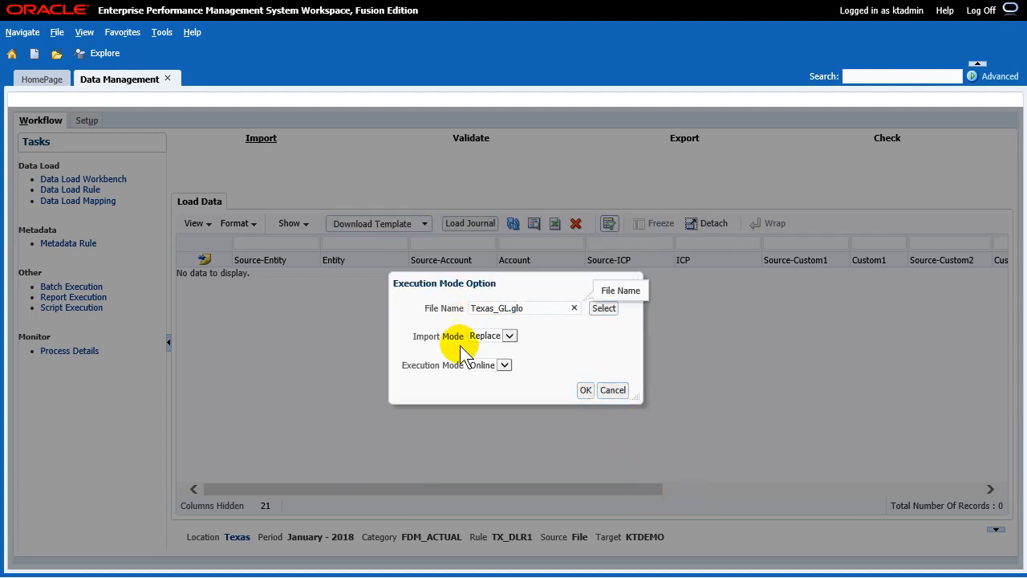
{"action": "mouse_move", "coordinate": [521, 355]}
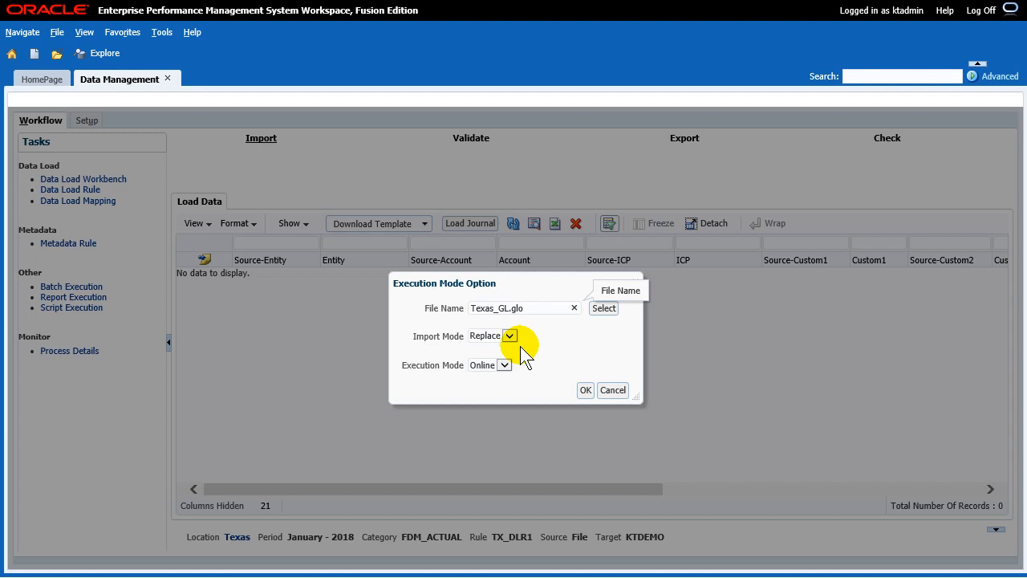
{"action": "left_click", "coordinate": [510, 335]}
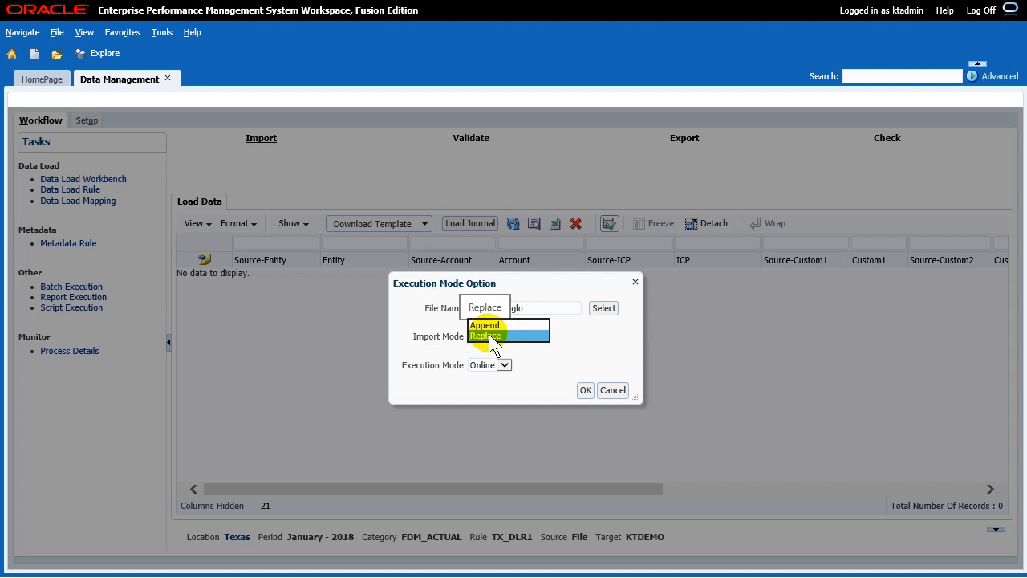
{"action": "left_click", "coordinate": [485, 335]}
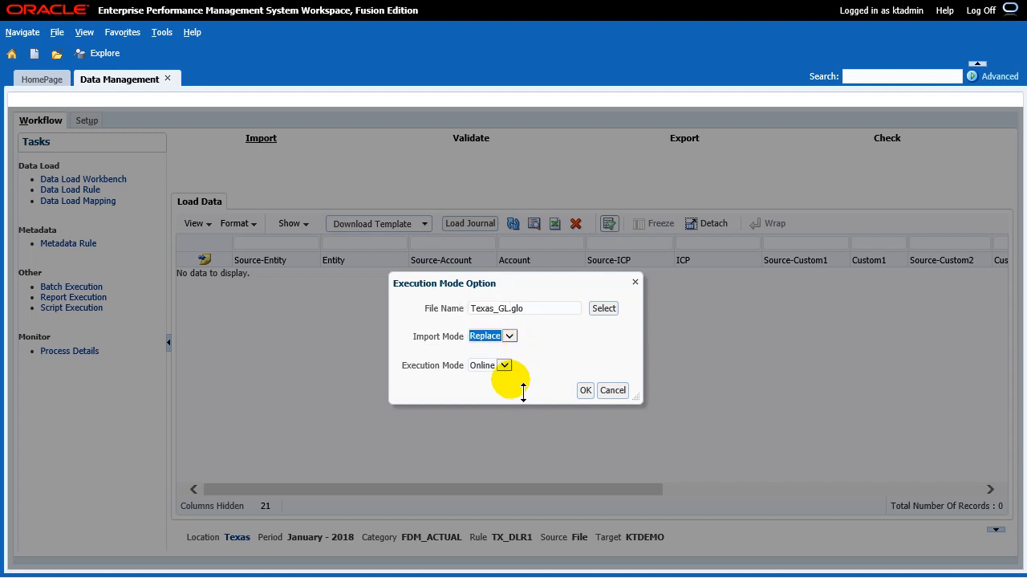
{"action": "left_click", "coordinate": [505, 365]}
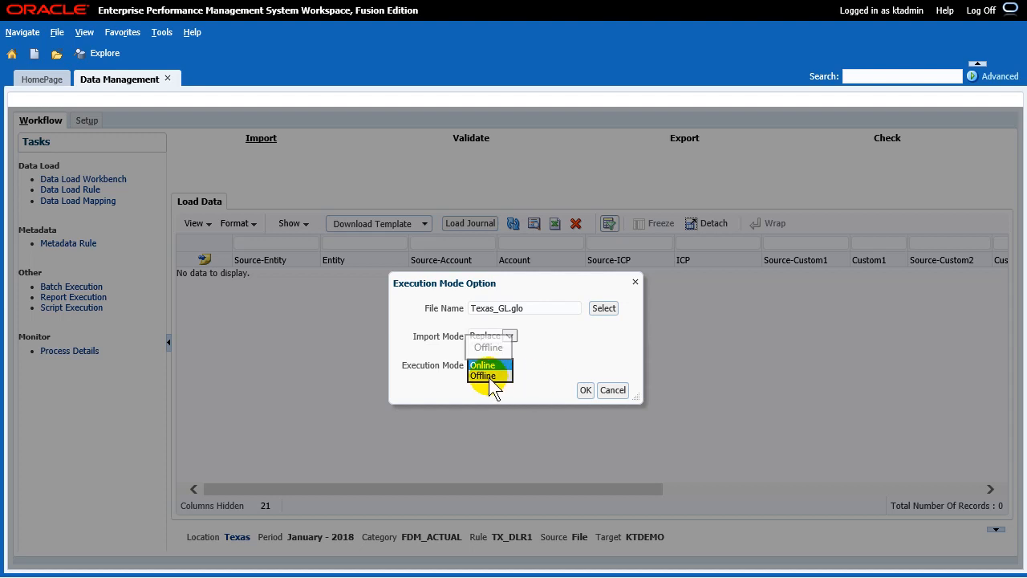
{"action": "left_click", "coordinate": [482, 365]}
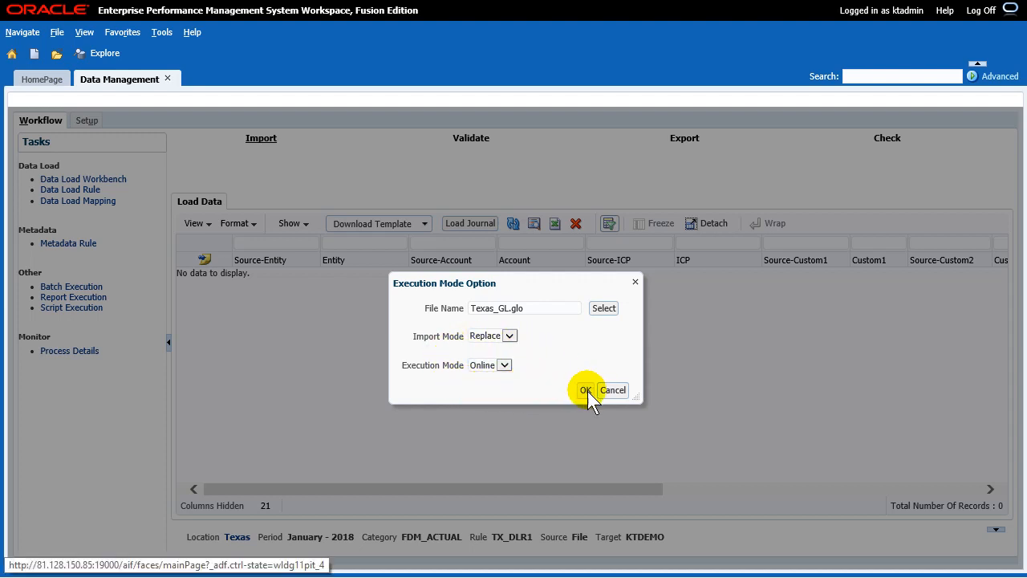
{"action": "left_click", "coordinate": [585, 390]}
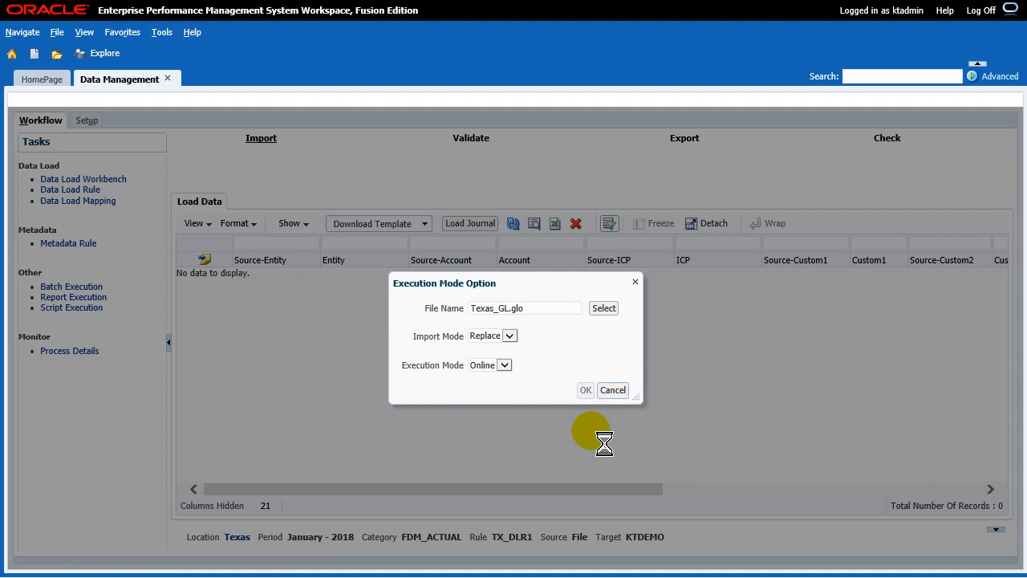
Step: Let the Texas_GL.glo import finish, loading 173 records into the grid
{"action": "left_click", "coordinate": [585, 389]}
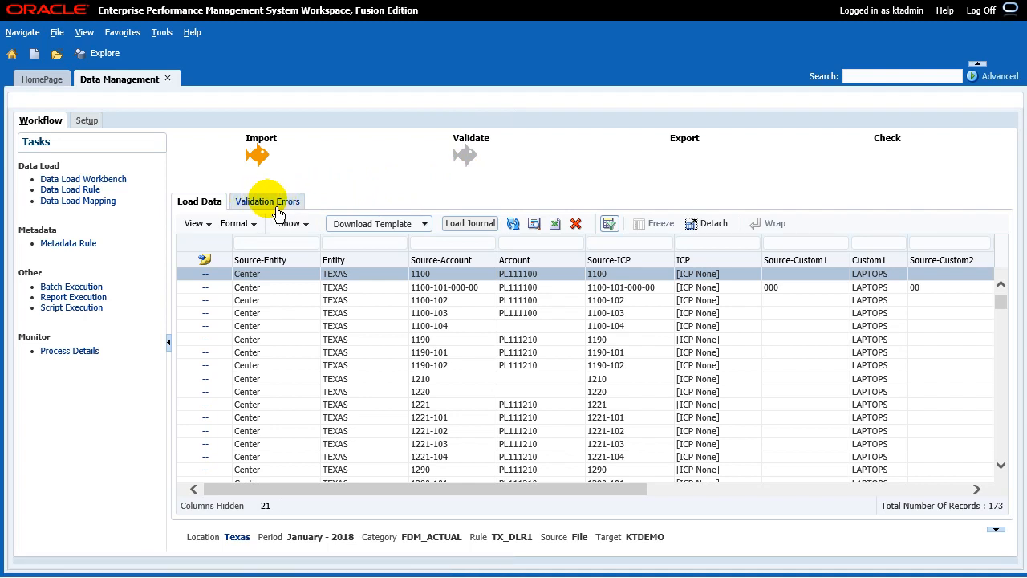
{"action": "left_click", "coordinate": [267, 201]}
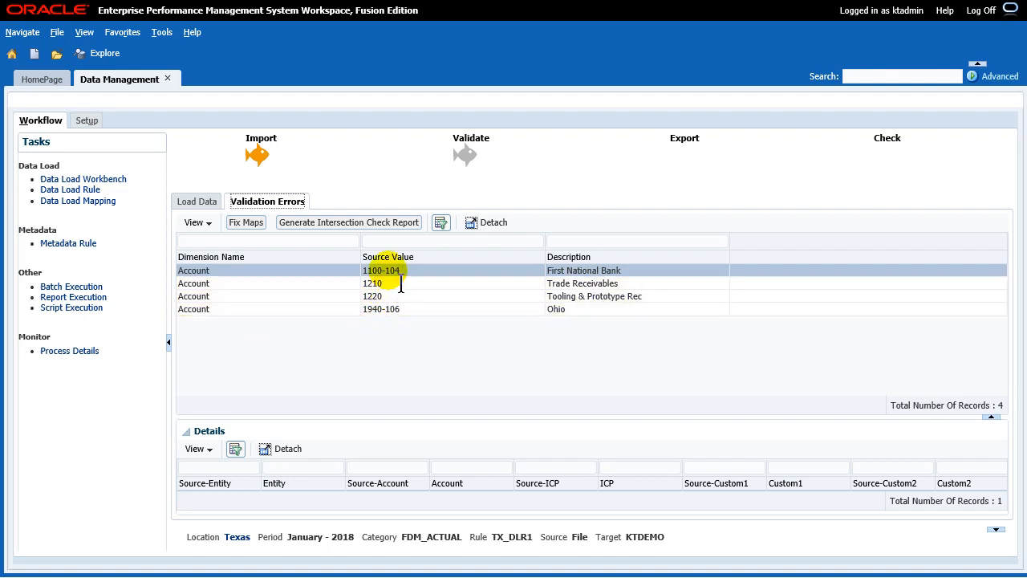
{"action": "left_click", "coordinate": [373, 284]}
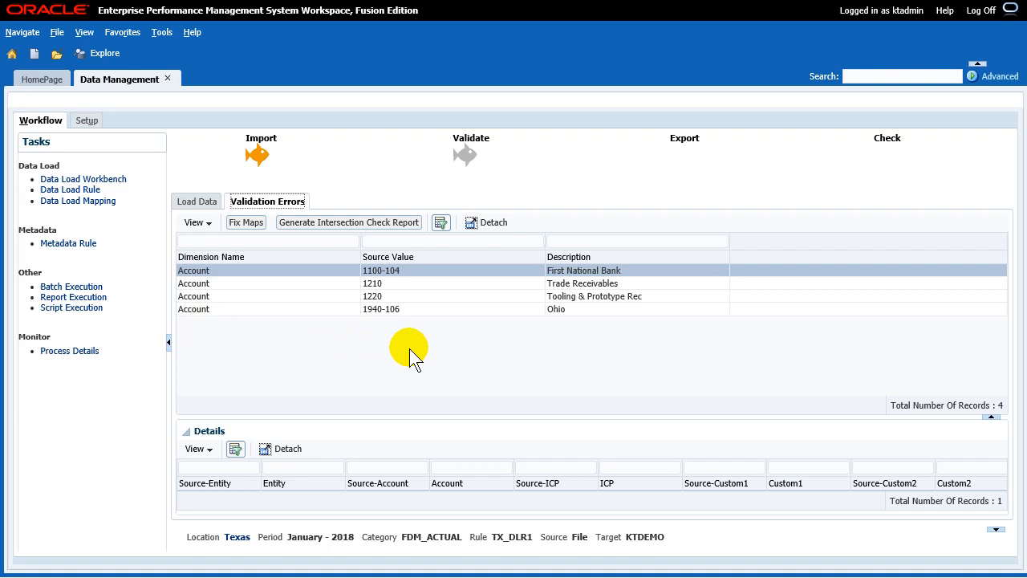
{"action": "left_click", "coordinate": [422, 283]}
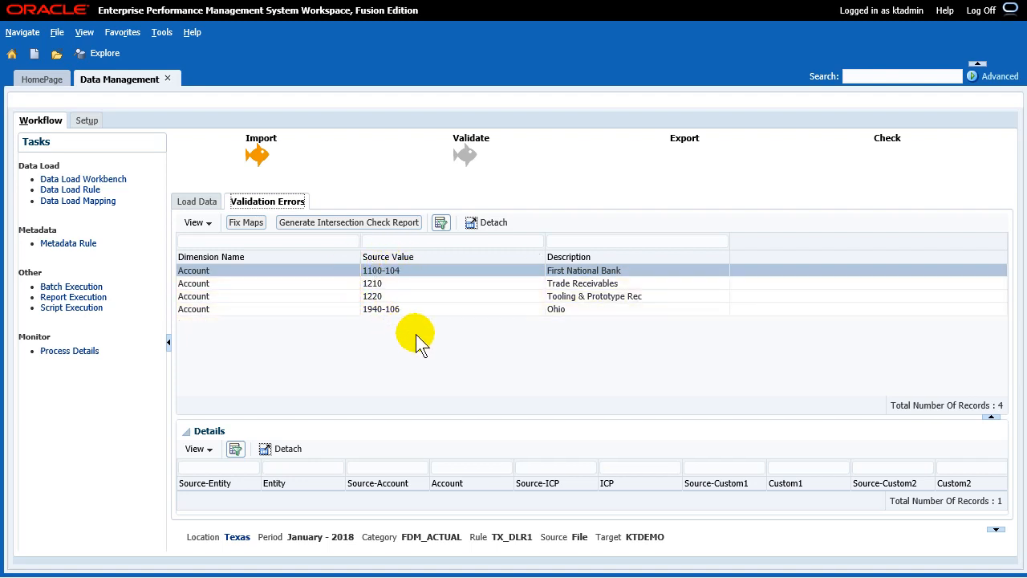
{"action": "mouse_move", "coordinate": [402, 337]}
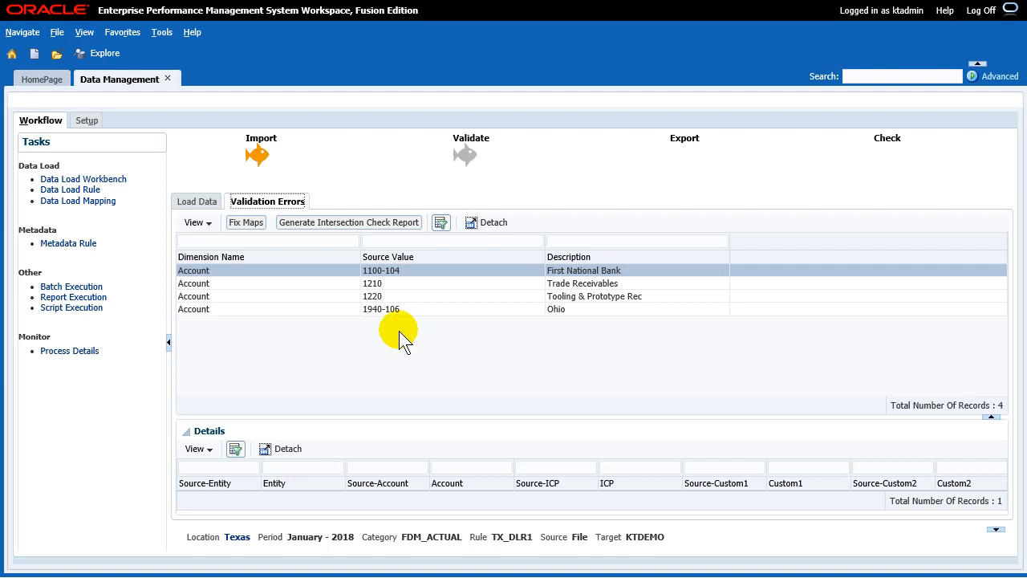
{"action": "mouse_move", "coordinate": [309, 333]}
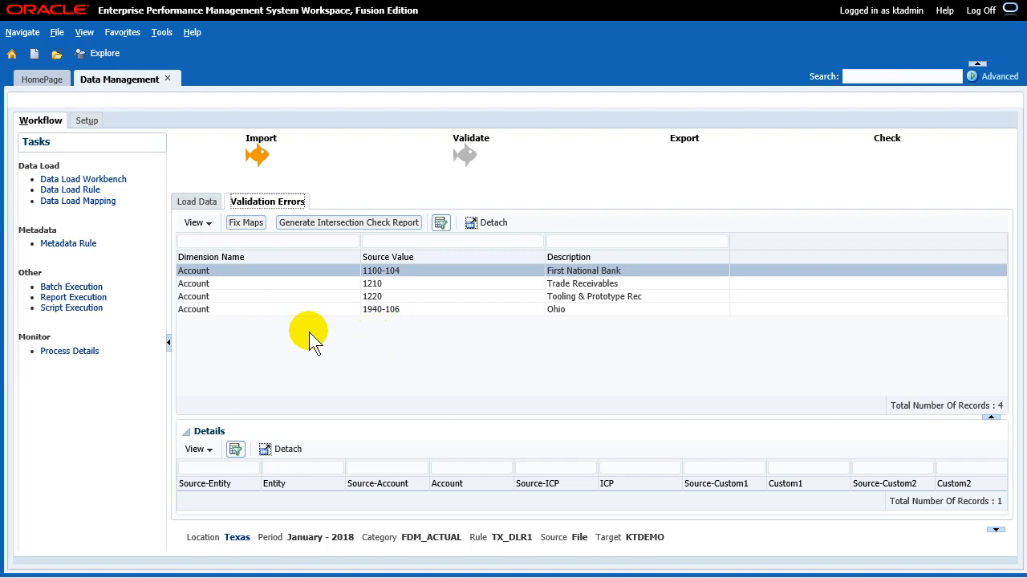
{"action": "left_click", "coordinate": [379, 309]}
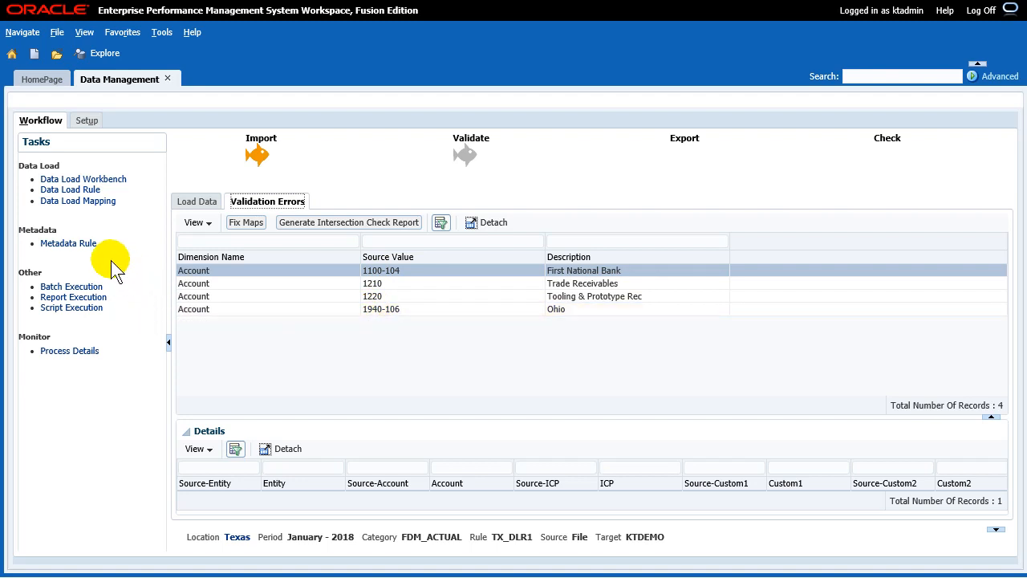
{"action": "mouse_move", "coordinate": [78, 201]}
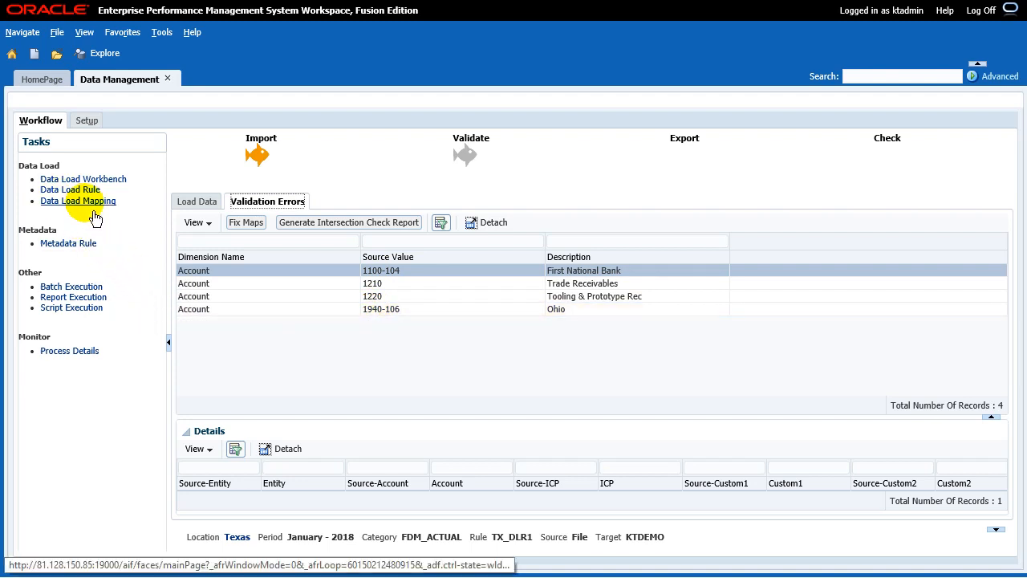
Step: Show the Texas explicit mappings for the Account dimension in Data Load Mapping
{"action": "left_click", "coordinate": [78, 201]}
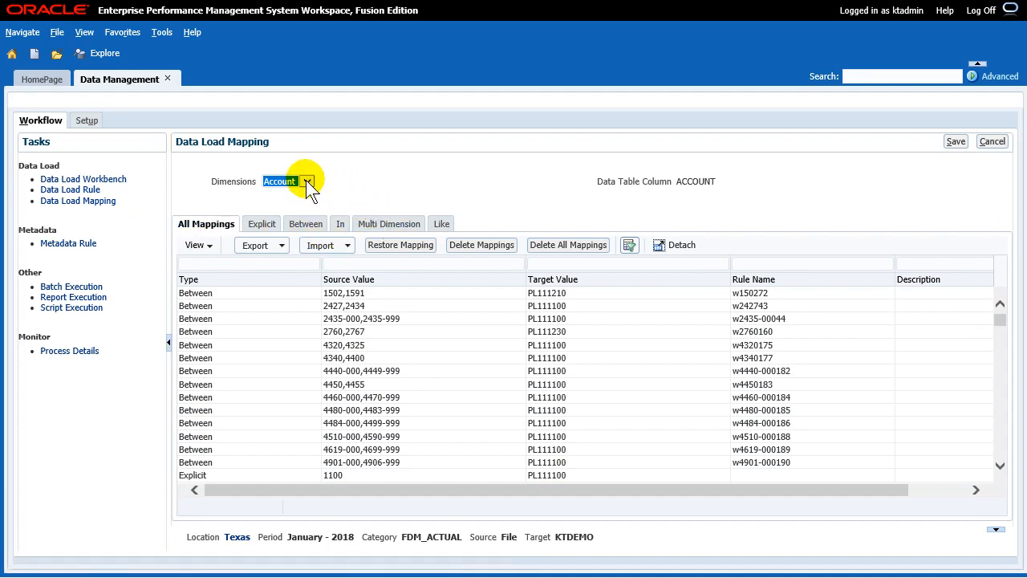
{"action": "left_click", "coordinate": [307, 181]}
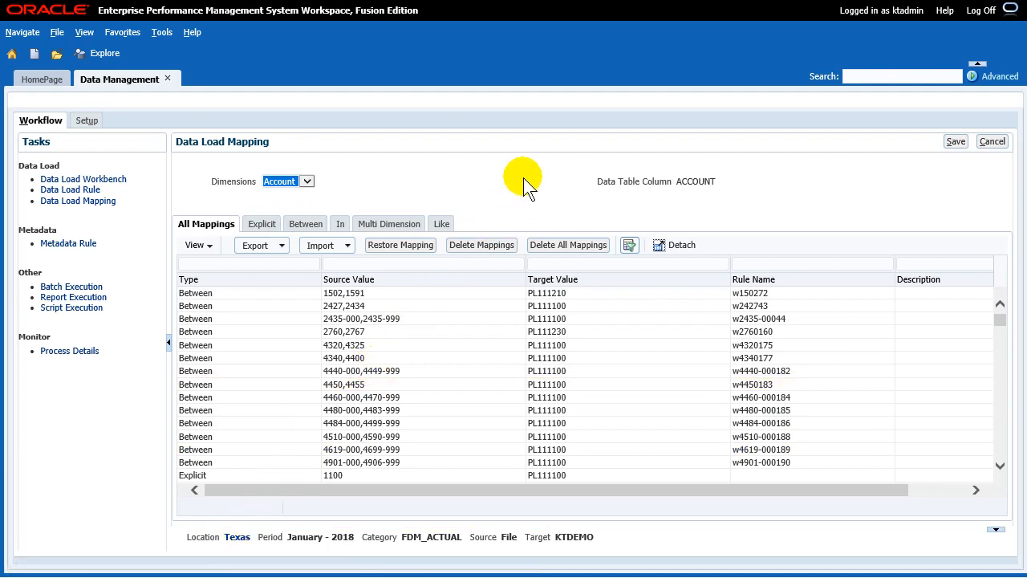
{"action": "mouse_move", "coordinate": [520, 175]}
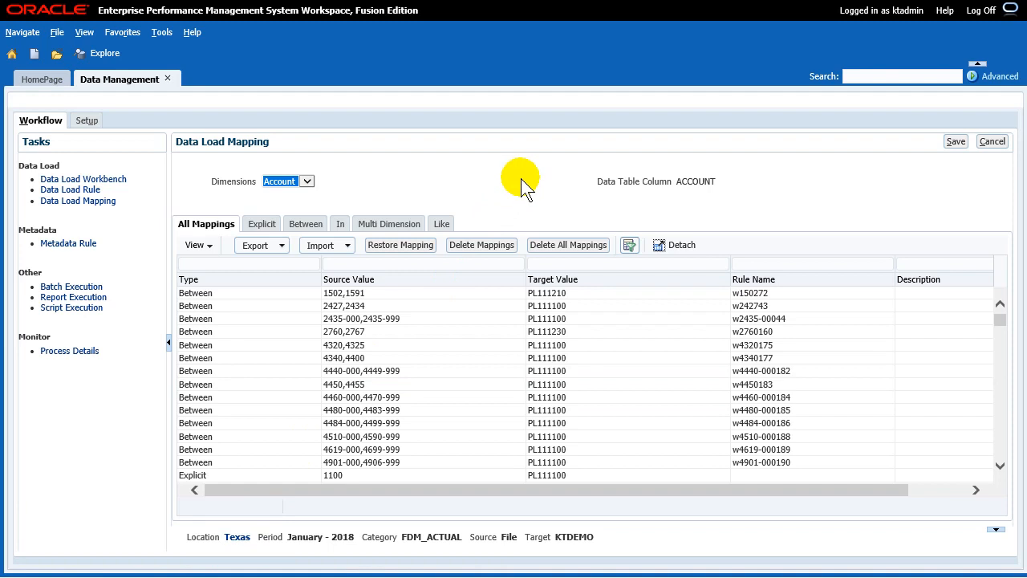
{"action": "mouse_move", "coordinate": [377, 204]}
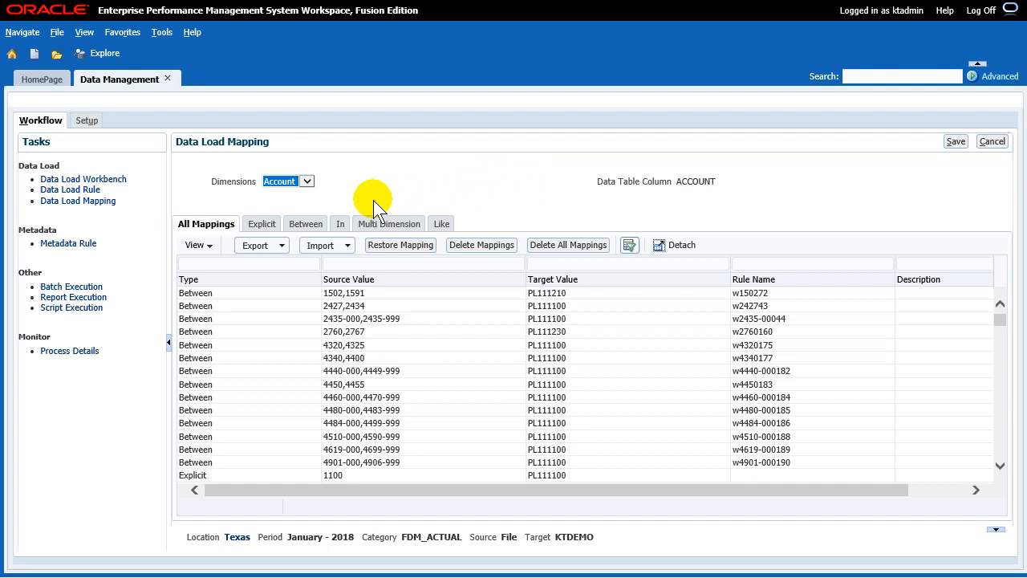
{"action": "left_click", "coordinate": [257, 223]}
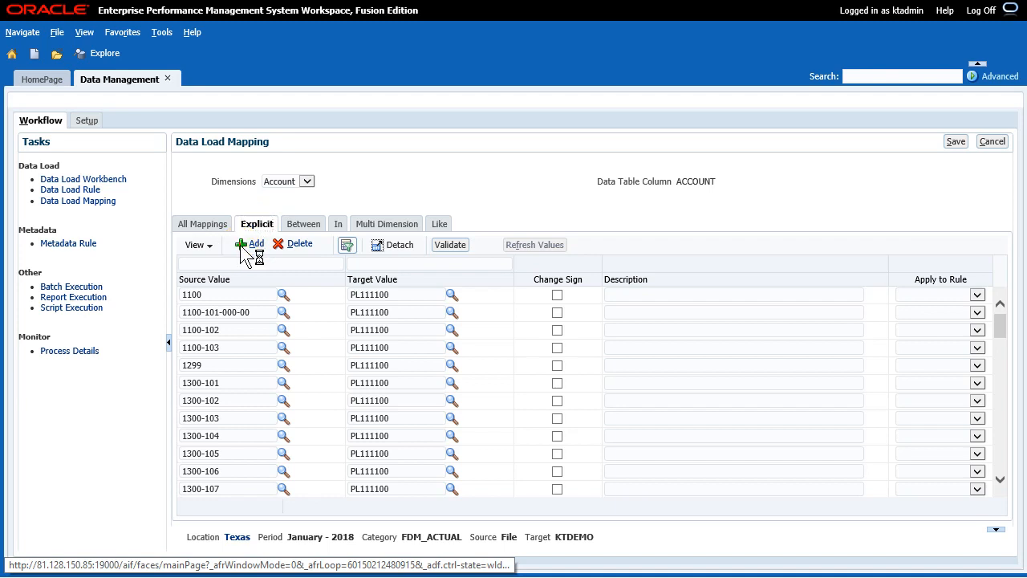
Step: Add an explicit Account mapping from source 1210 to target PL111100 via the member hierarchy
{"action": "left_click", "coordinate": [251, 244]}
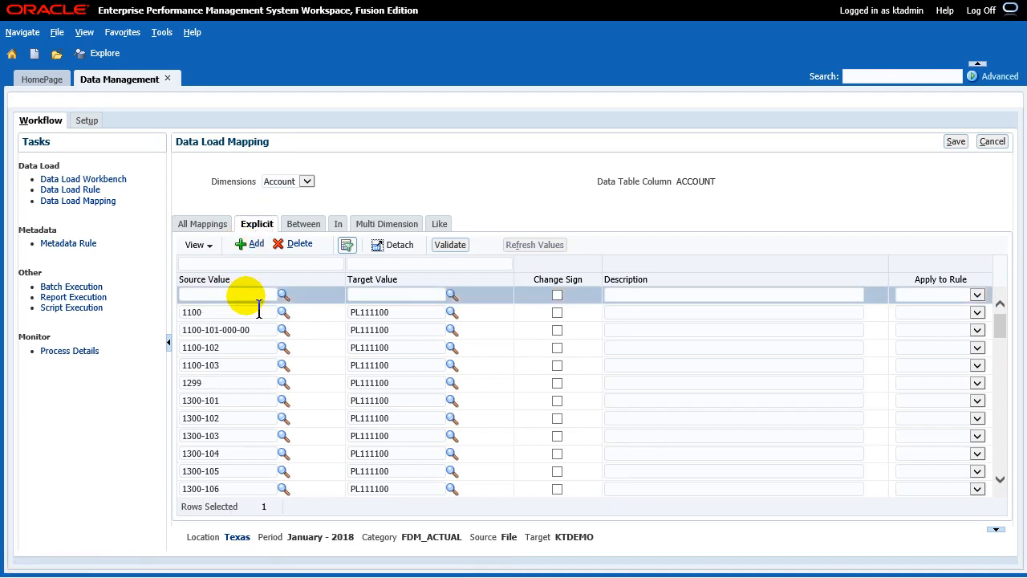
{"action": "left_click", "coordinate": [225, 294]}
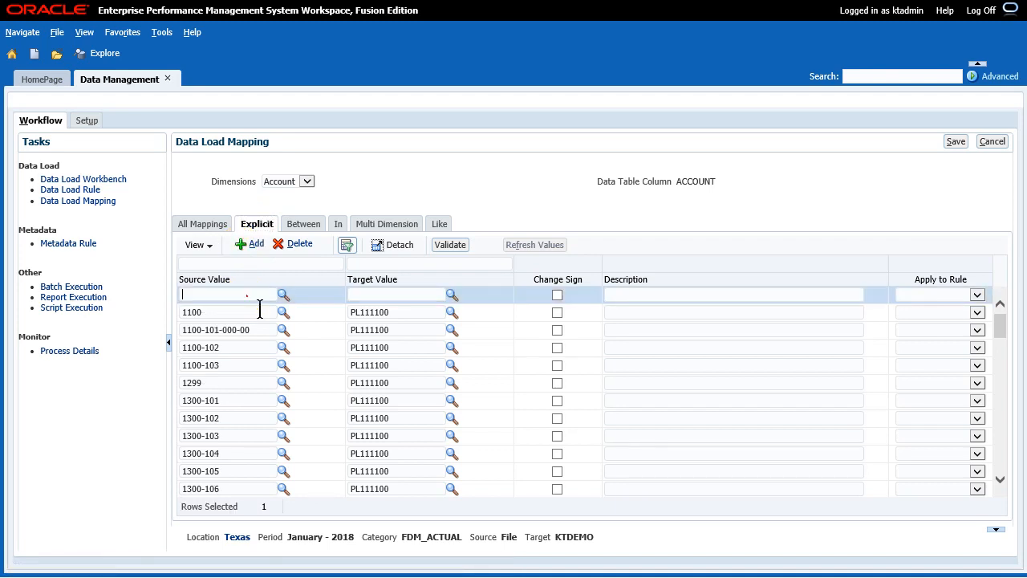
{"action": "type", "text": "1"}
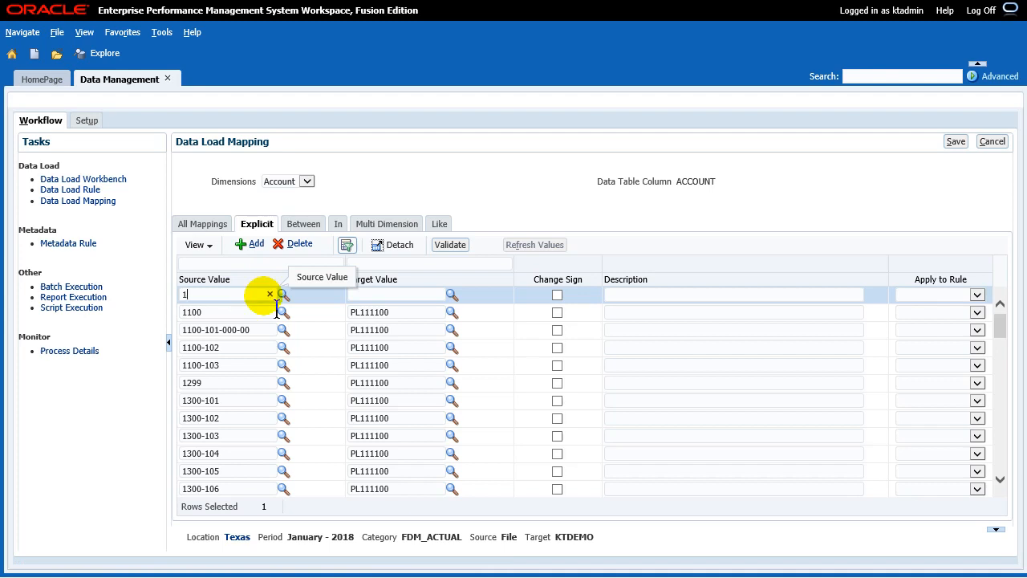
{"action": "type", "text": "210"}
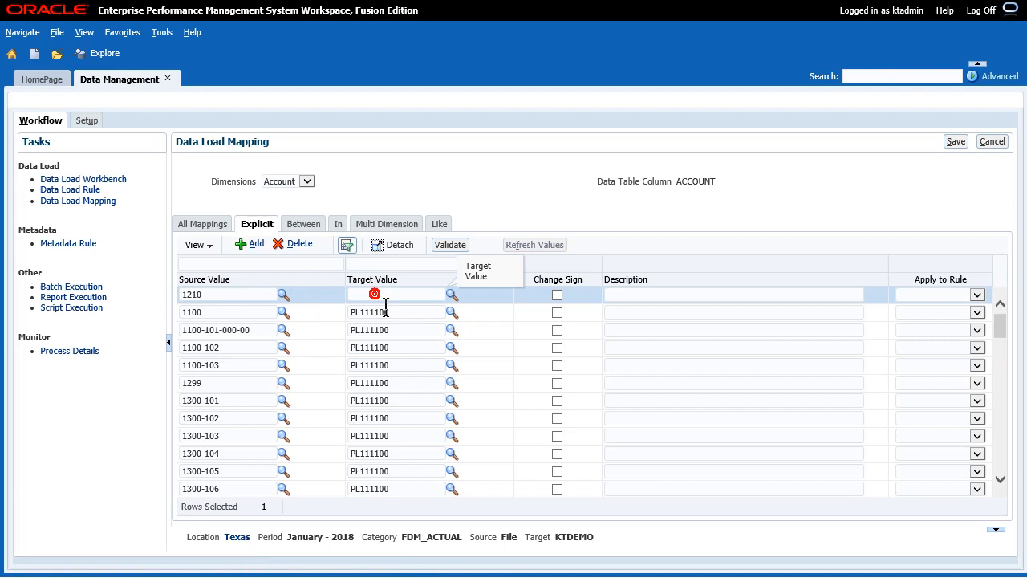
{"action": "left_click", "coordinate": [393, 295]}
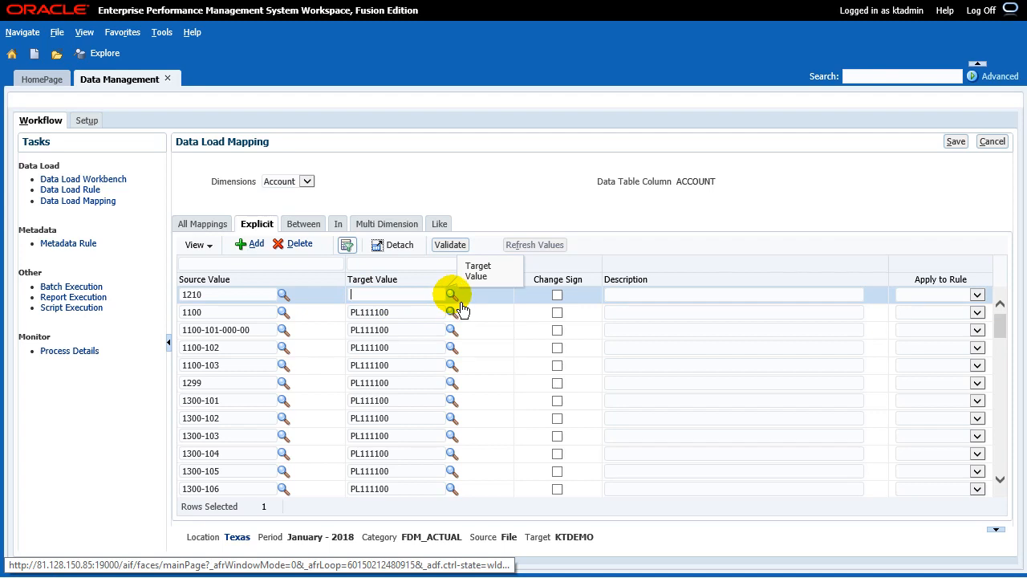
{"action": "left_click", "coordinate": [451, 294]}
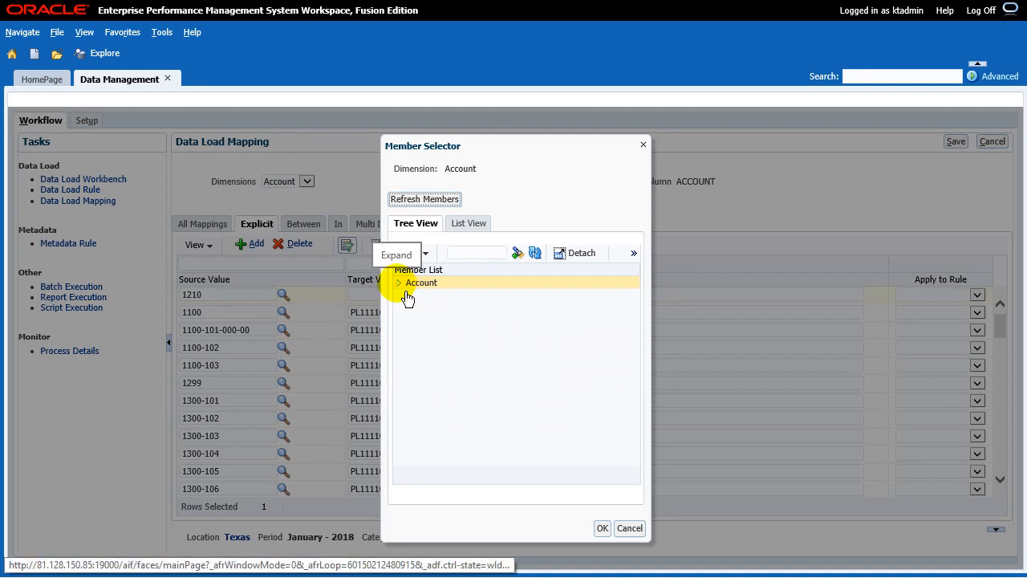
{"action": "left_click", "coordinate": [398, 282]}
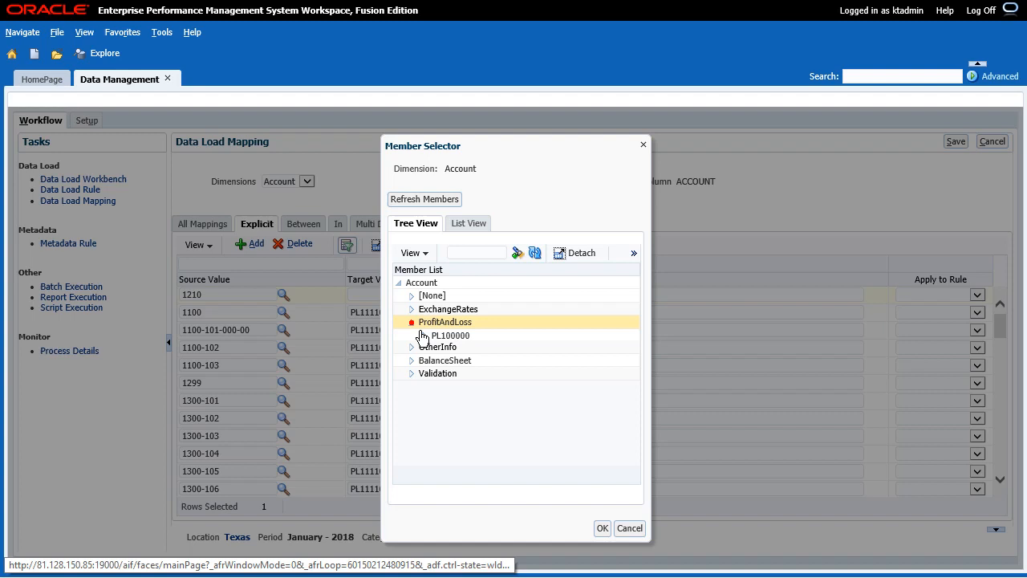
{"action": "left_click", "coordinate": [411, 322]}
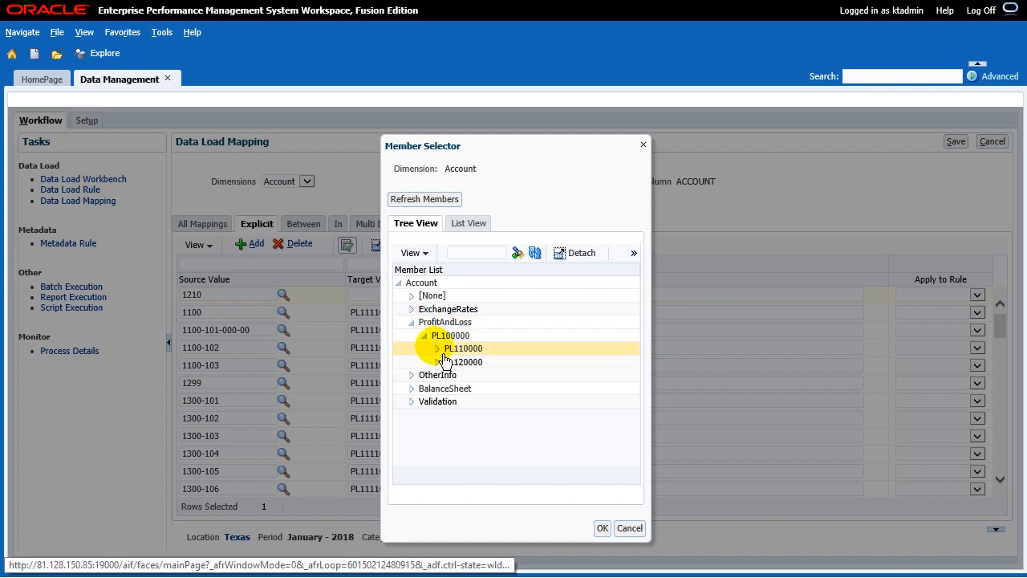
{"action": "left_click", "coordinate": [435, 336]}
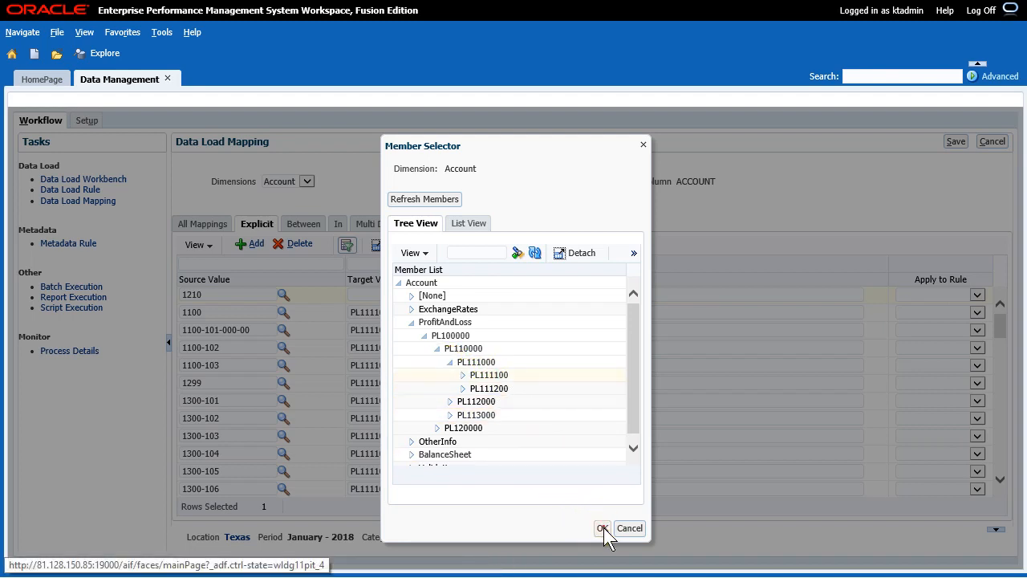
{"action": "left_click", "coordinate": [602, 528]}
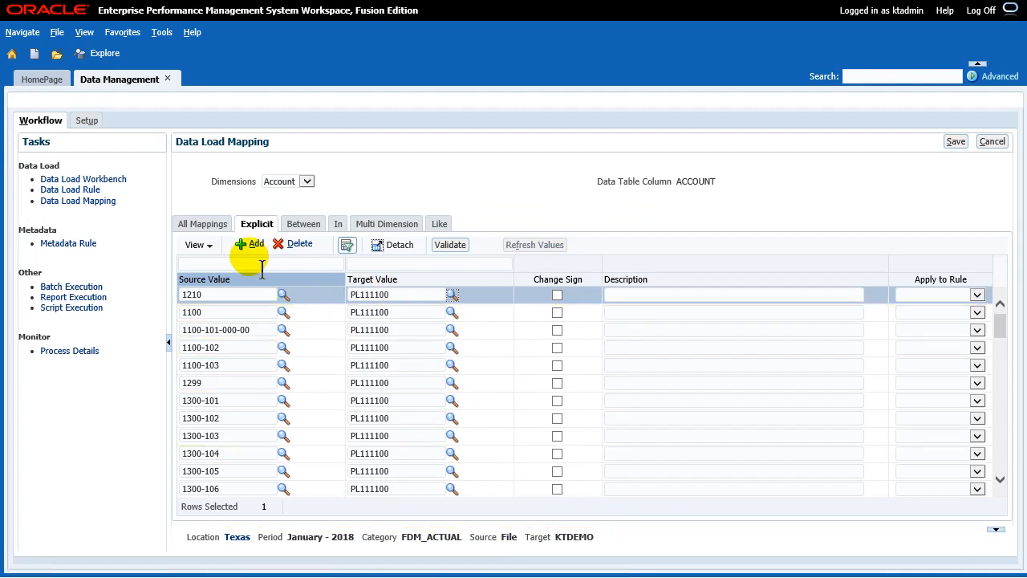
Step: Add explicit mapping 1220 to PL111100 and save both new Account mappings
{"action": "left_click", "coordinate": [255, 244]}
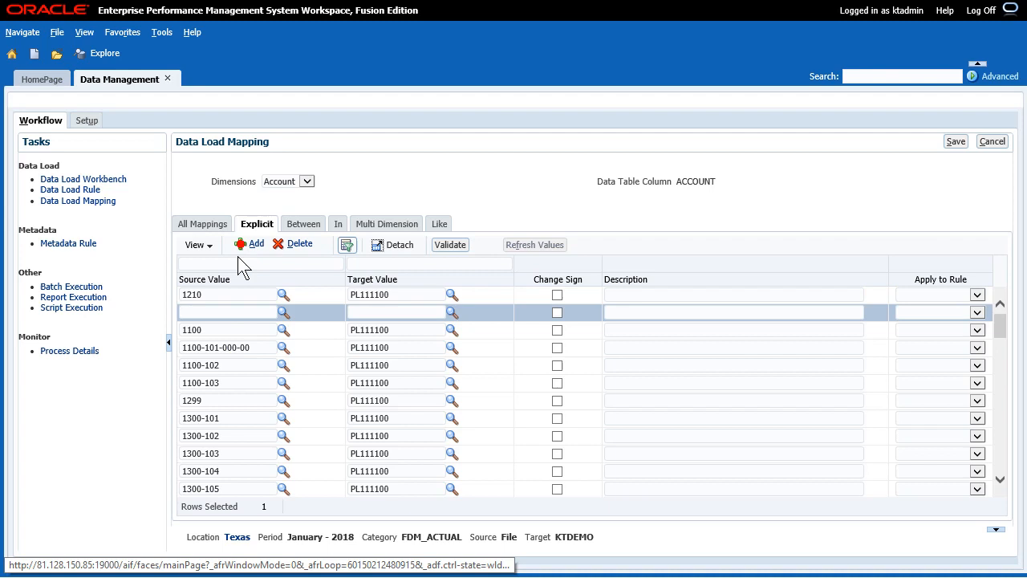
{"action": "left_click", "coordinate": [225, 313]}
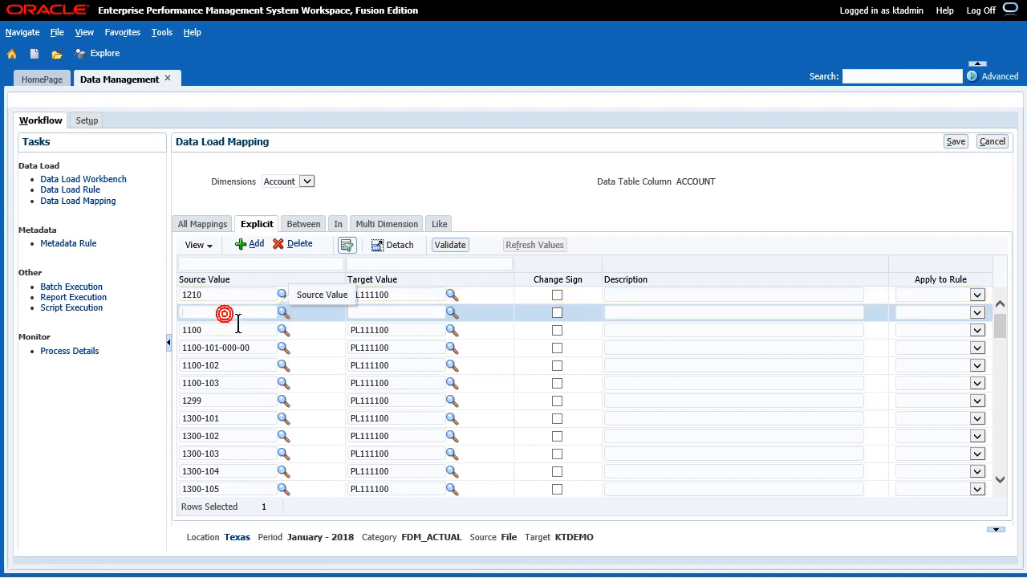
{"action": "type", "text": "1220"}
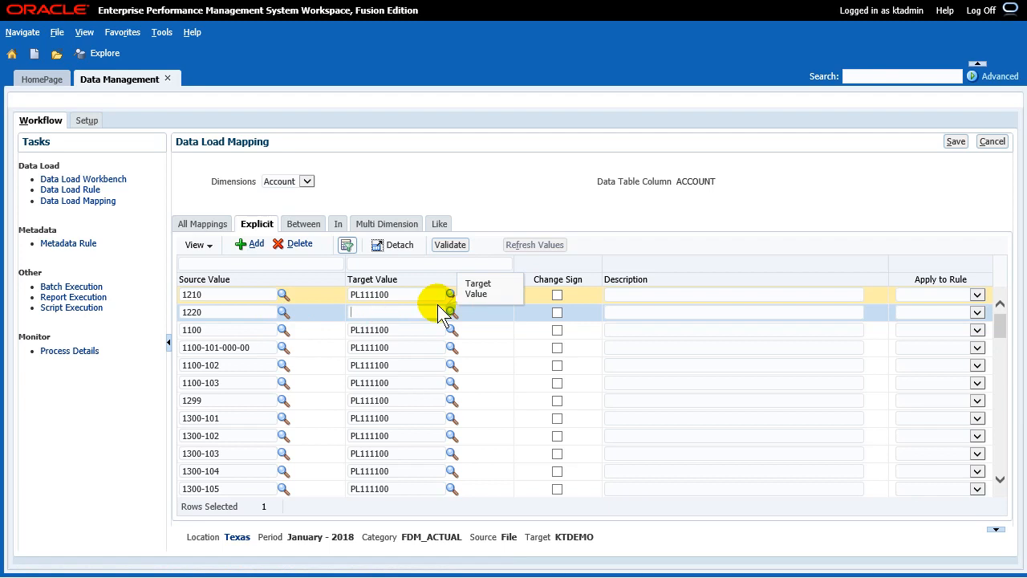
{"action": "type", "text": "PL111100"}
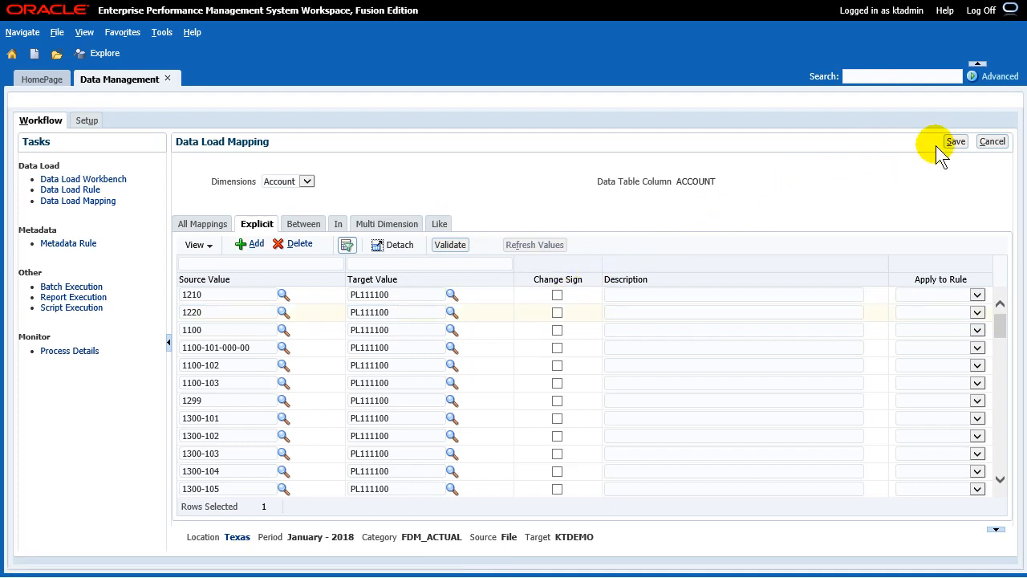
{"action": "left_click", "coordinate": [955, 141]}
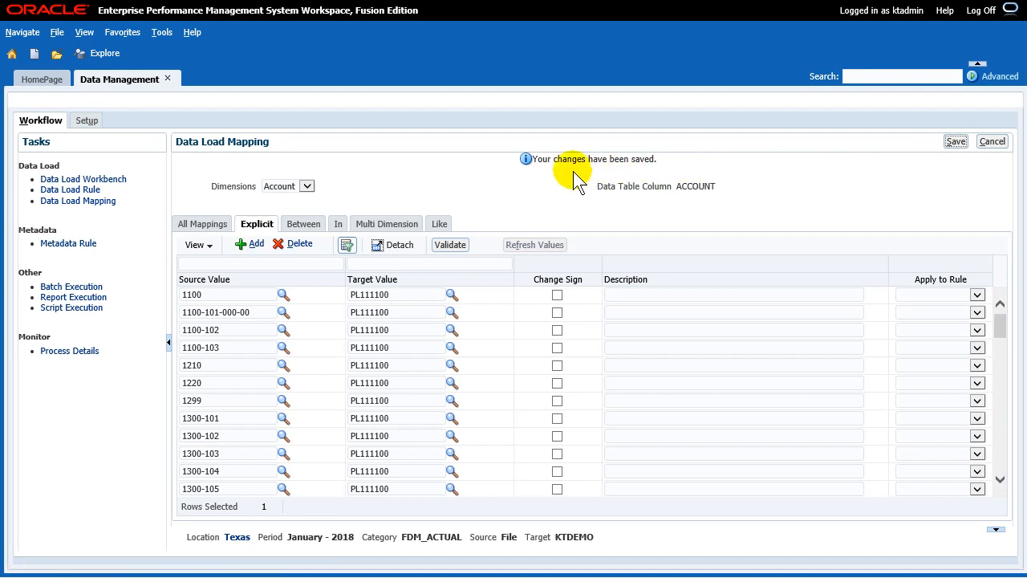
{"action": "mouse_move", "coordinate": [584, 183]}
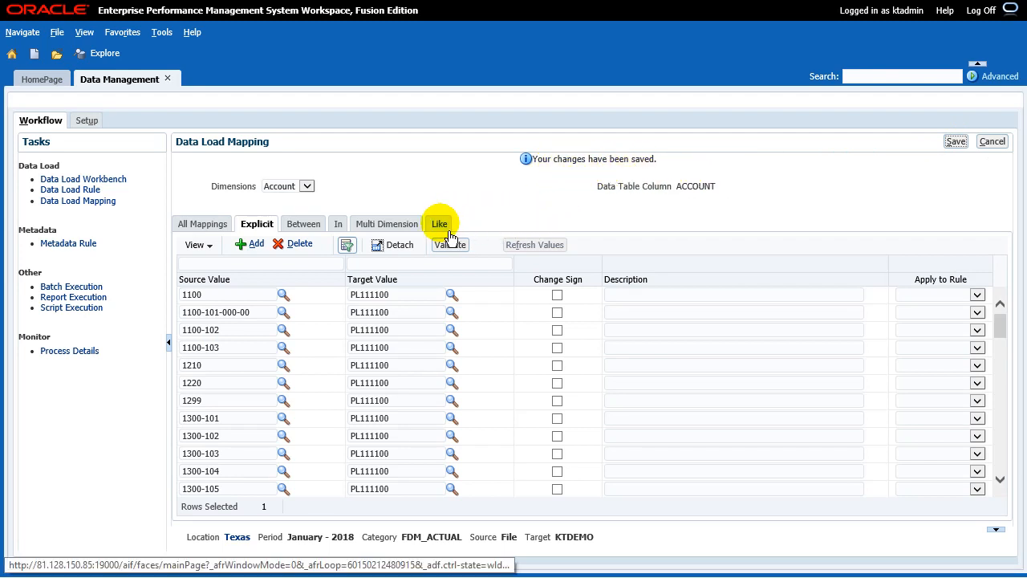
Step: Add Like rule w1100x72 mapping 1100* to PL111210, then start another blank row
{"action": "left_click", "coordinate": [439, 223]}
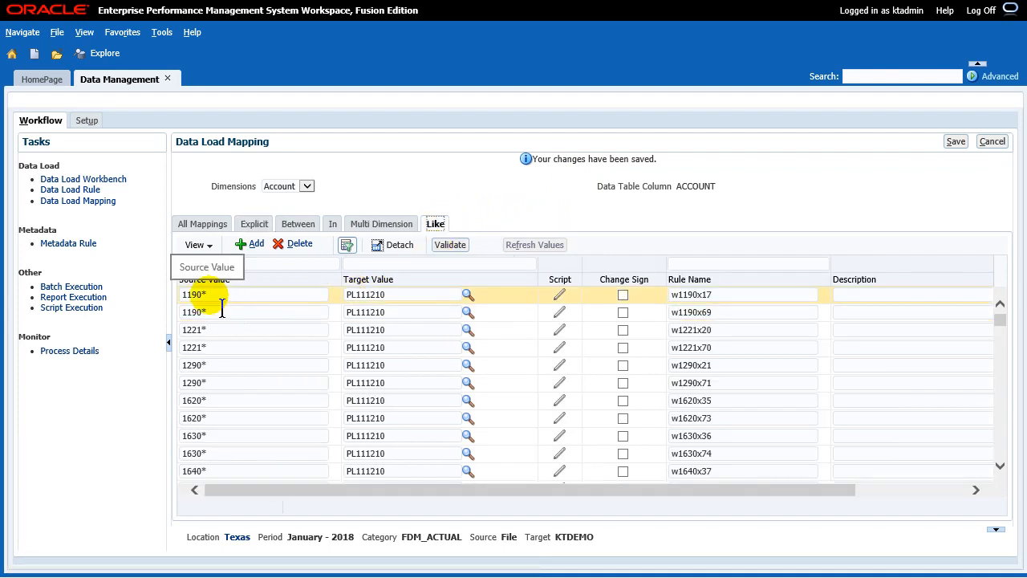
{"action": "left_click", "coordinate": [253, 312]}
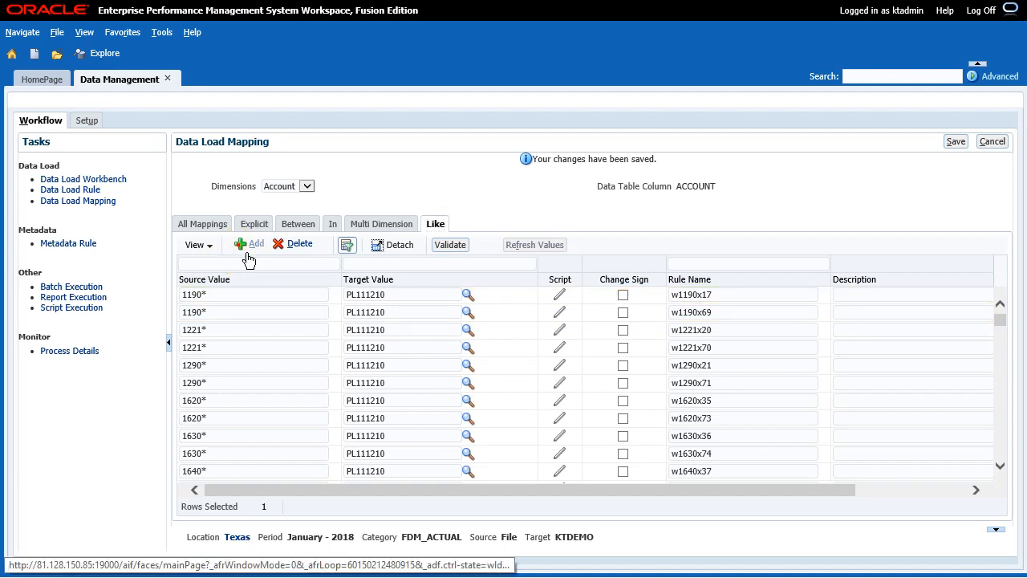
{"action": "left_click", "coordinate": [250, 243]}
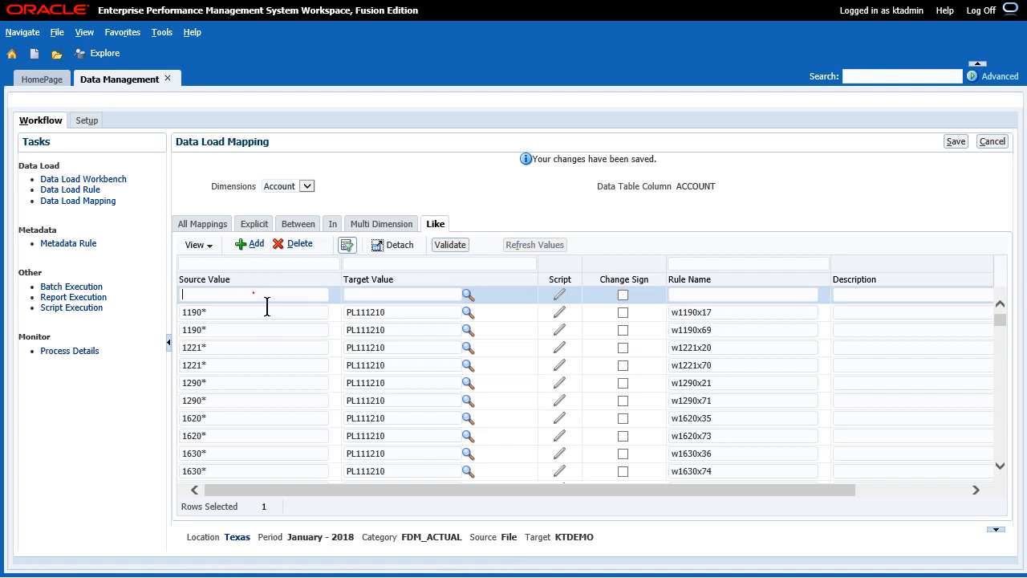
{"action": "type", "text": "1l"}
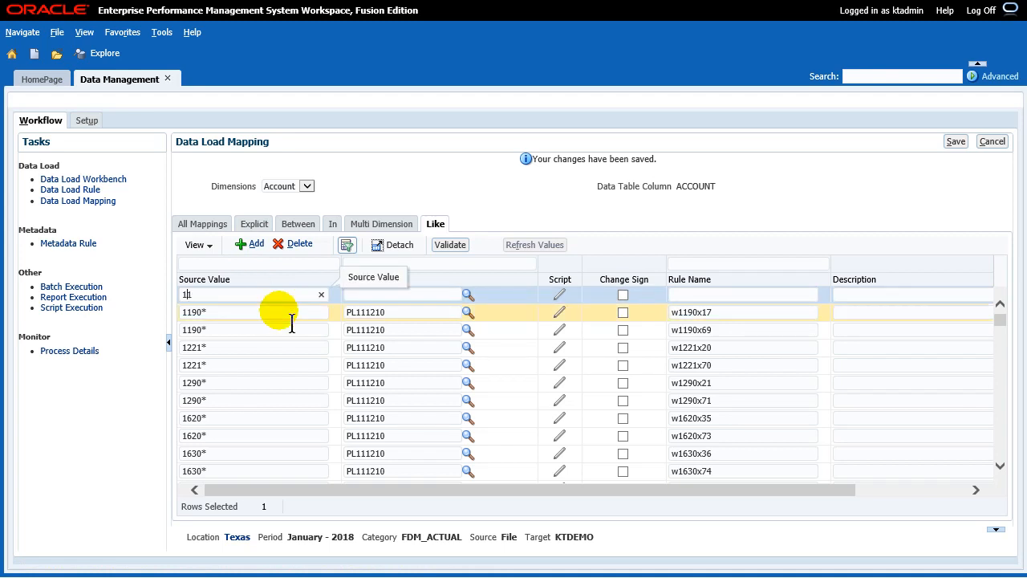
{"action": "type", "text": "100*"}
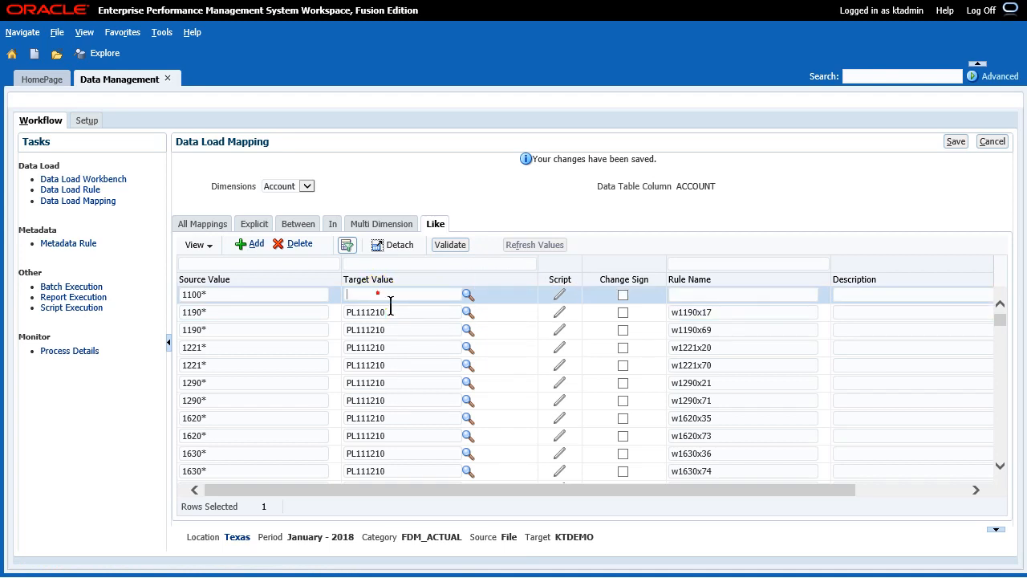
{"action": "type", "text": "PL111210"}
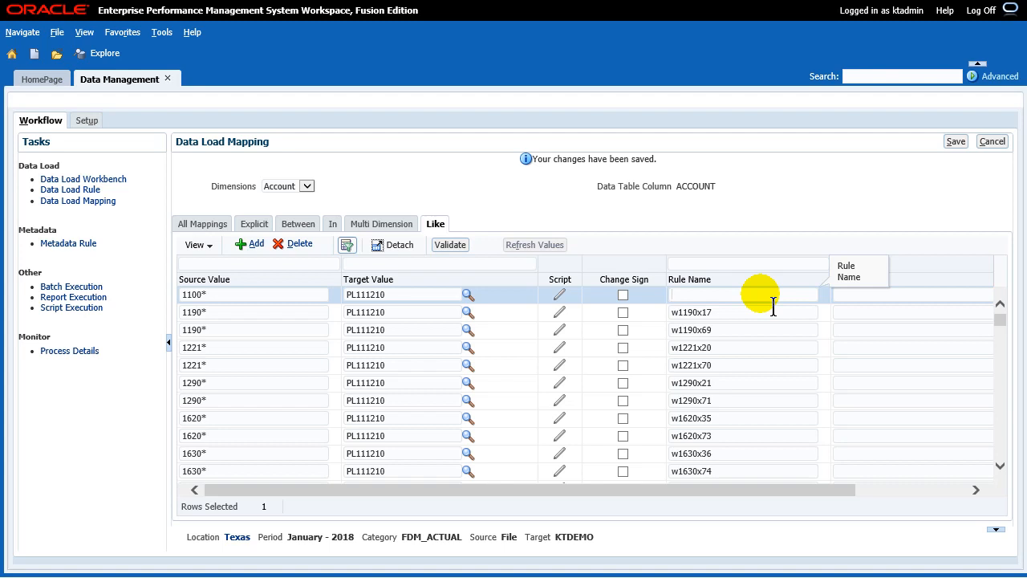
{"action": "type", "text": "w1"}
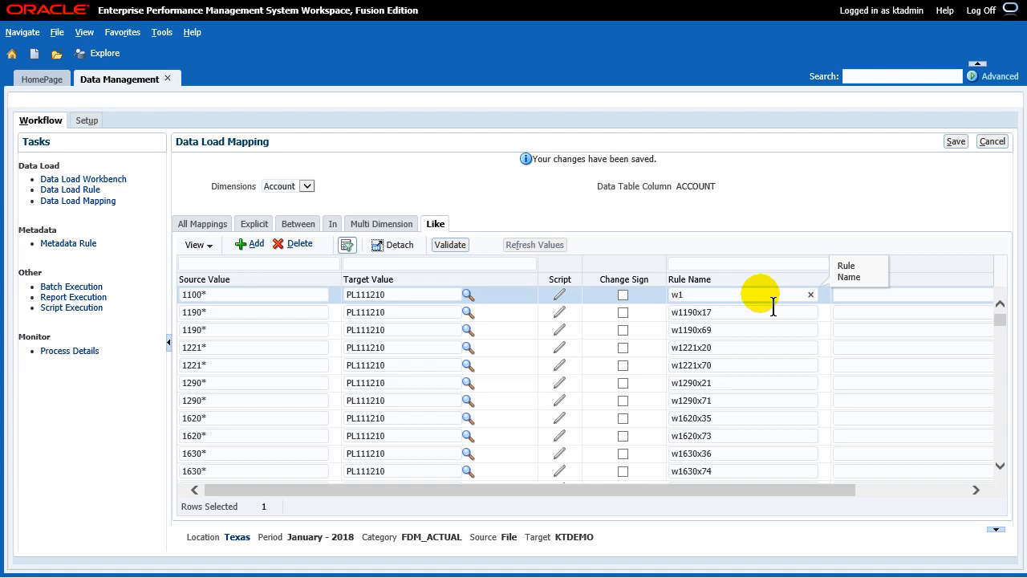
{"action": "type", "text": "100x72"}
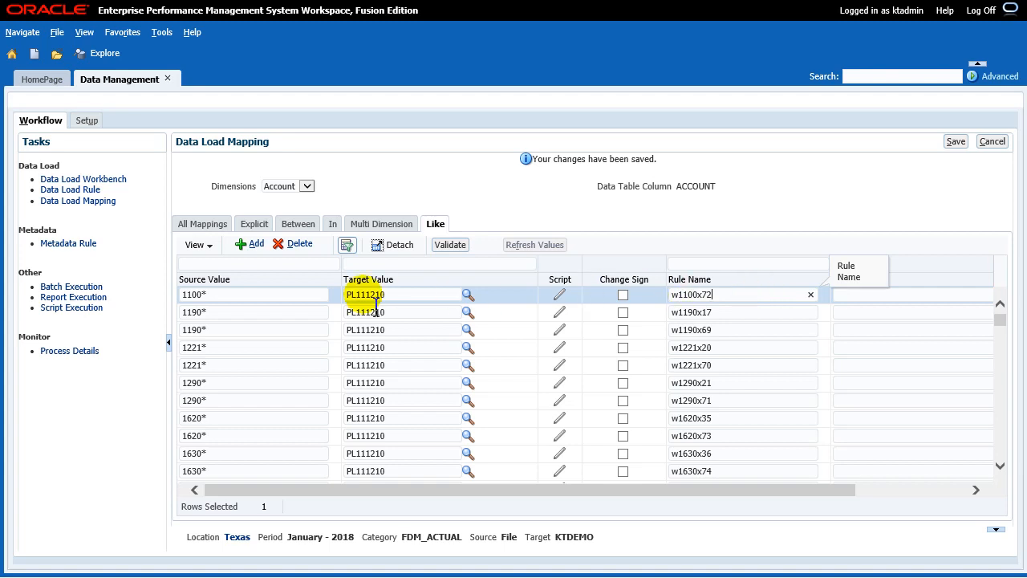
{"action": "left_click", "coordinate": [251, 243]}
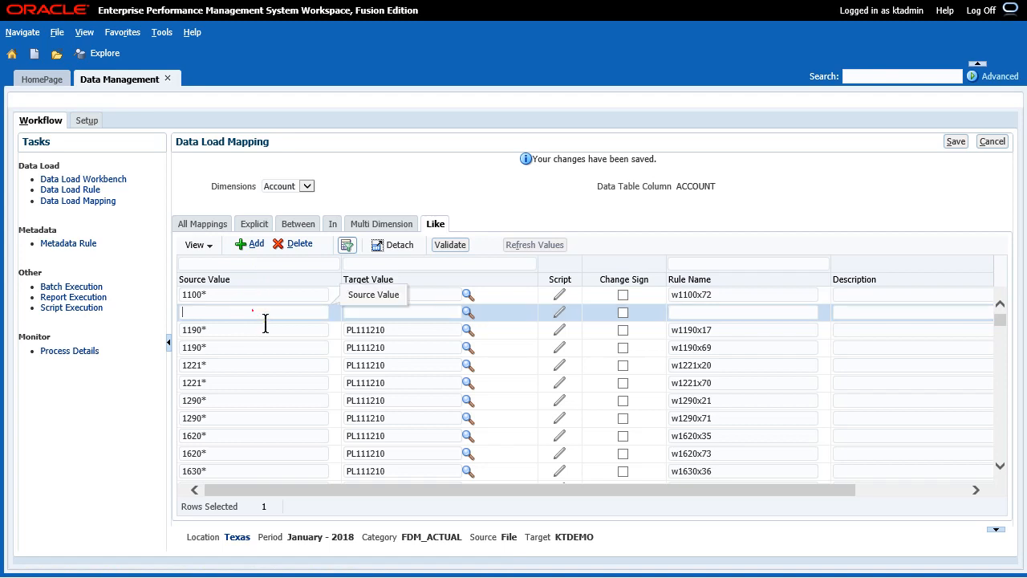
Step: Fill in Like rule w1940x71 mapping 1940* to PL111100, save, and return to the workbench
{"action": "type", "text": "1940*"}
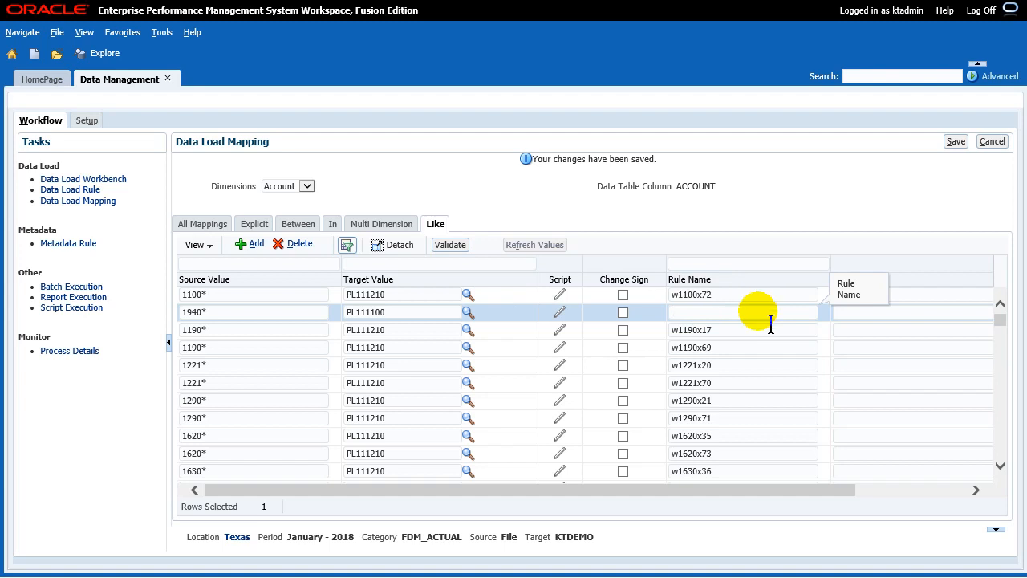
{"action": "type", "text": "w"}
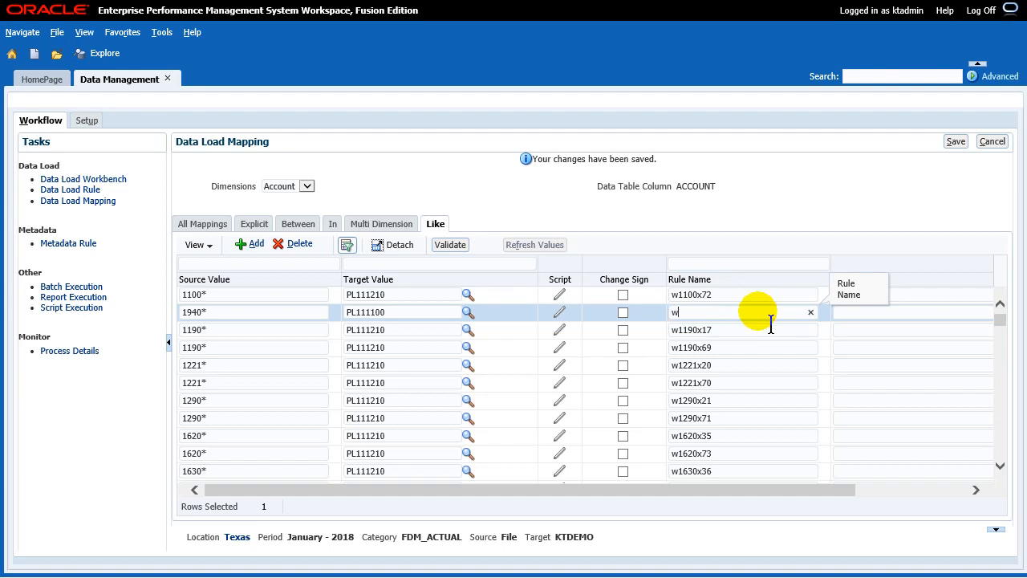
{"action": "type", "text": "1940"}
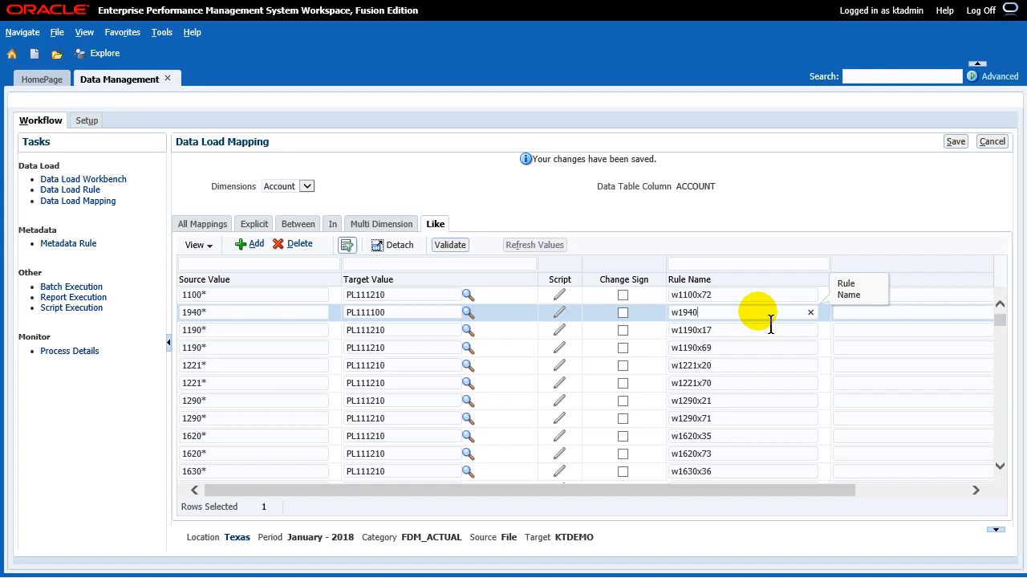
{"action": "type", "text": "x71"}
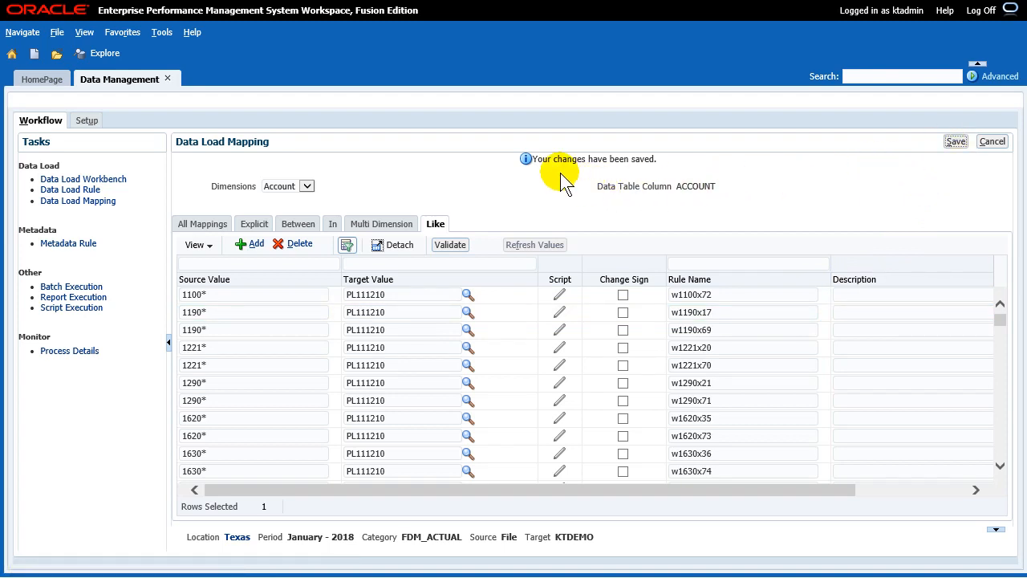
{"action": "mouse_move", "coordinate": [788, 174]}
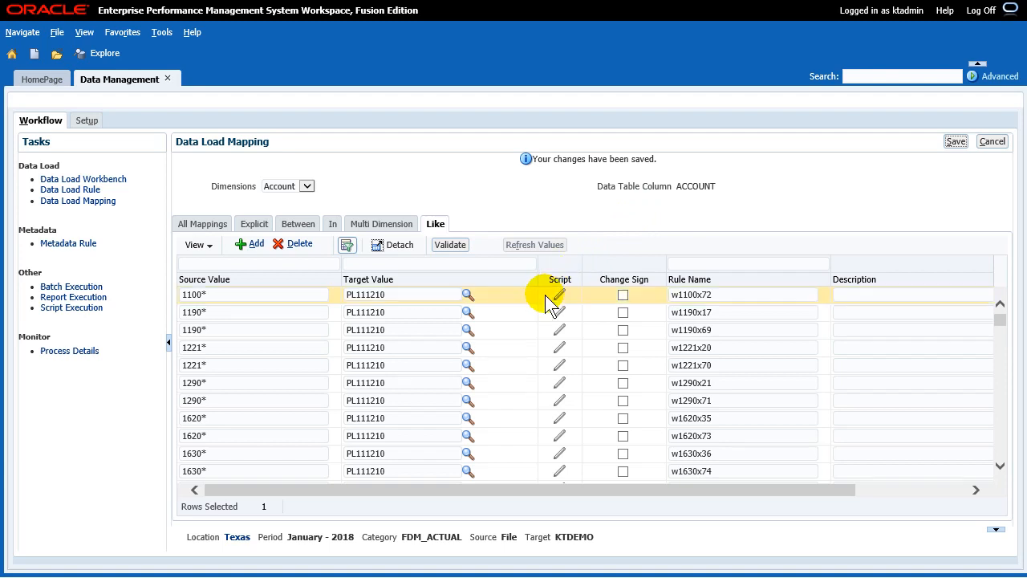
{"action": "mouse_move", "coordinate": [594, 295]}
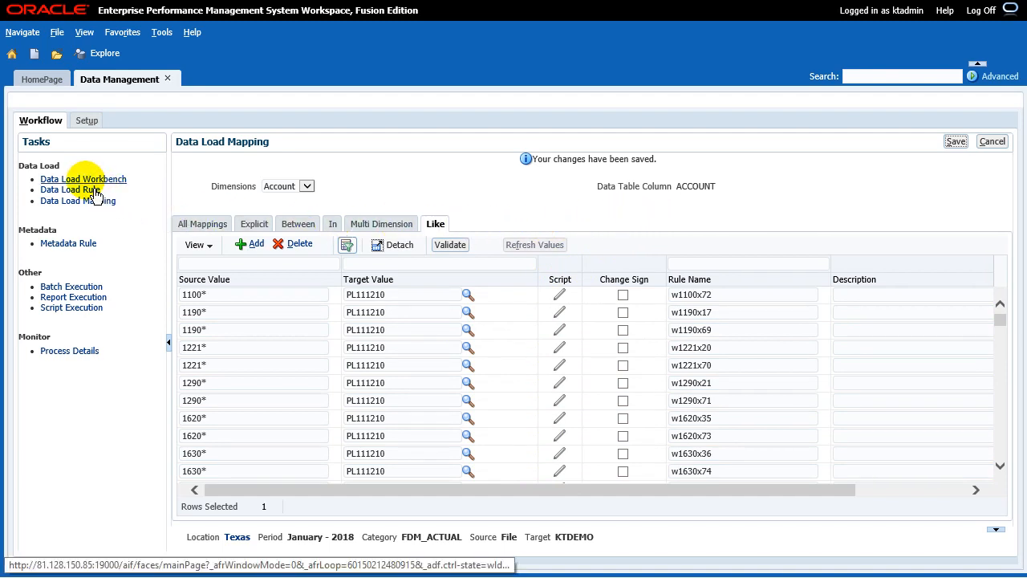
{"action": "left_click", "coordinate": [82, 179]}
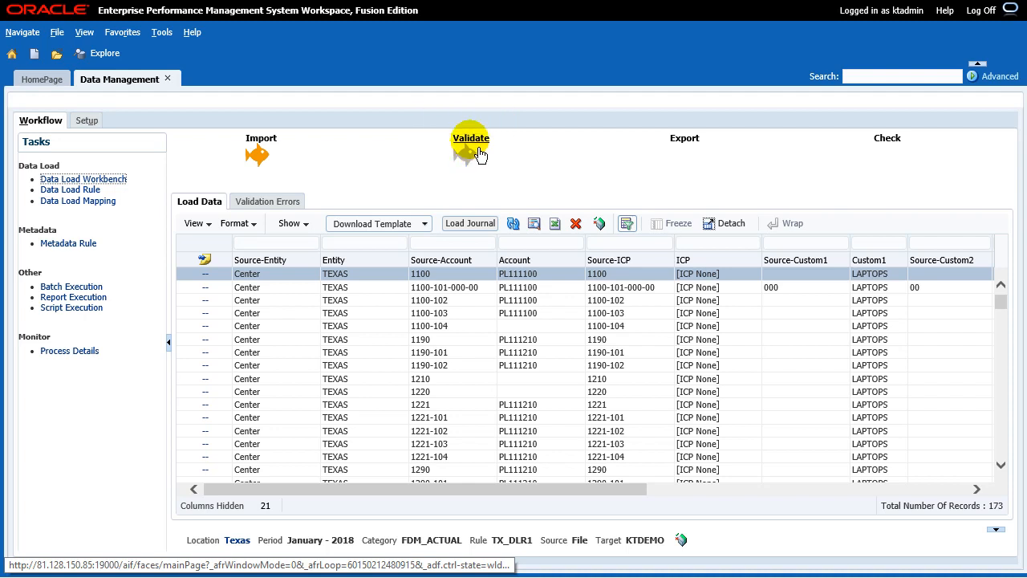
Step: Run validation of the Texas load in Online mode
{"action": "left_click", "coordinate": [471, 152]}
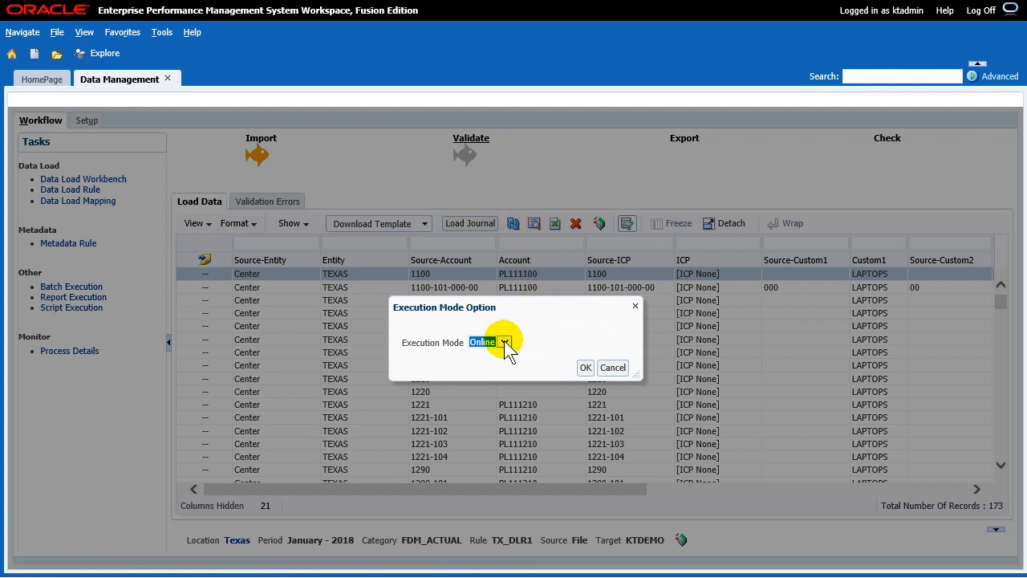
{"action": "left_click", "coordinate": [504, 342]}
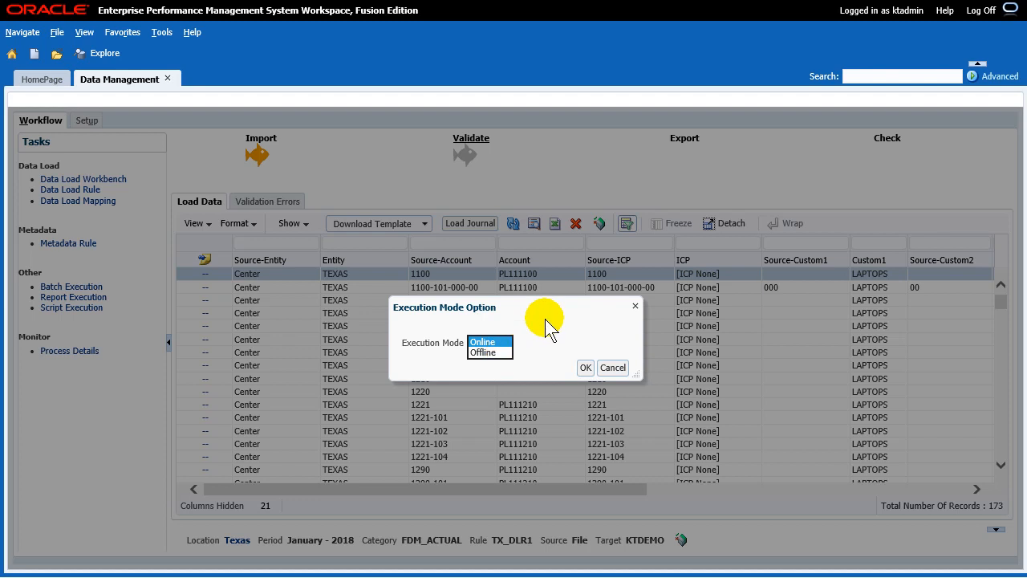
{"action": "left_click", "coordinate": [489, 341]}
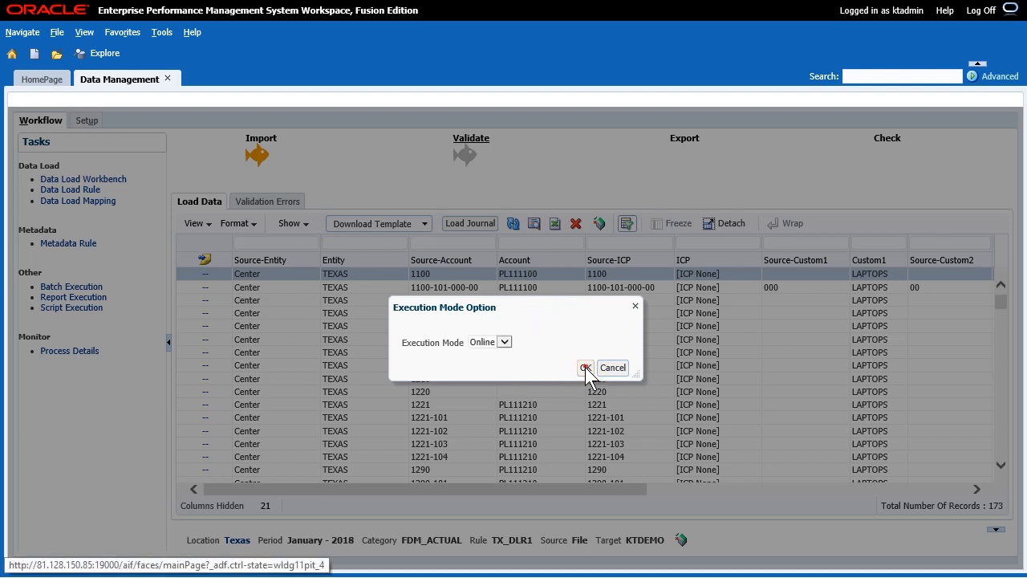
{"action": "left_click", "coordinate": [585, 368]}
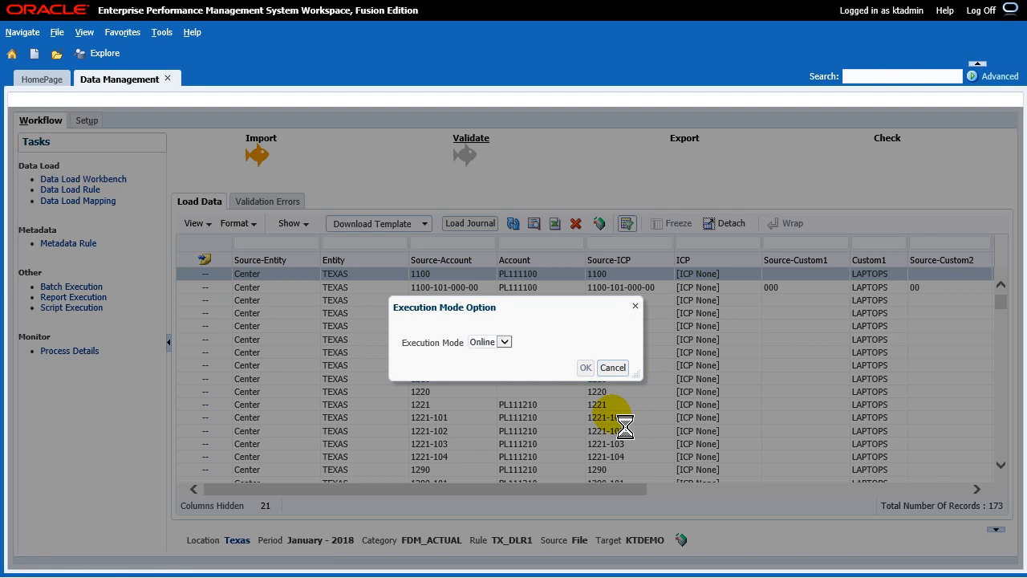
{"action": "left_click", "coordinate": [585, 367]}
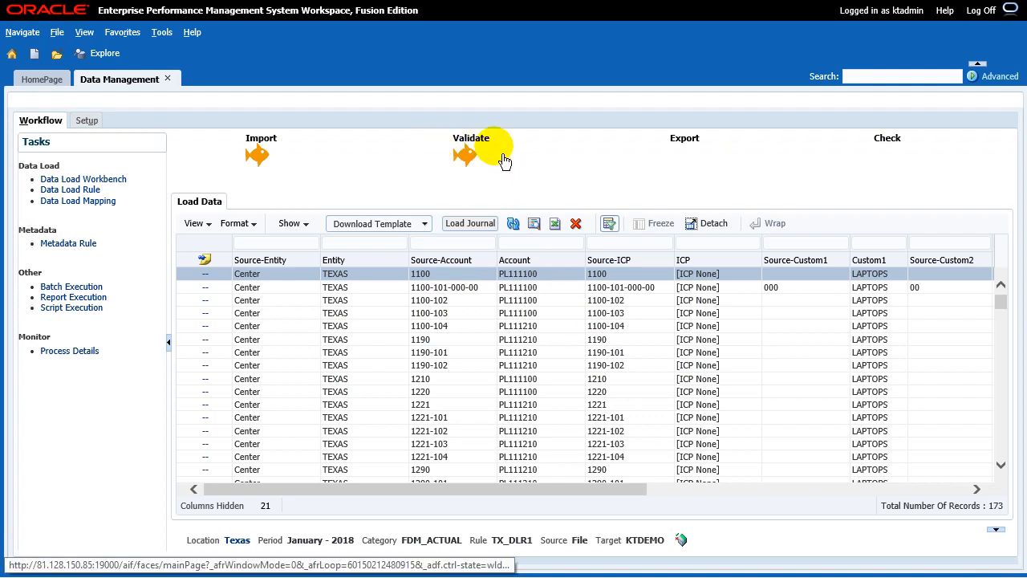
{"action": "mouse_move", "coordinate": [520, 193]}
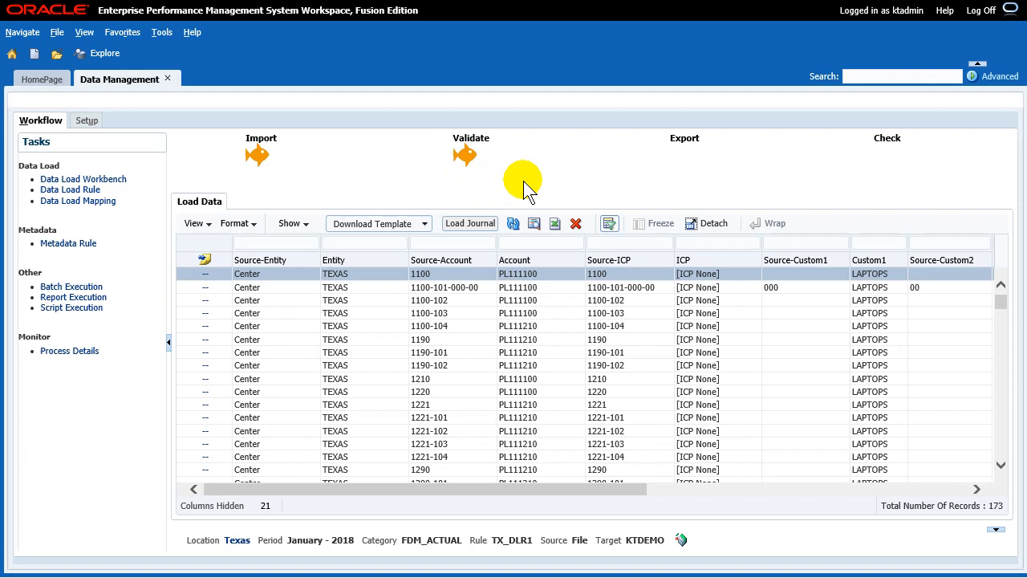
{"action": "mouse_move", "coordinate": [646, 168]}
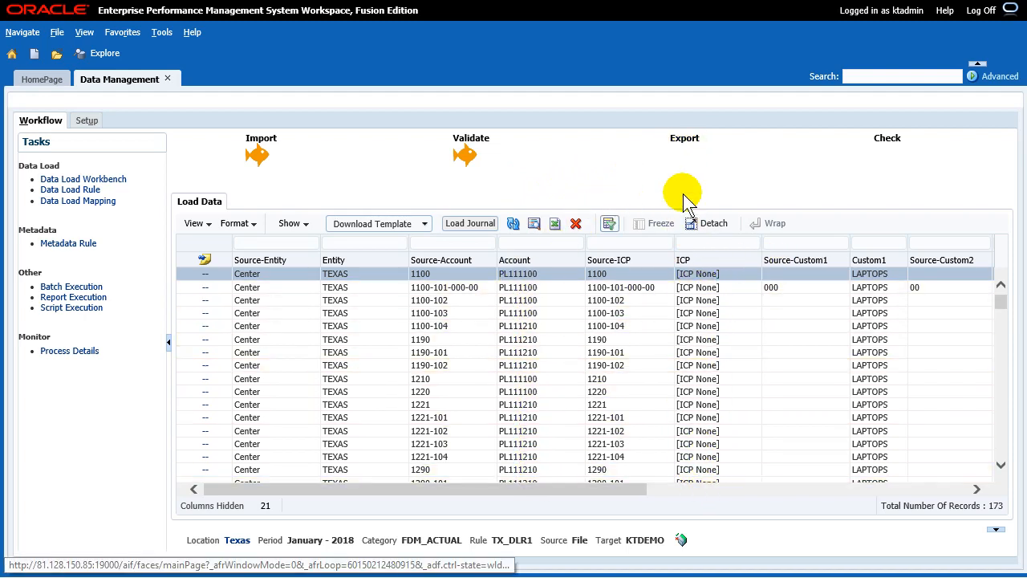
{"action": "mouse_move", "coordinate": [685, 138]}
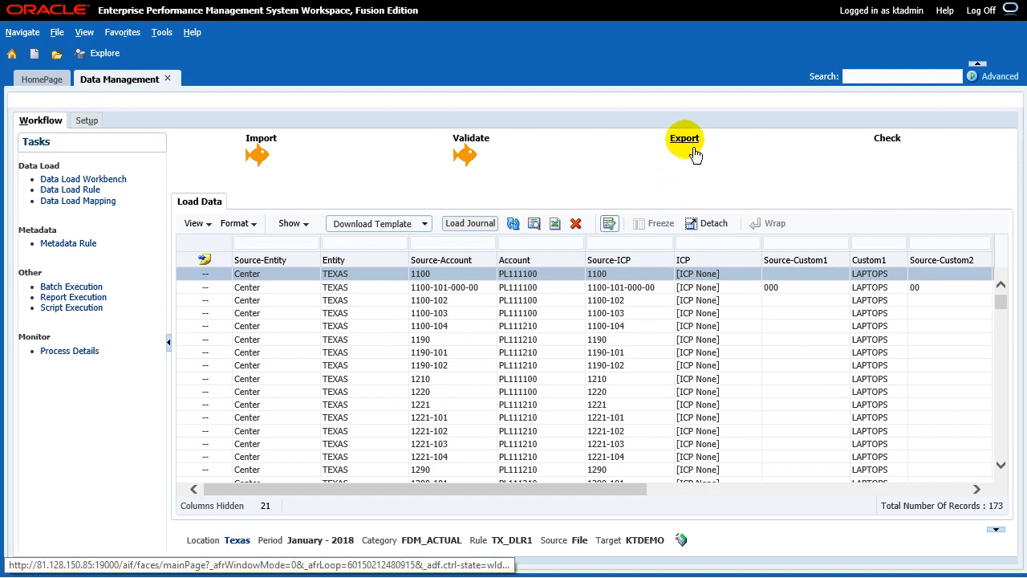
{"action": "mouse_move", "coordinate": [684, 148]}
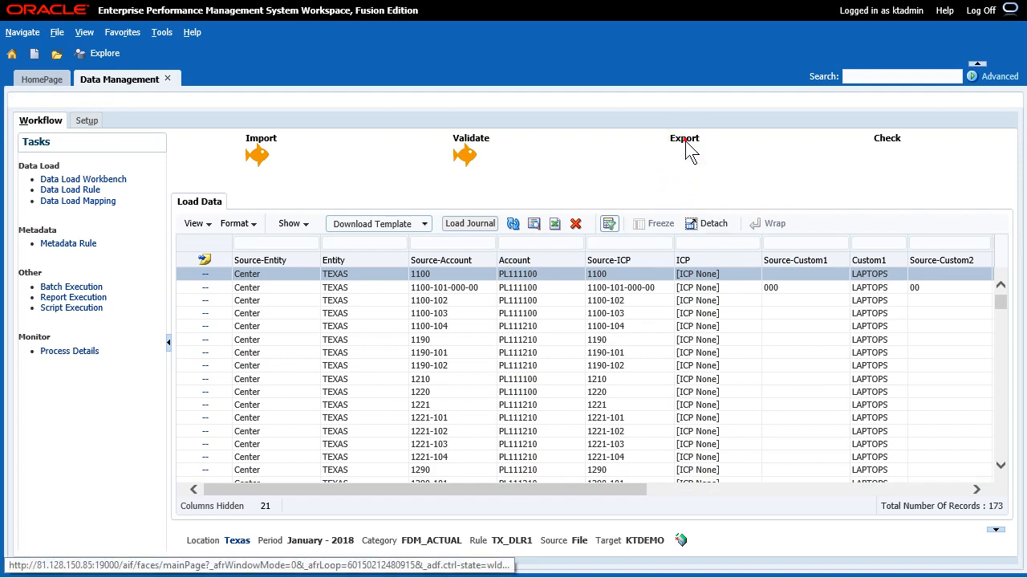
Step: Export the validated Texas data in Replace mode, running online
{"action": "left_click", "coordinate": [684, 137]}
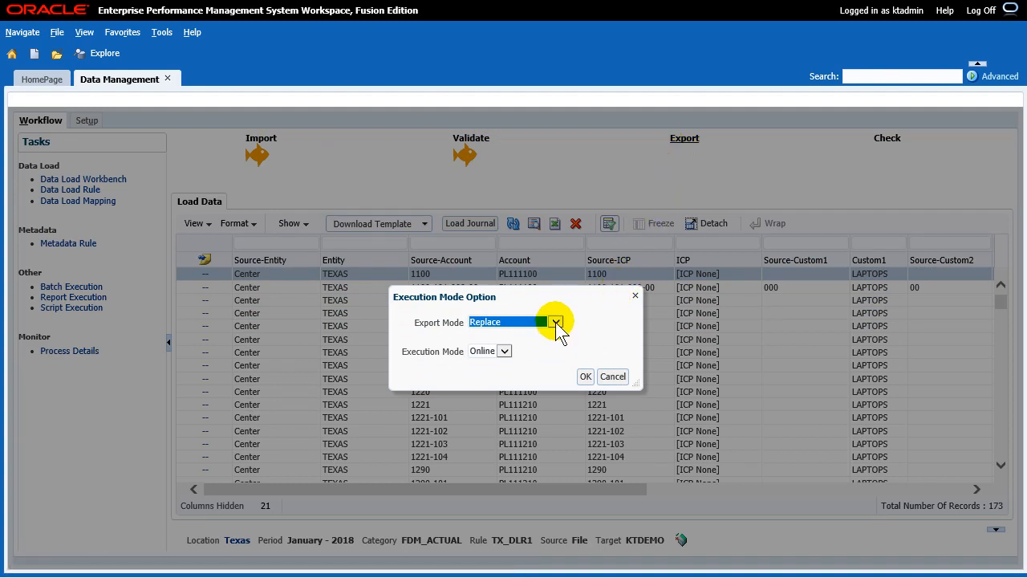
{"action": "left_click", "coordinate": [555, 322]}
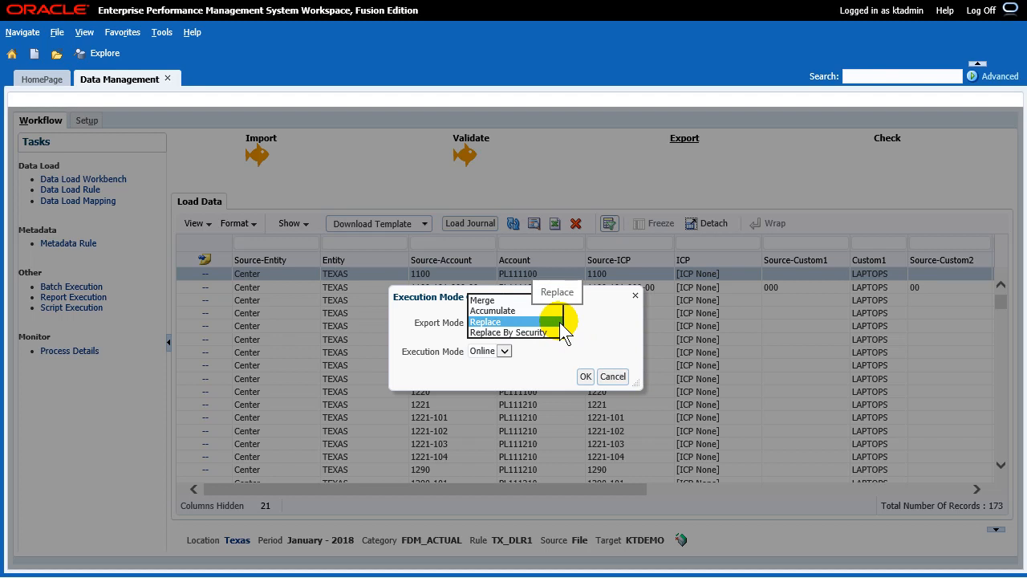
{"action": "left_click", "coordinate": [485, 321]}
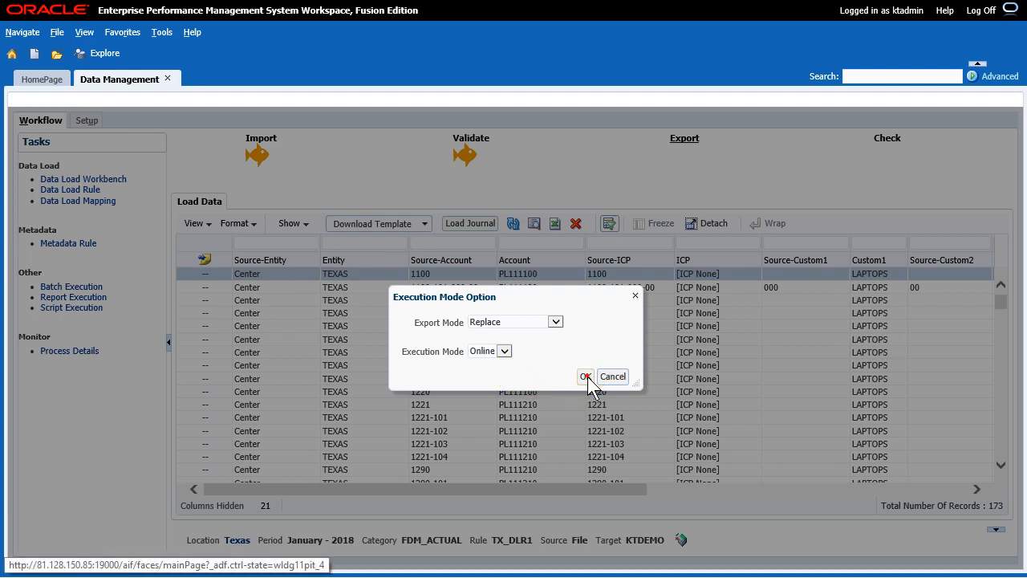
{"action": "left_click", "coordinate": [585, 376]}
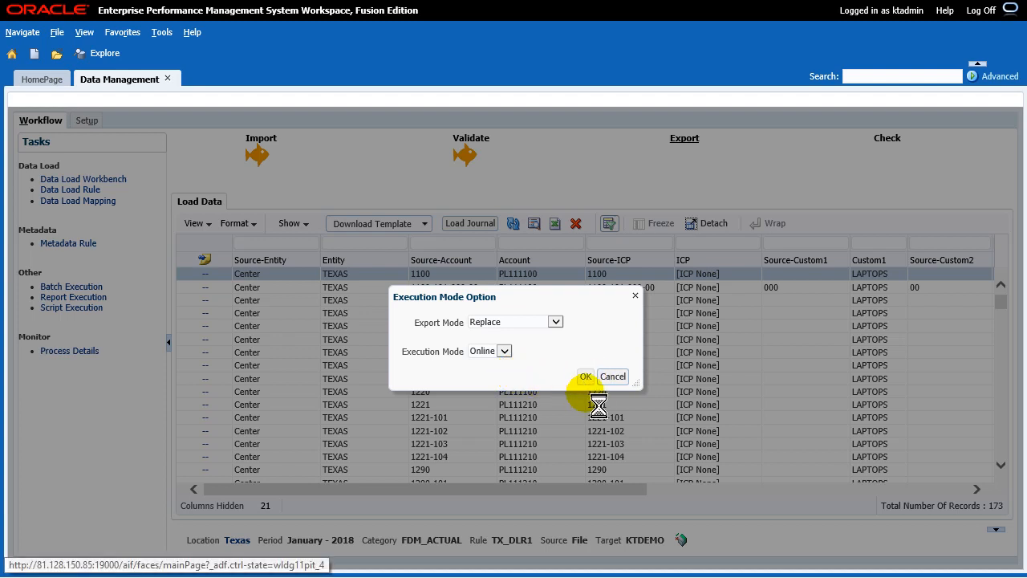
{"action": "left_click", "coordinate": [585, 376]}
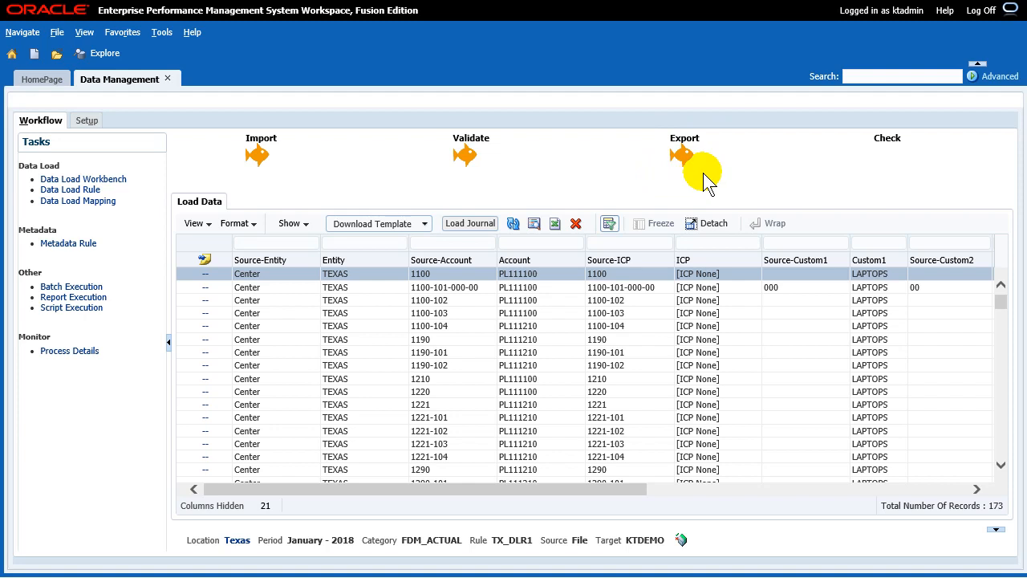
{"action": "mouse_move", "coordinate": [702, 490]}
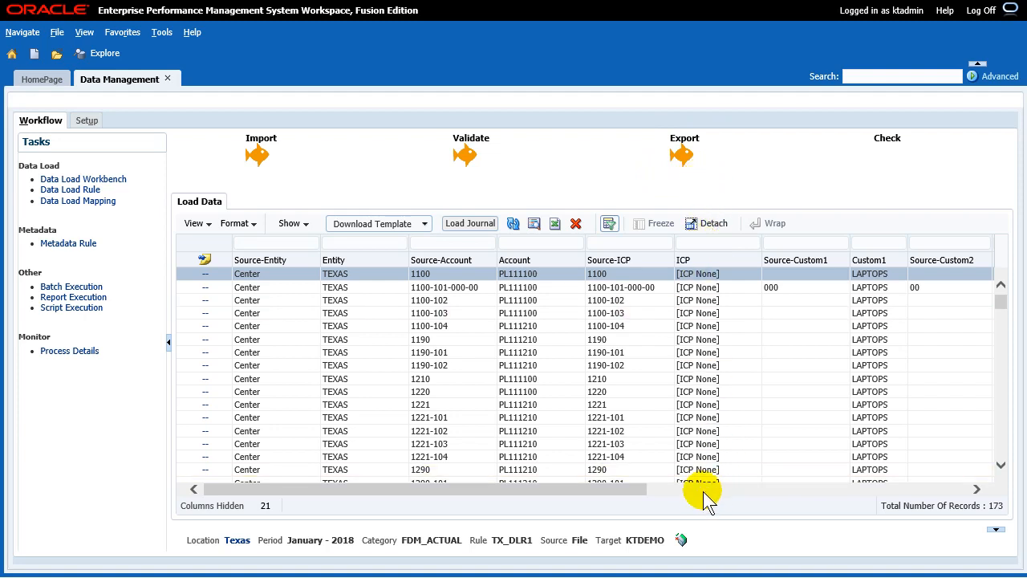
{"action": "mouse_move", "coordinate": [610, 491]}
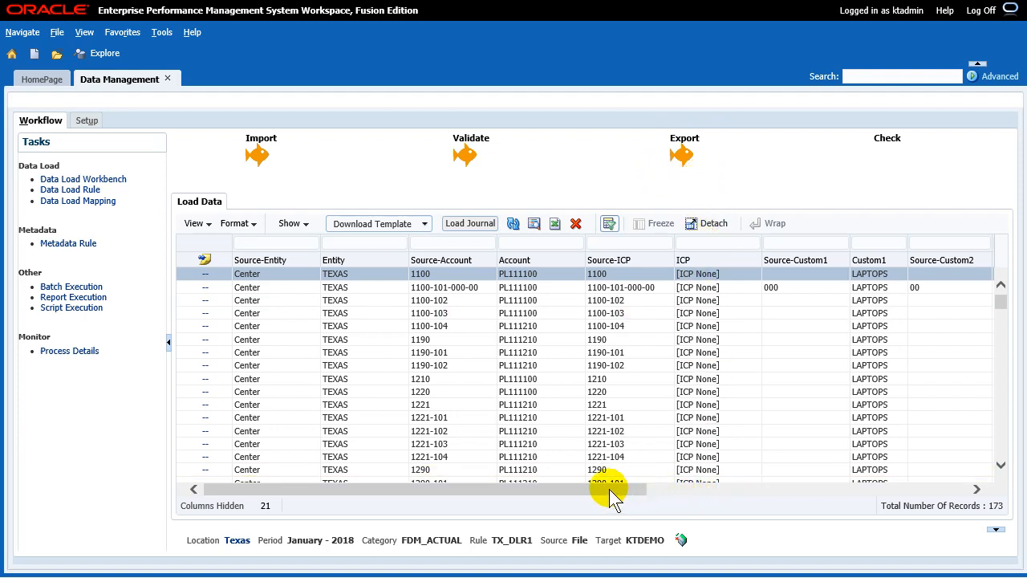
Step: Scroll to the Amount and Source Amount columns and inspect rows such as the 10,000 amount
{"action": "left_click_drag", "start_coordinate": [610, 489], "coordinate": [766, 489]}
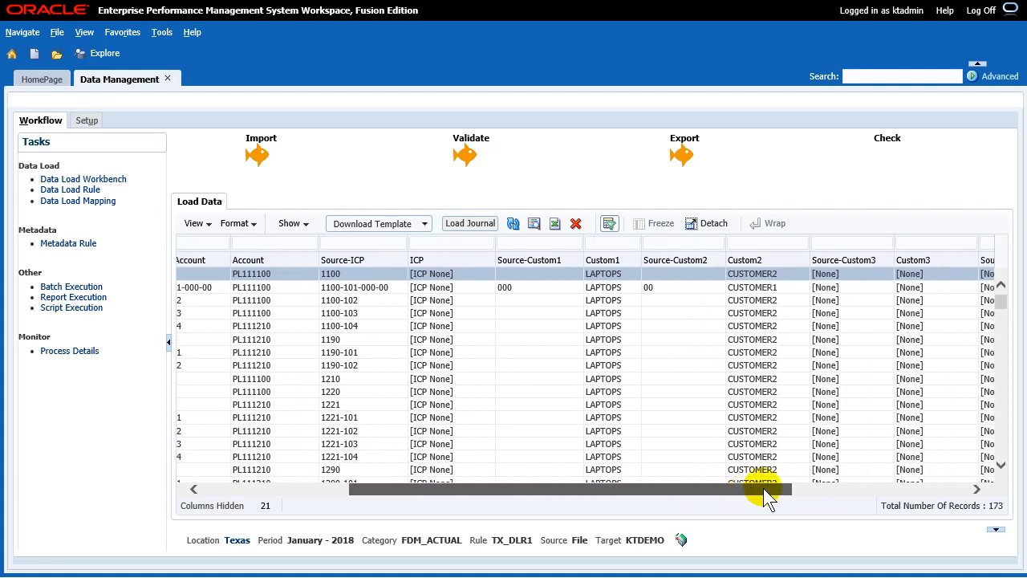
{"action": "left_click_drag", "start_coordinate": [767, 488], "coordinate": [943, 489]}
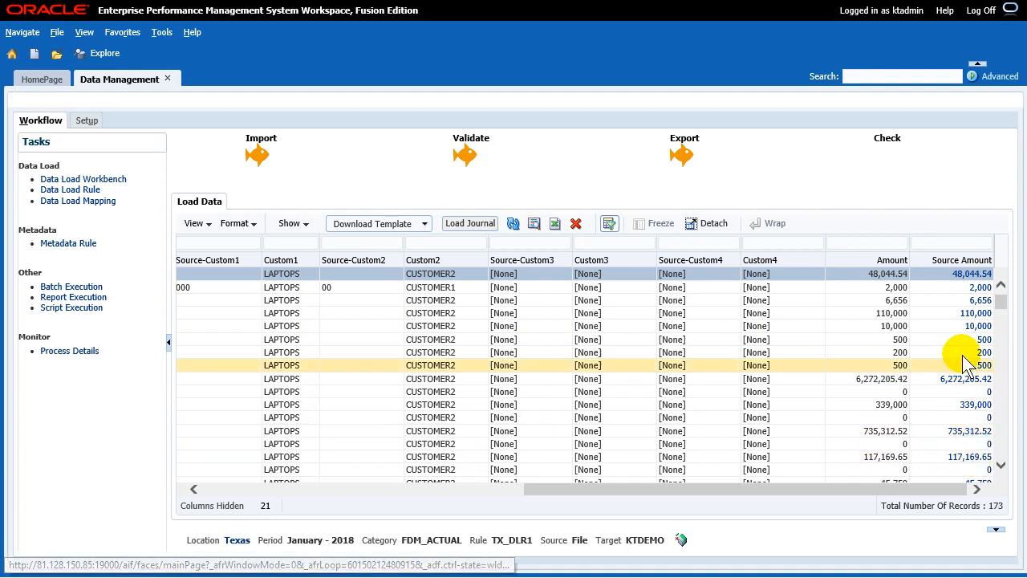
{"action": "left_click", "coordinate": [971, 287]}
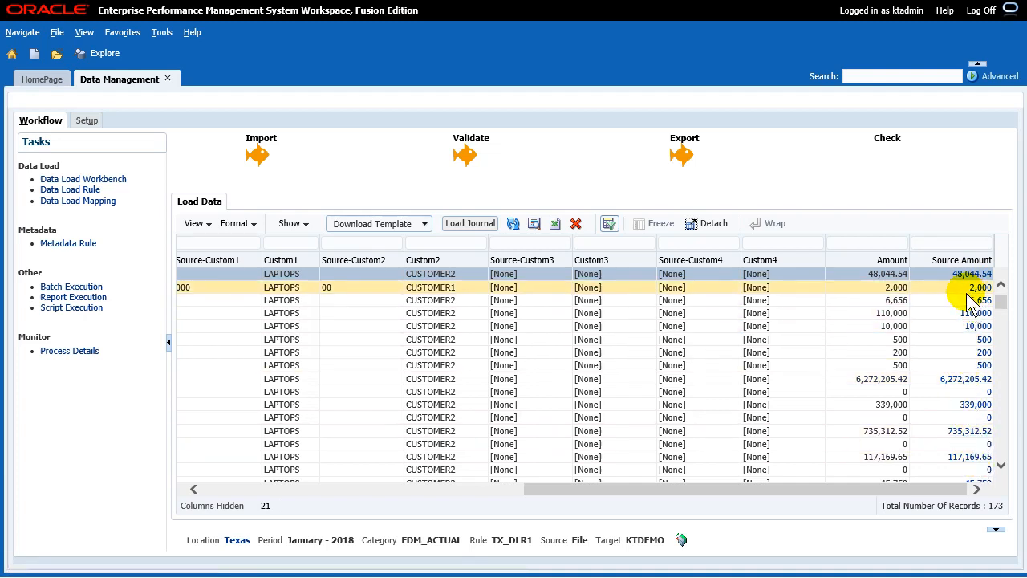
{"action": "left_click", "coordinate": [963, 312]}
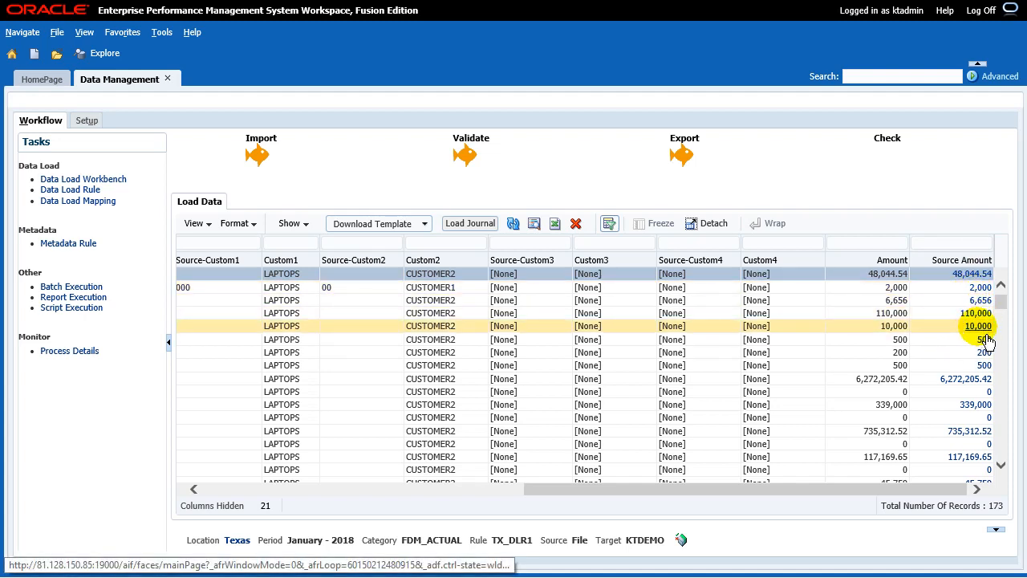
{"action": "right_click", "coordinate": [977, 326]}
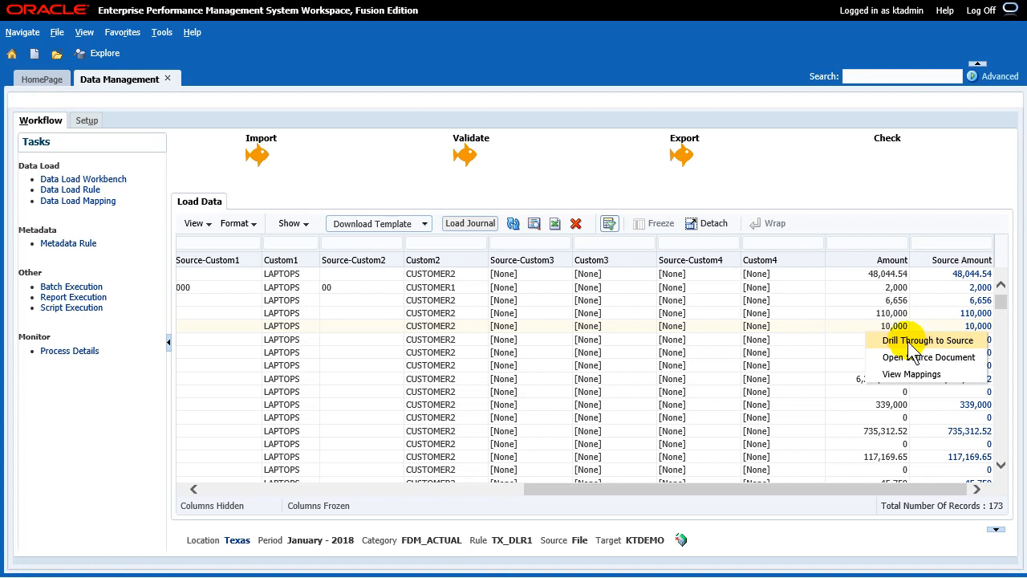
{"action": "mouse_move", "coordinate": [927, 347]}
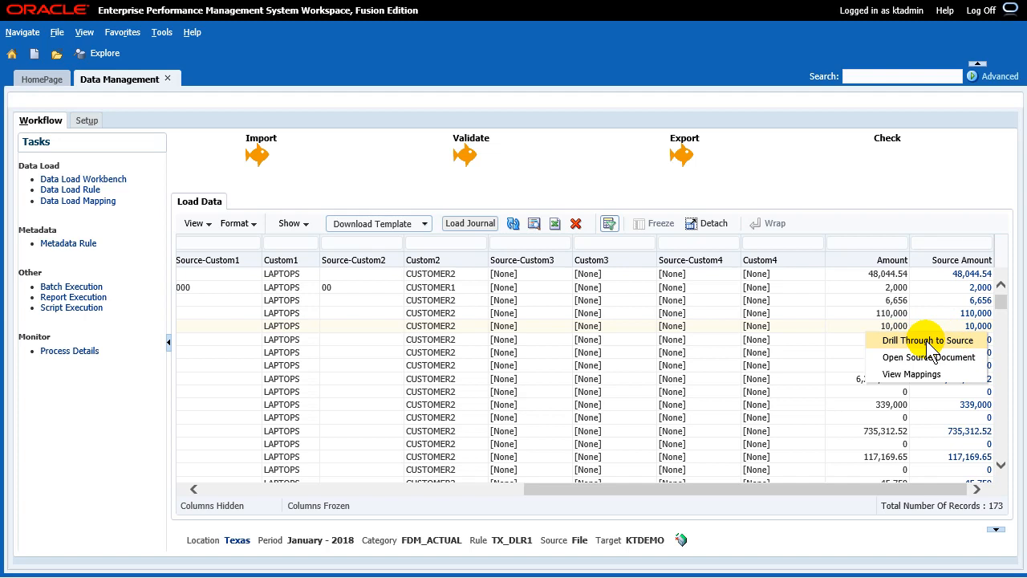
{"action": "mouse_move", "coordinate": [905, 356]}
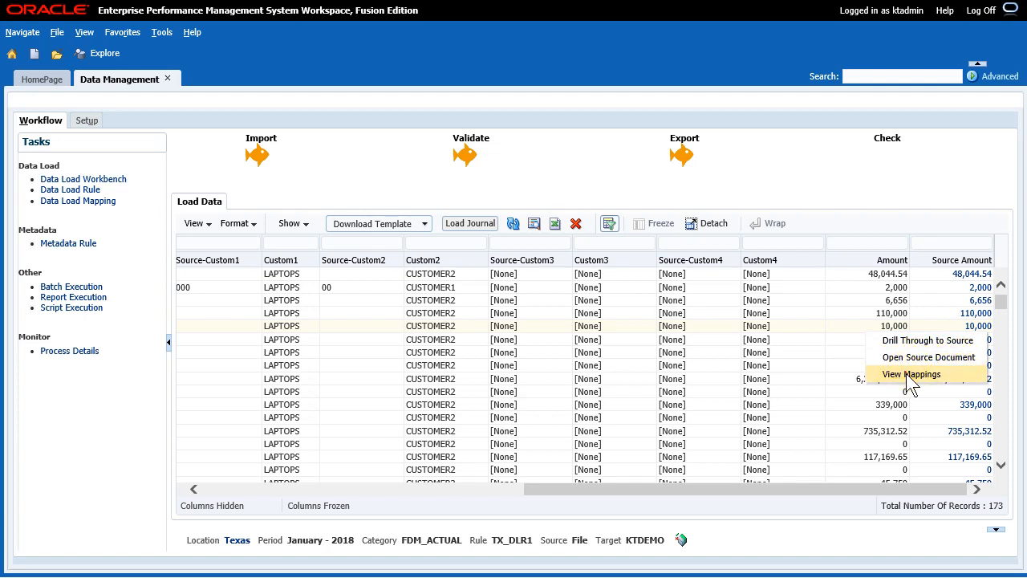
{"action": "left_click", "coordinate": [911, 374]}
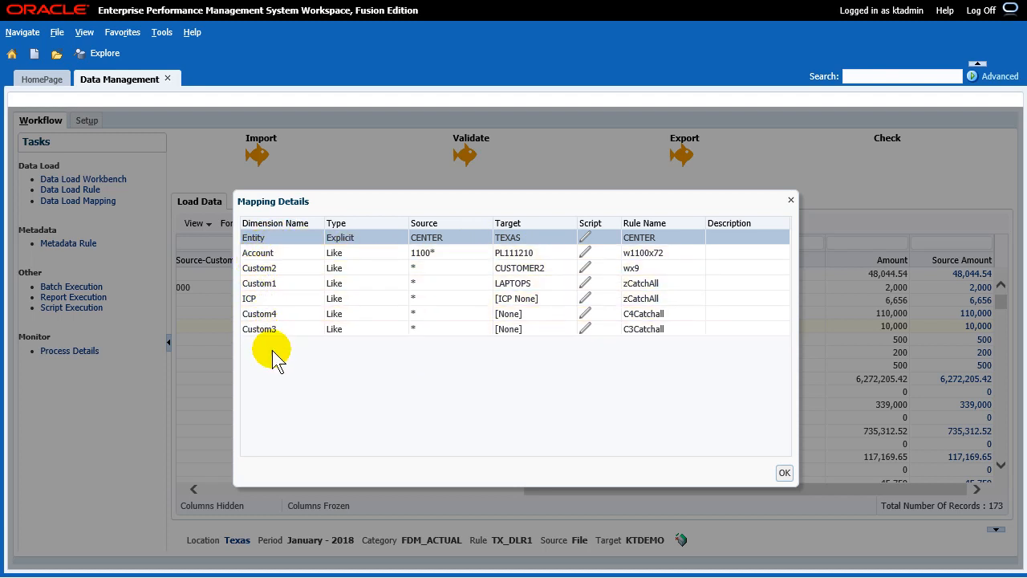
{"action": "left_click", "coordinate": [361, 313]}
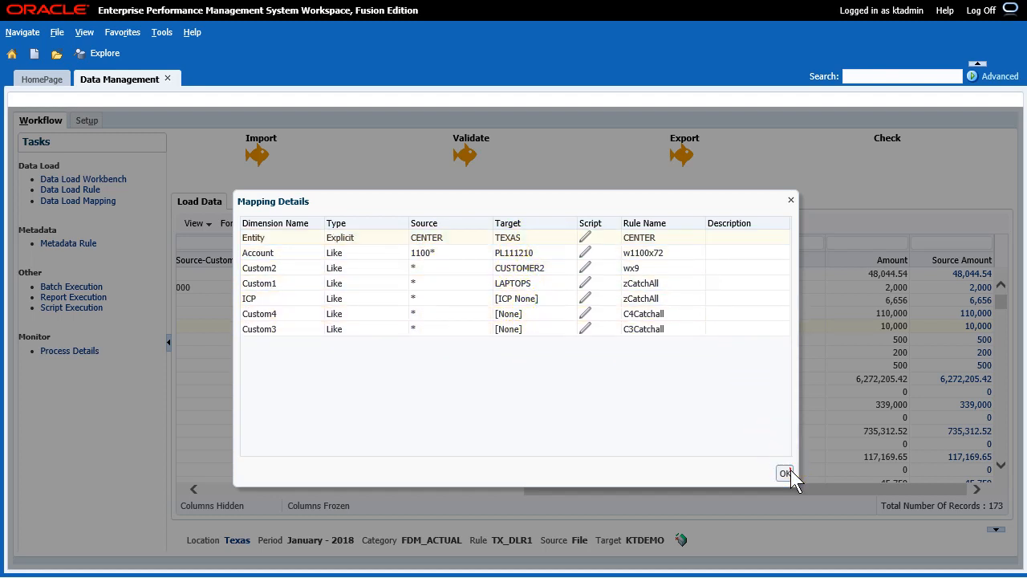
{"action": "left_click", "coordinate": [784, 473]}
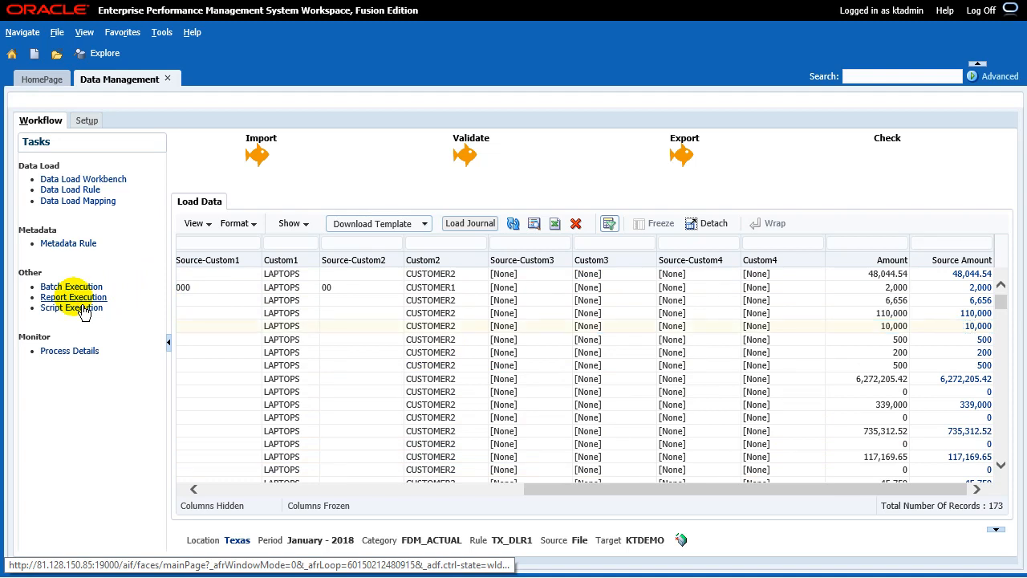
Step: List the Base Trial Balance Reports in Report Execution and select TB Converted Current Loc
{"action": "left_click", "coordinate": [73, 297]}
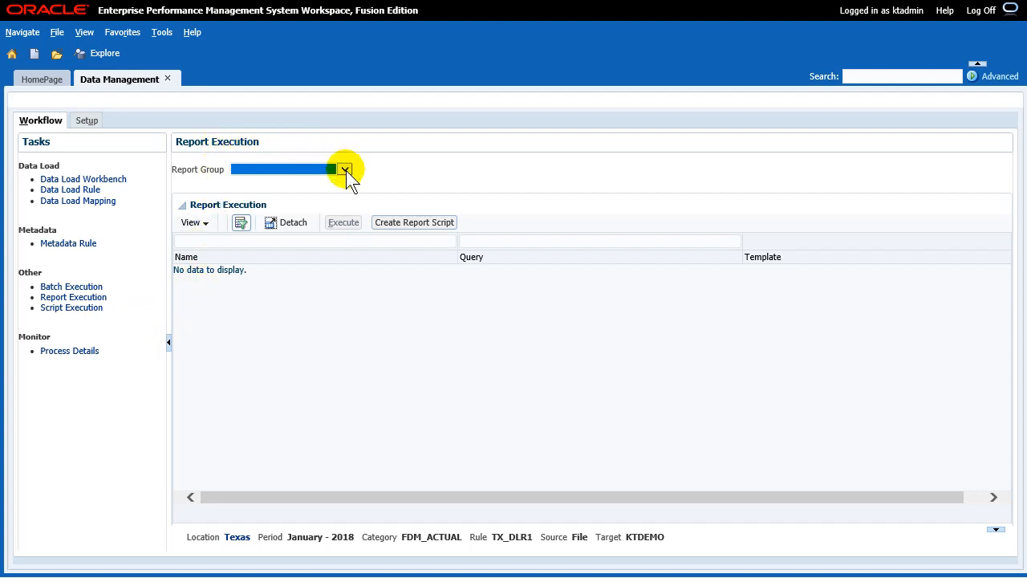
{"action": "left_click", "coordinate": [346, 169]}
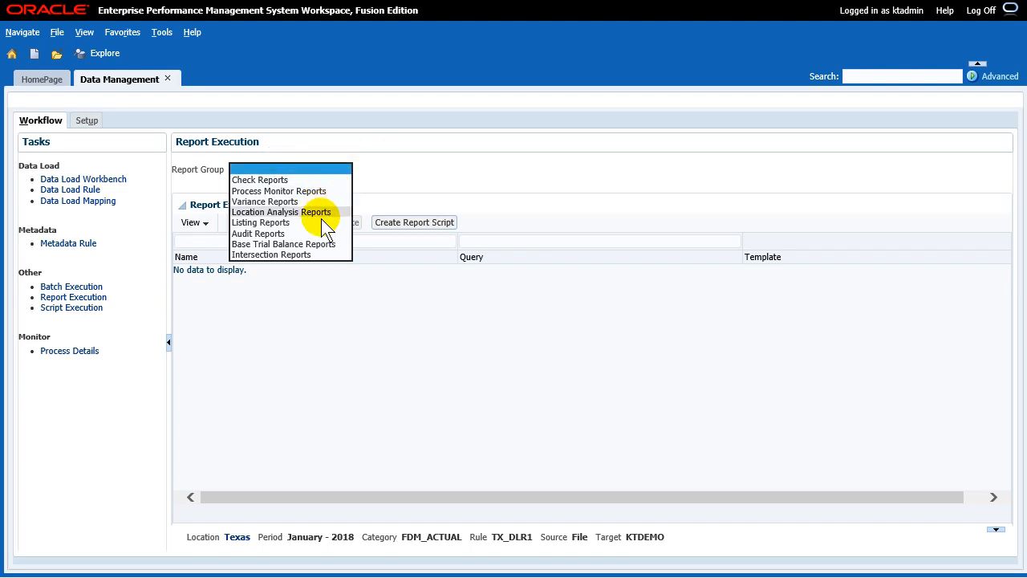
{"action": "mouse_move", "coordinate": [304, 201]}
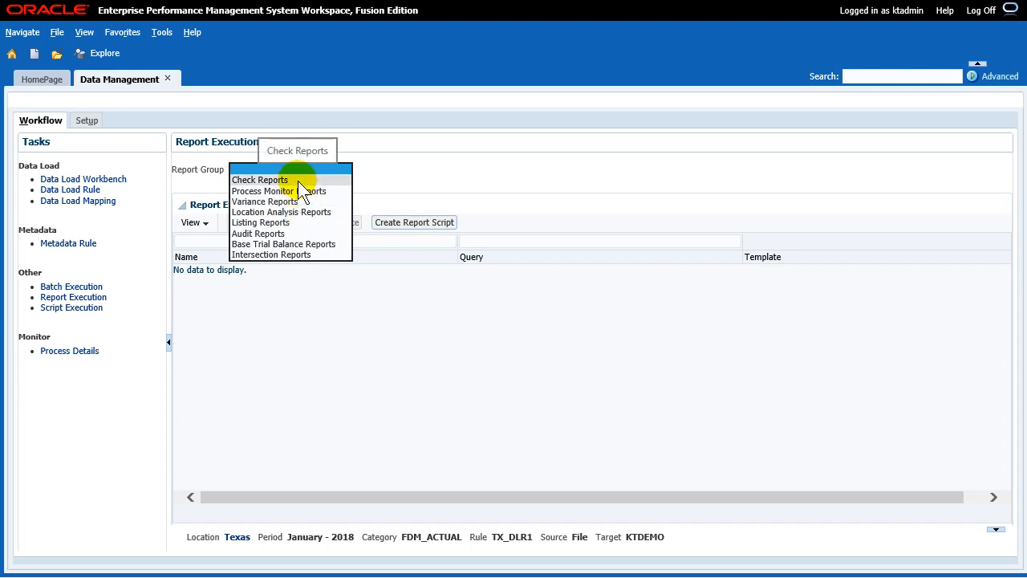
{"action": "mouse_move", "coordinate": [285, 244]}
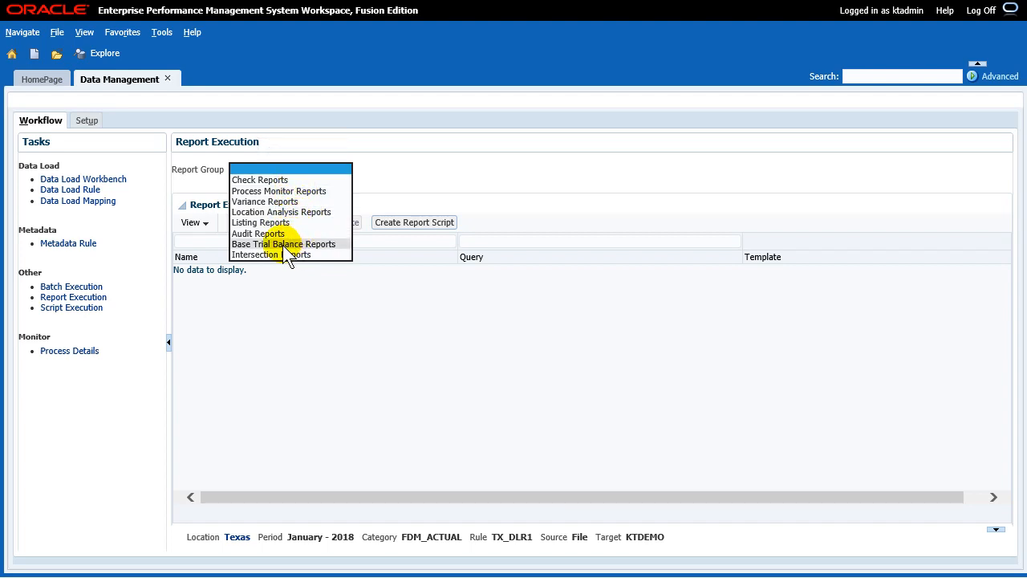
{"action": "left_click", "coordinate": [283, 244]}
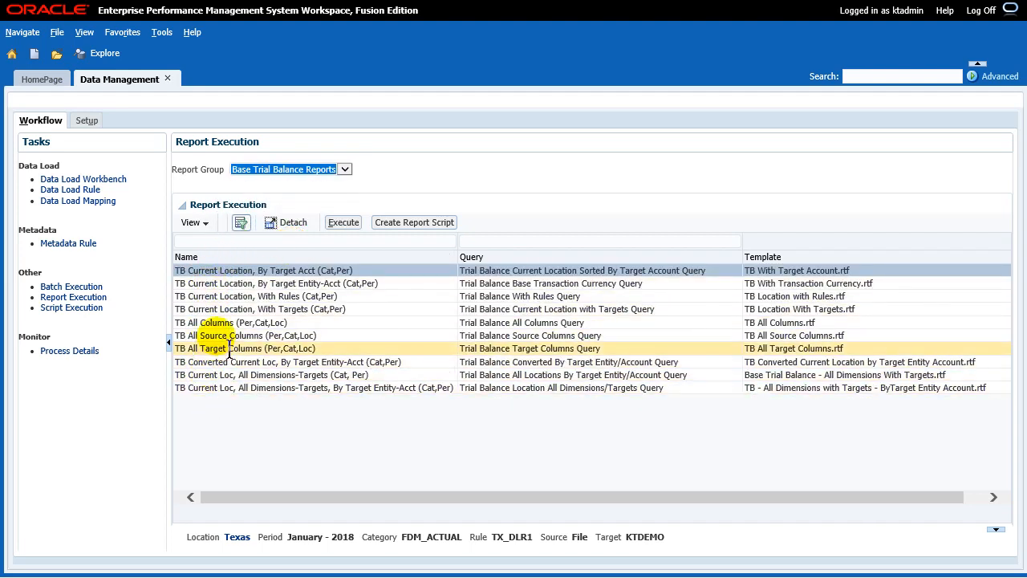
{"action": "left_click", "coordinate": [245, 336]}
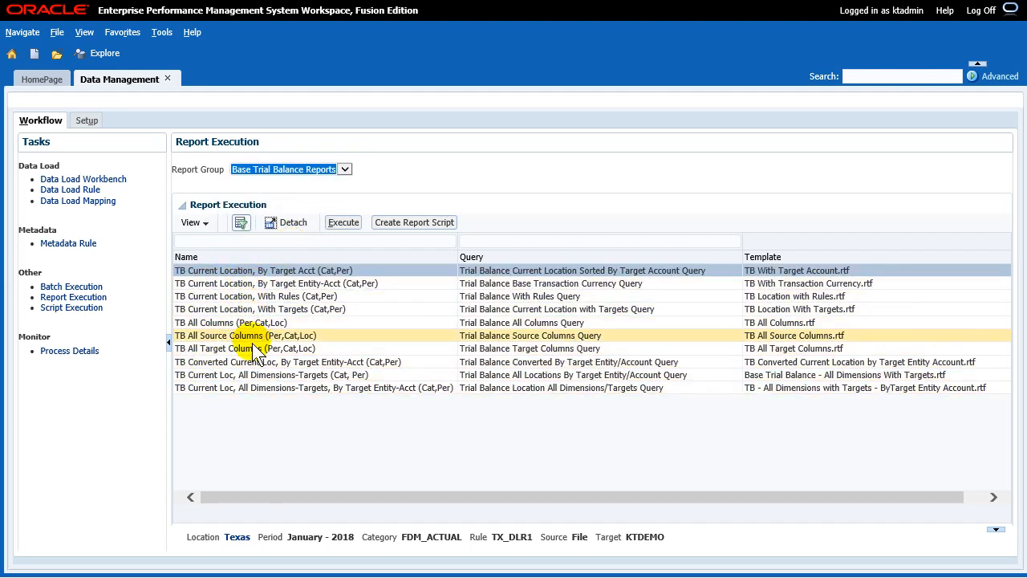
{"action": "left_click", "coordinate": [286, 361]}
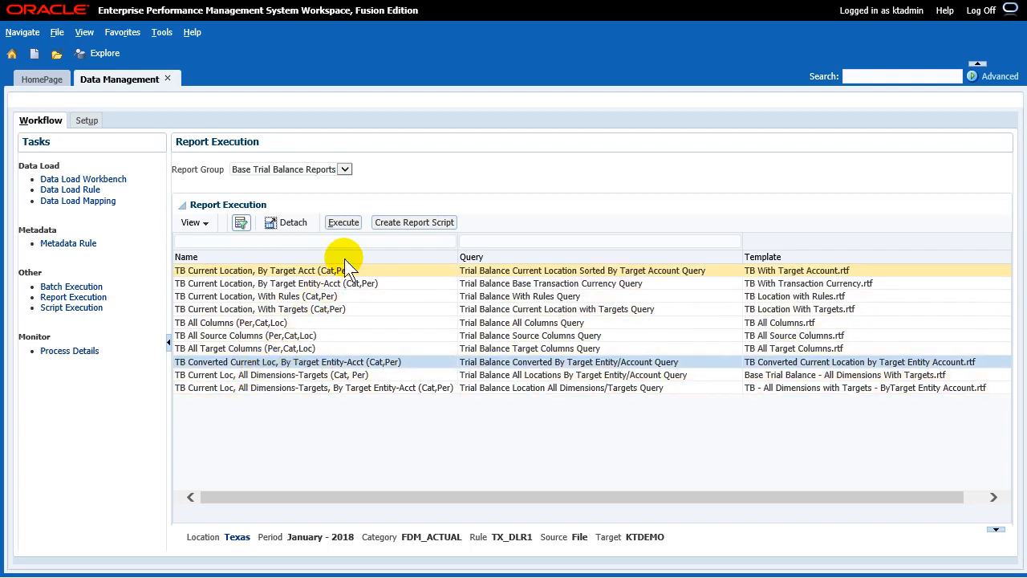
Step: Execute the report and review PDF output format and Online execution mode in Generate Report
{"action": "left_click", "coordinate": [342, 223]}
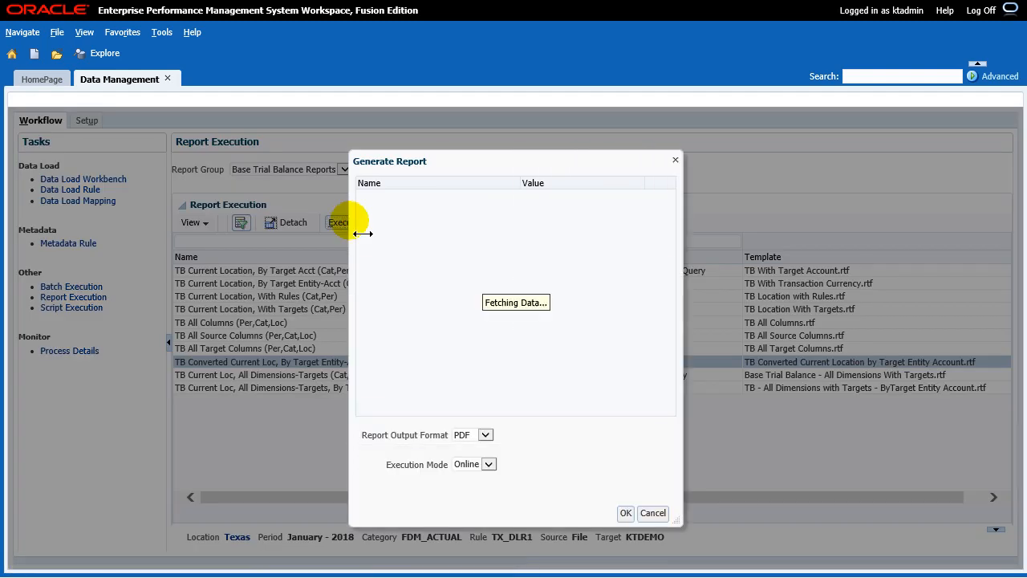
{"action": "left_click", "coordinate": [338, 223]}
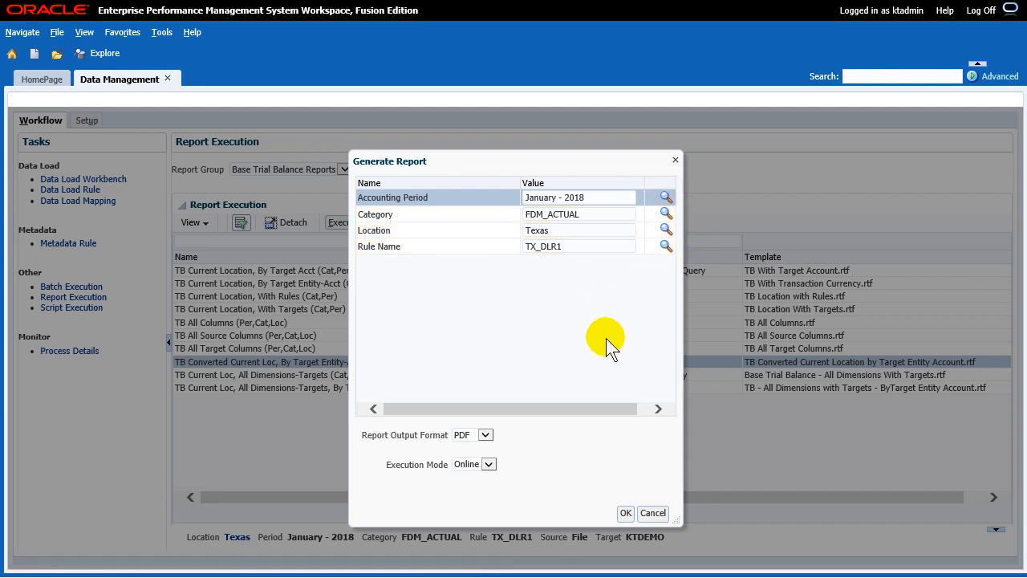
{"action": "left_click", "coordinate": [487, 434]}
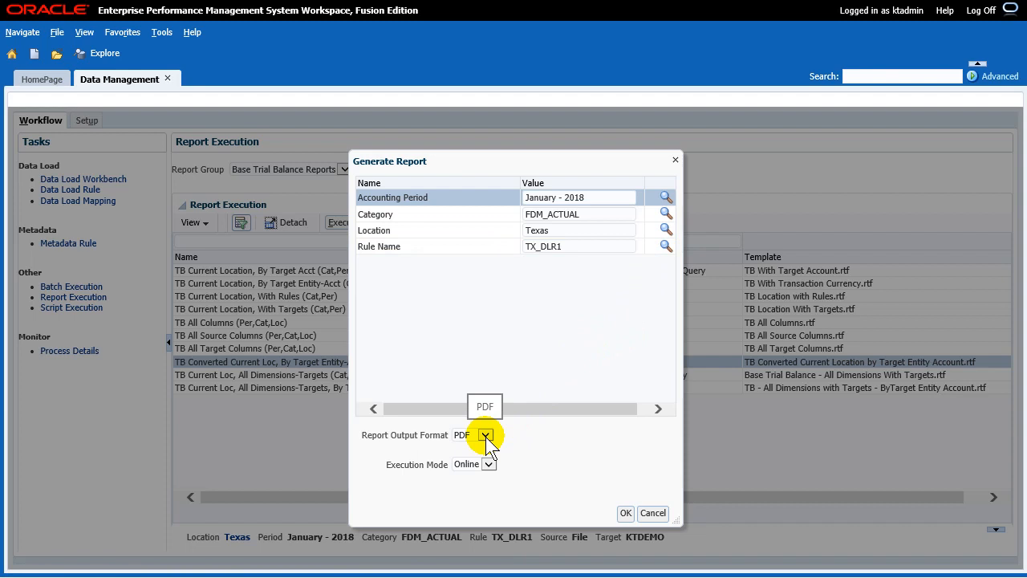
{"action": "left_click", "coordinate": [487, 435]}
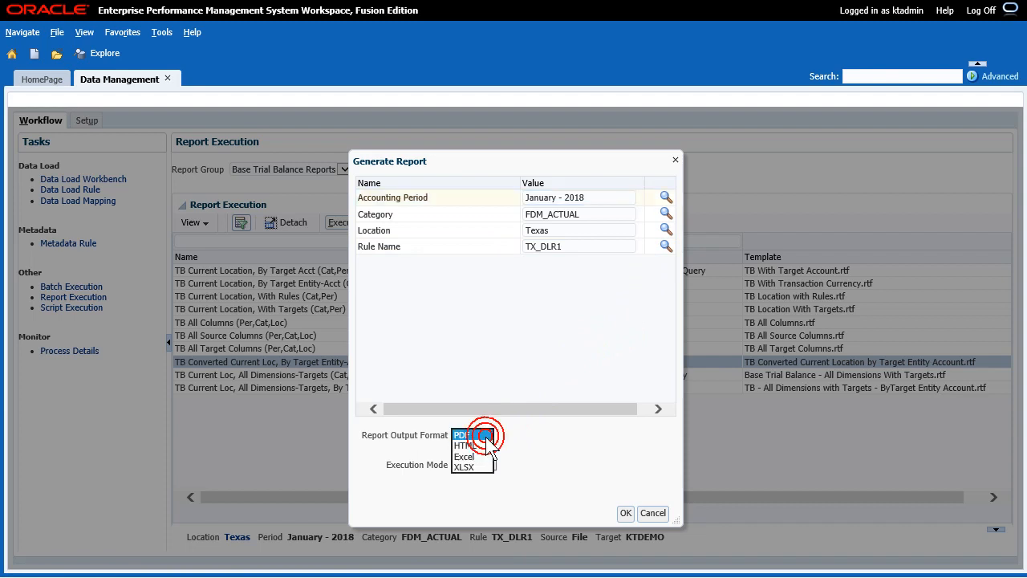
{"action": "left_click", "coordinate": [472, 435]}
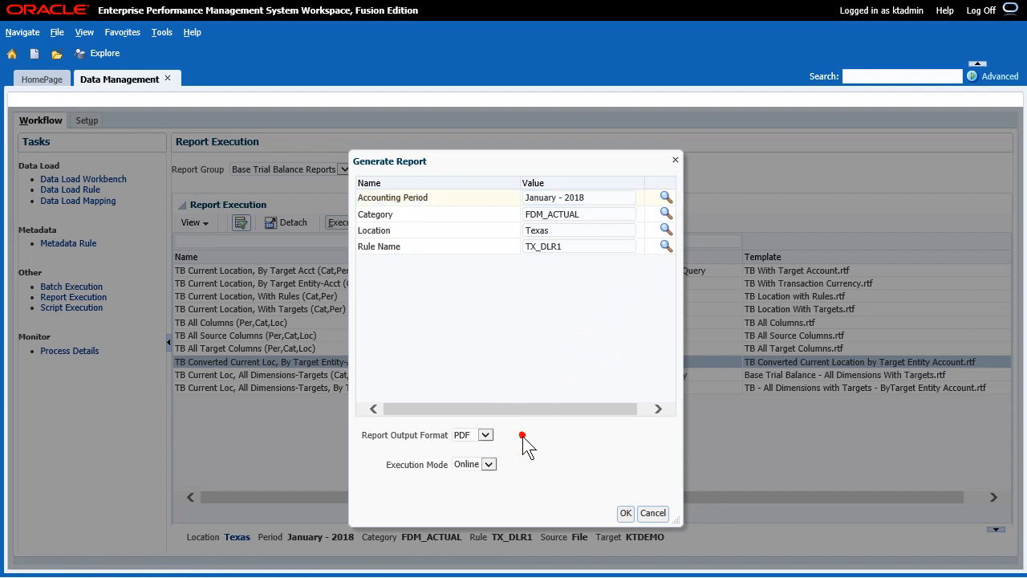
{"action": "left_click", "coordinate": [488, 464]}
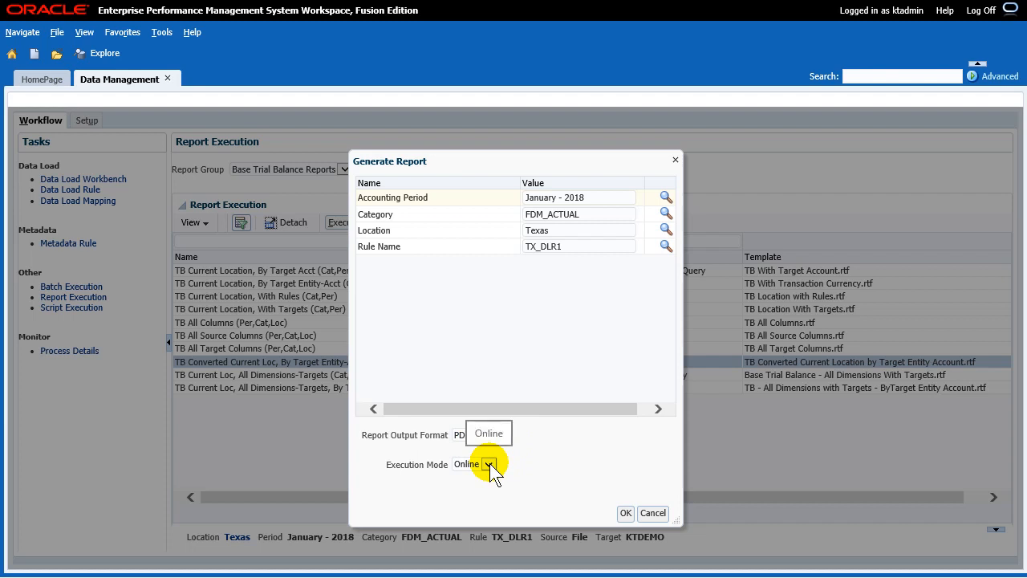
{"action": "left_click", "coordinate": [490, 464]}
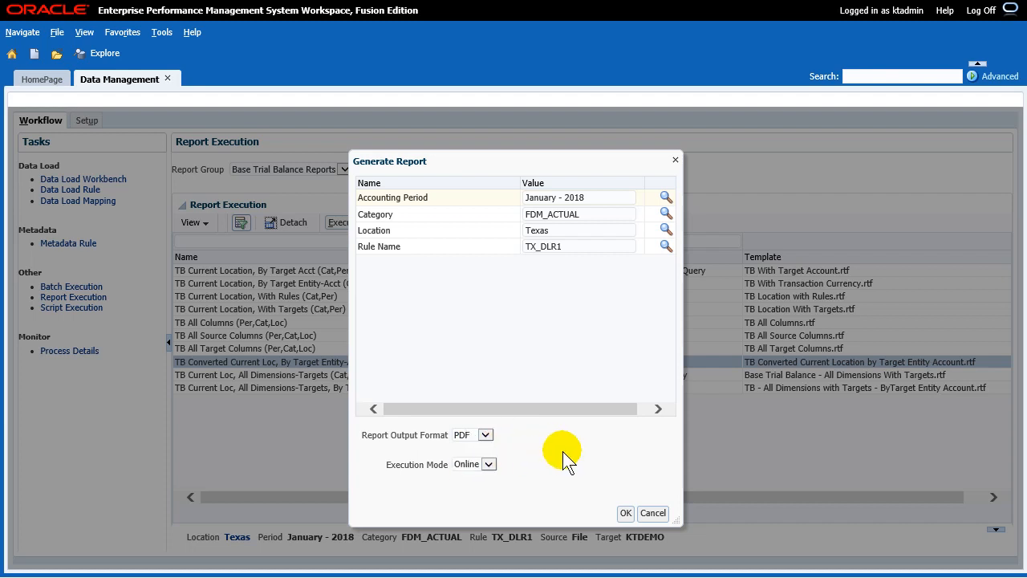
{"action": "mouse_move", "coordinate": [626, 534]}
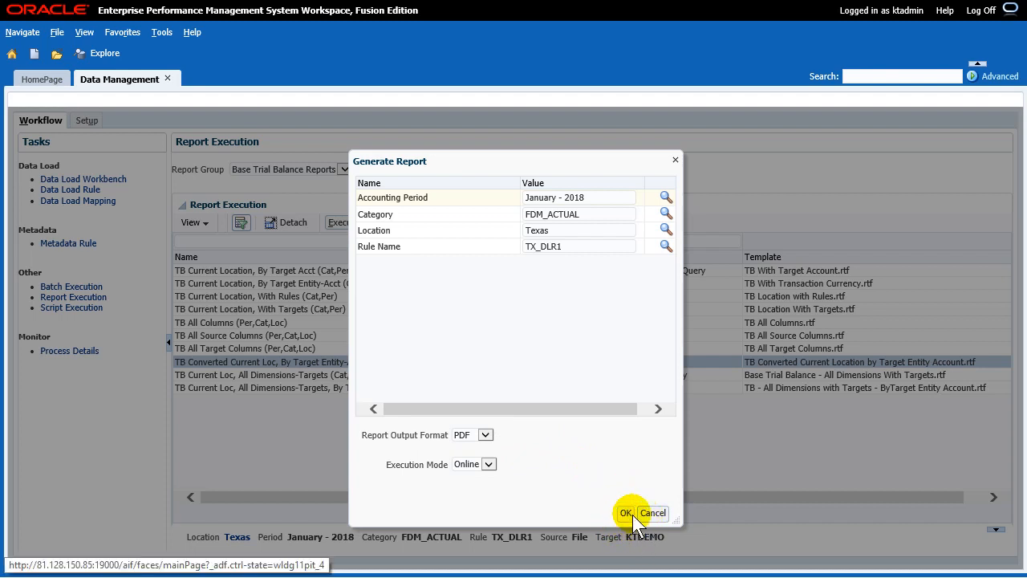
{"action": "mouse_move", "coordinate": [618, 460]}
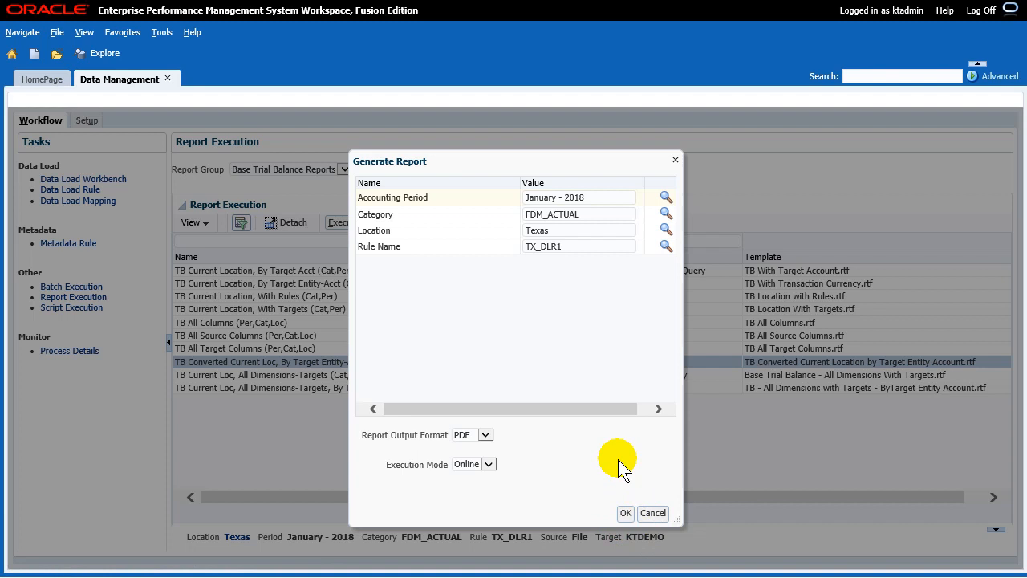